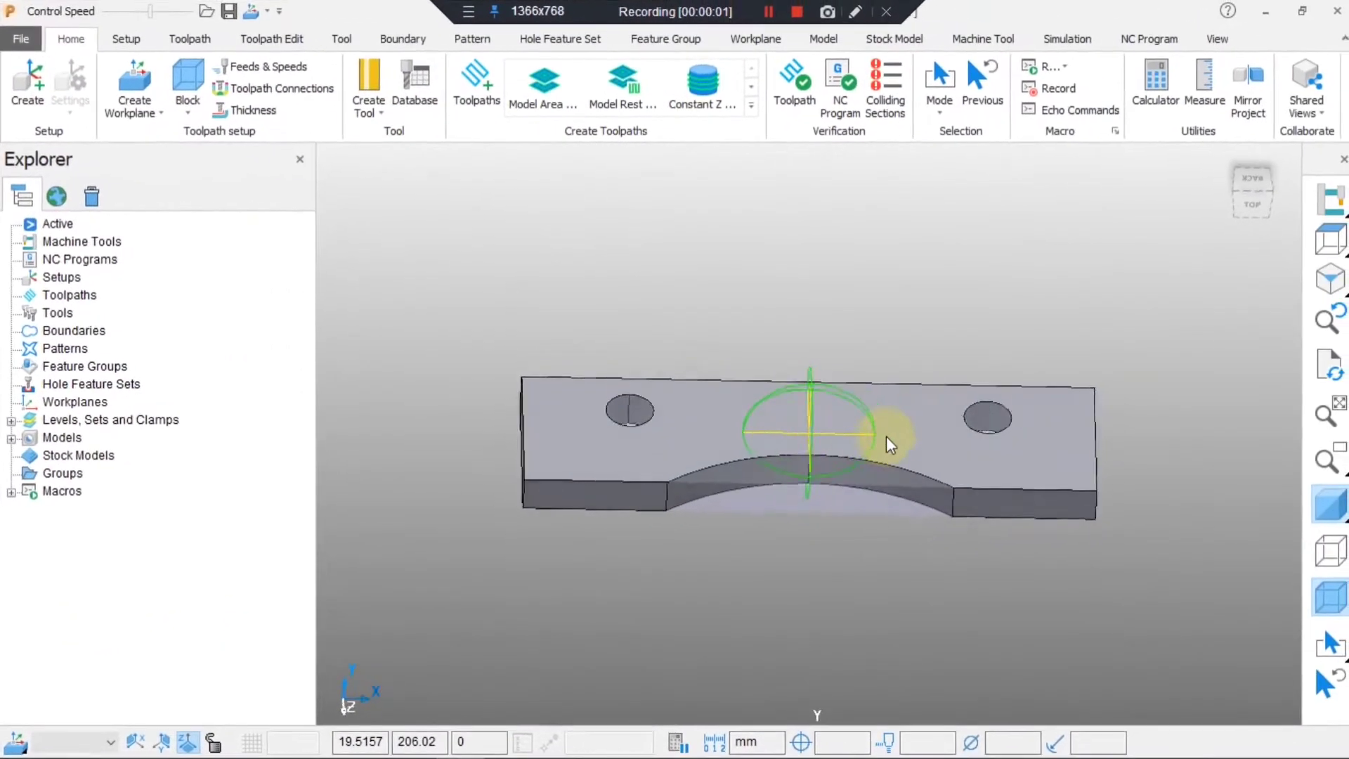
Orbit the plate model and dismiss the block settings.
{"action": "left_click_drag", "start_coordinate": [809, 430], "coordinate": [981, 514]}
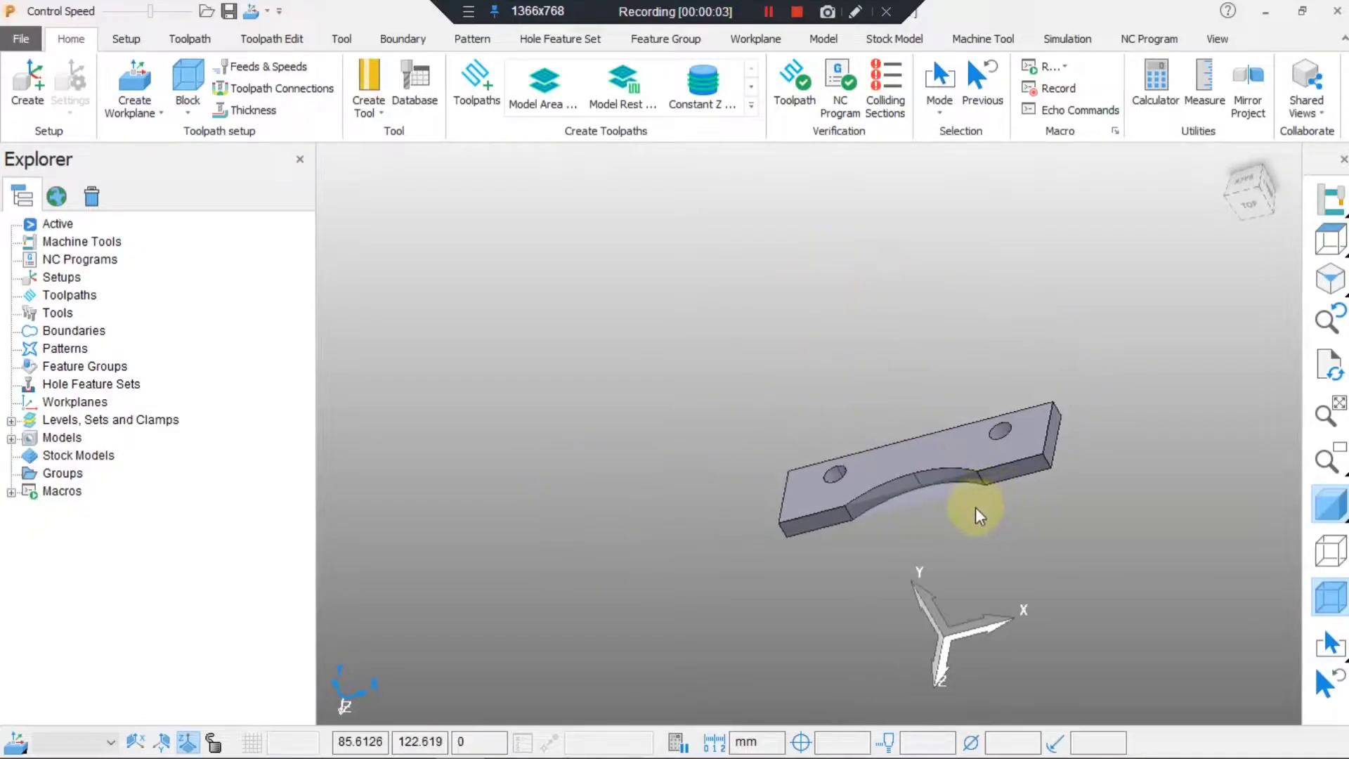
{"action": "left_click_drag", "start_coordinate": [981, 516], "coordinate": [968, 478]}
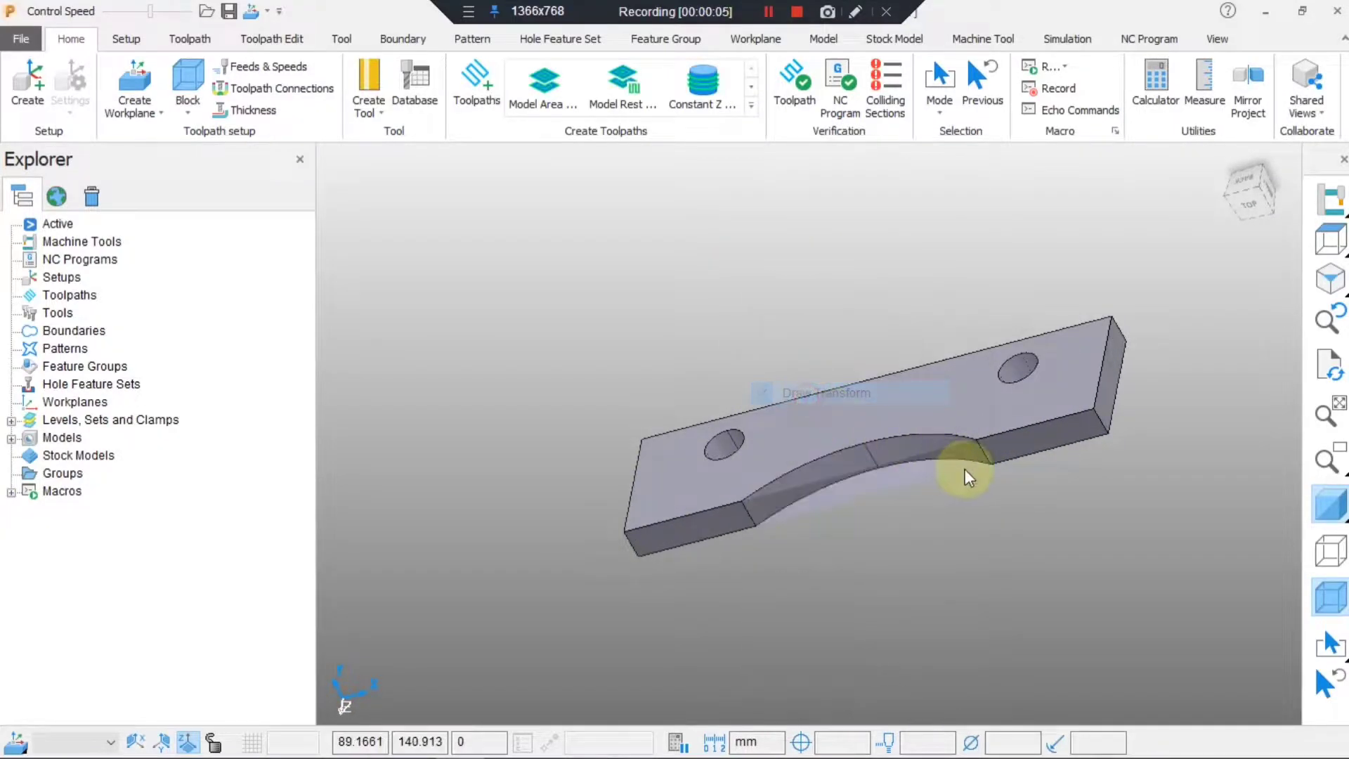
{"action": "left_click_drag", "start_coordinate": [968, 478], "coordinate": [1015, 434]}
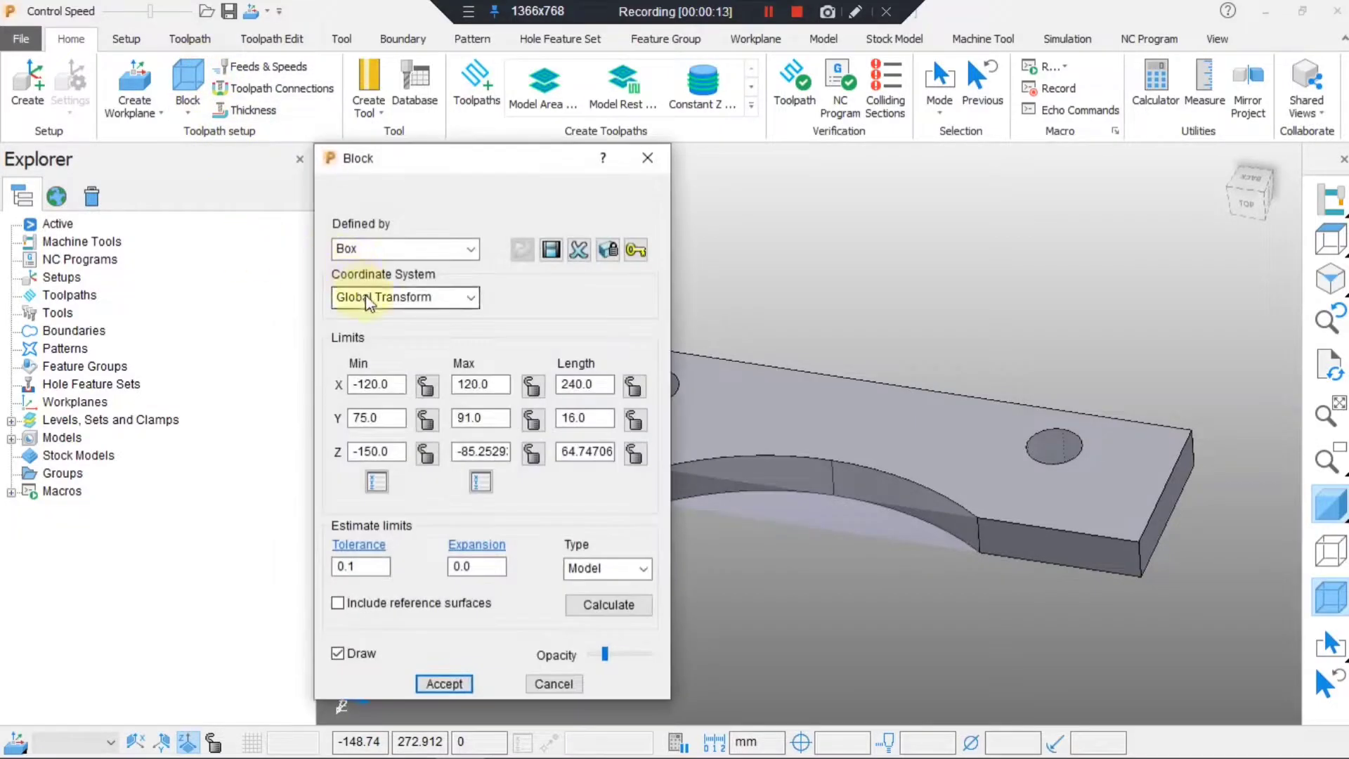
{"action": "left_click", "coordinate": [444, 683]}
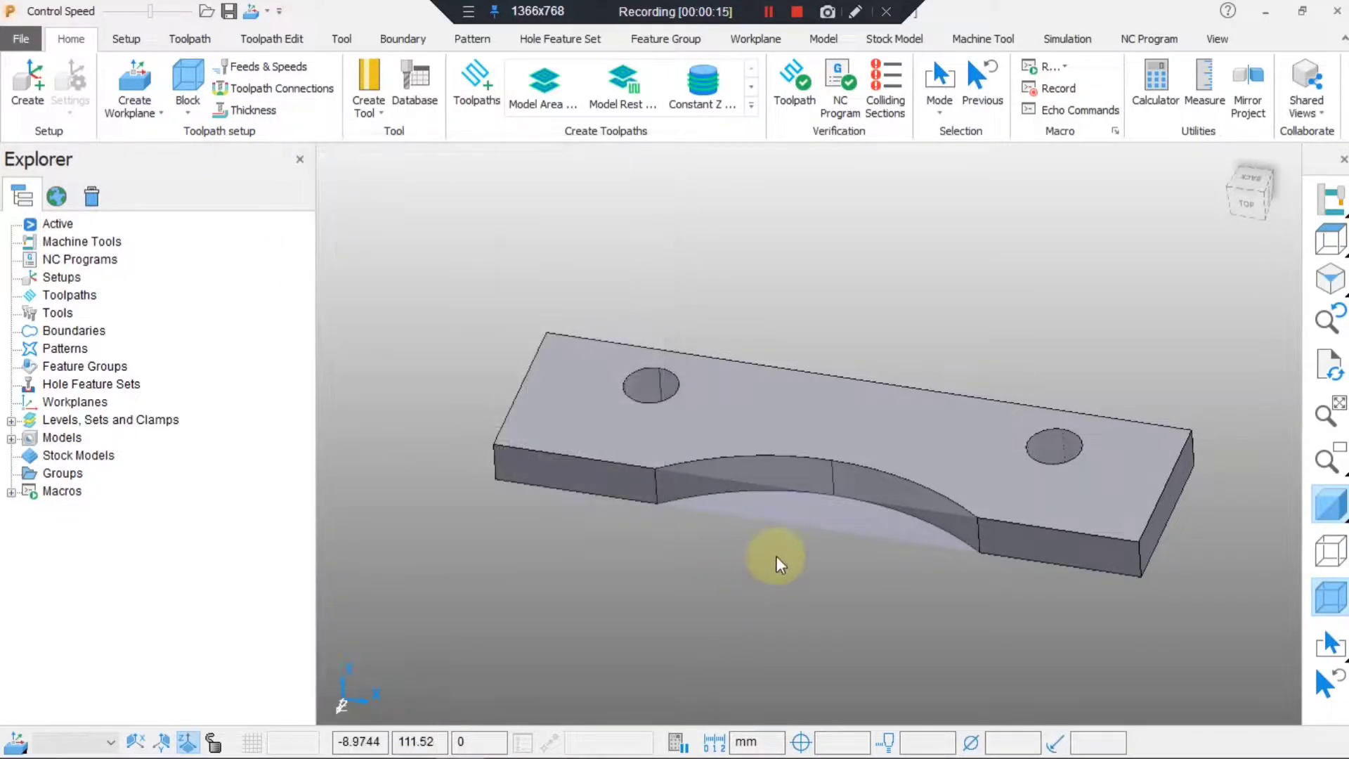
Create workplane 1 positioned on the block's corner and accept it.
{"action": "left_click", "coordinate": [134, 86]}
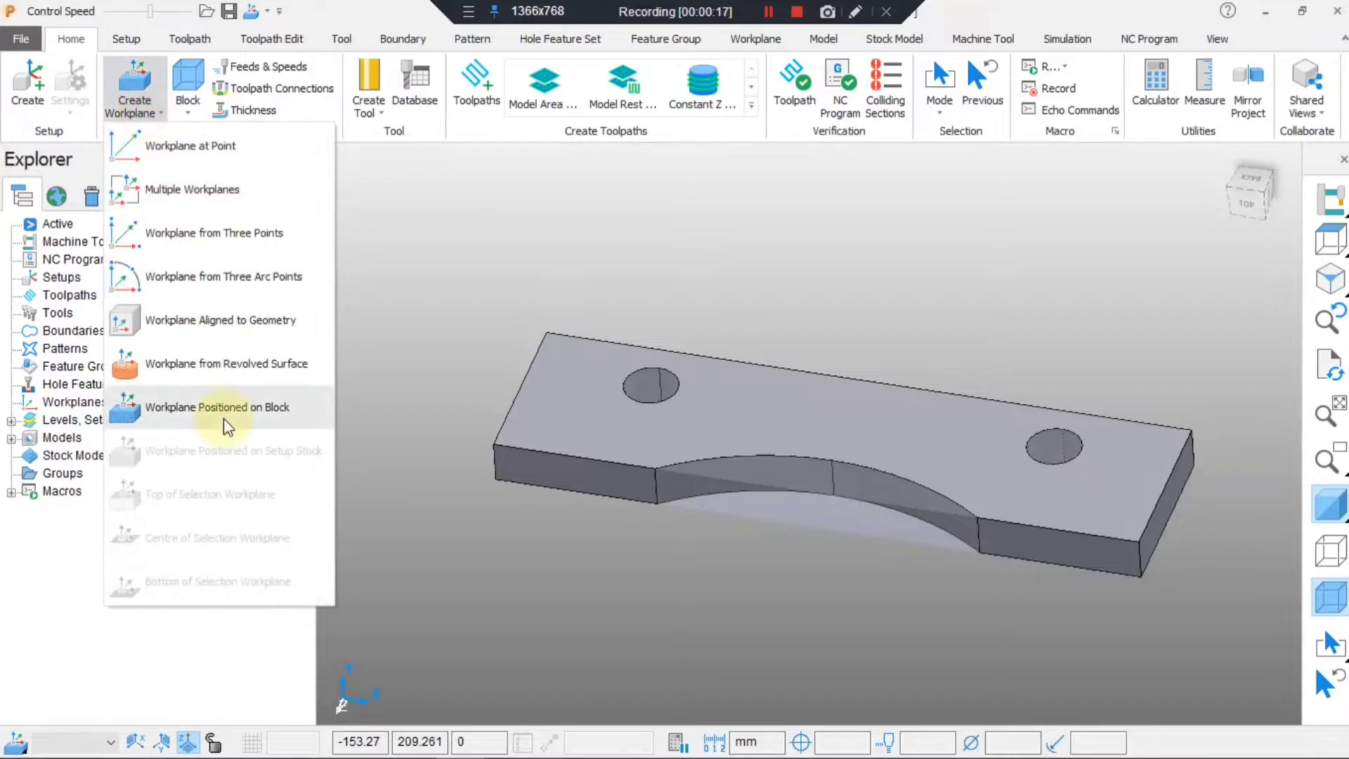
{"action": "left_click", "coordinate": [218, 407]}
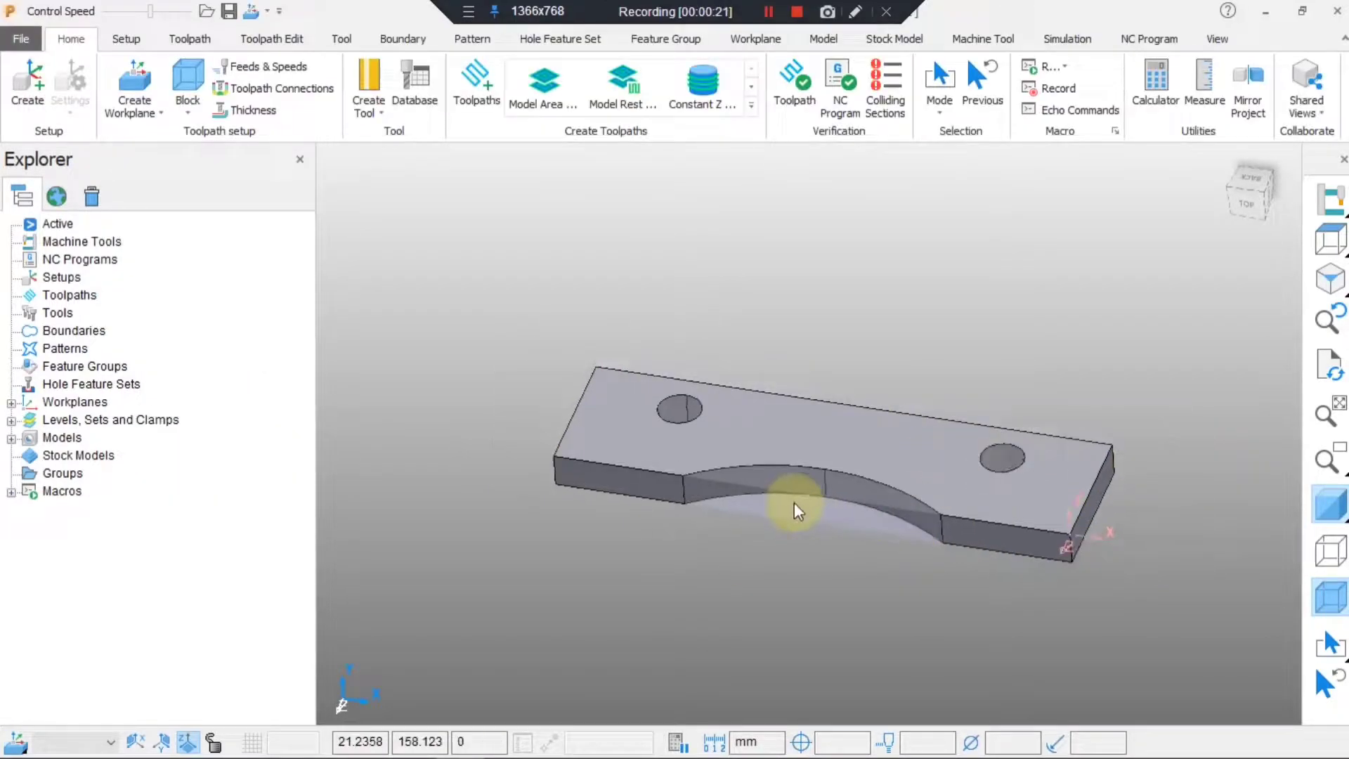
{"action": "left_click", "coordinate": [75, 402]}
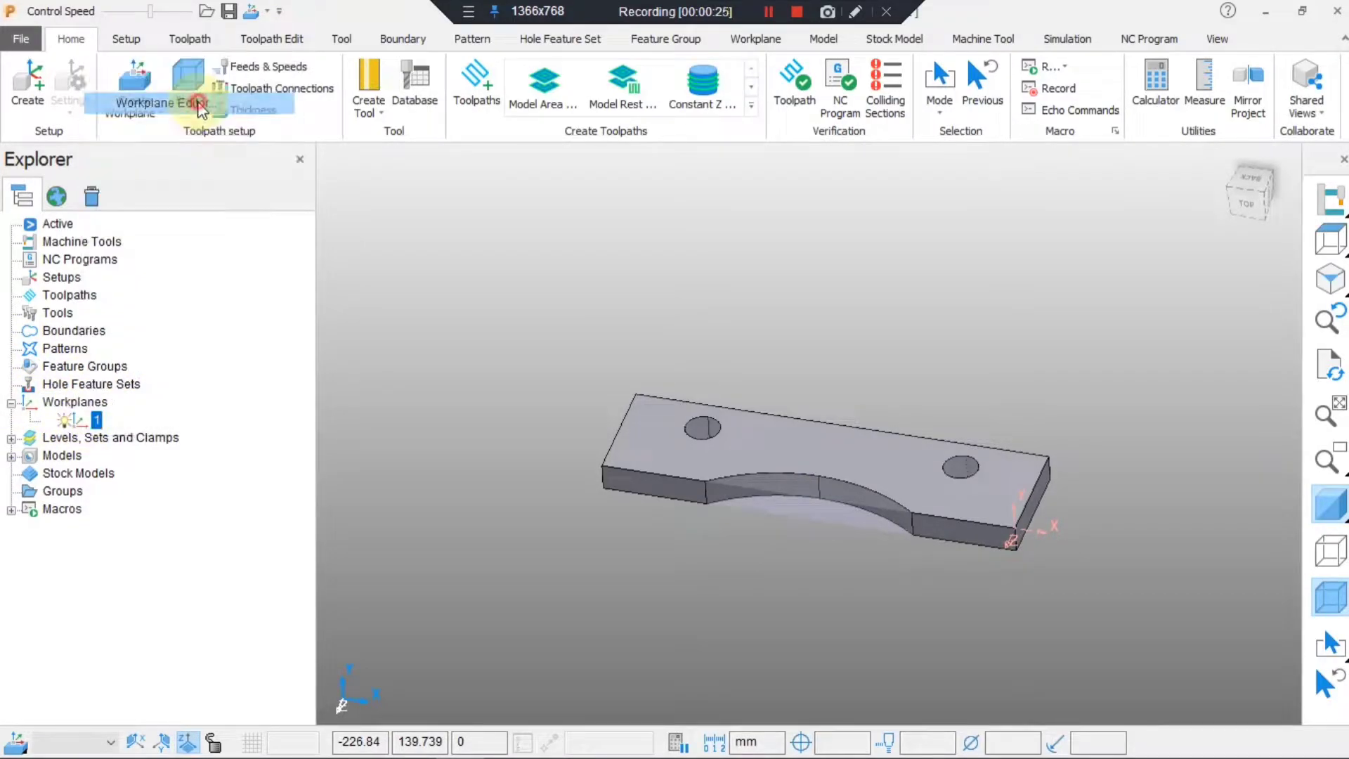
{"action": "left_click", "coordinate": [160, 104]}
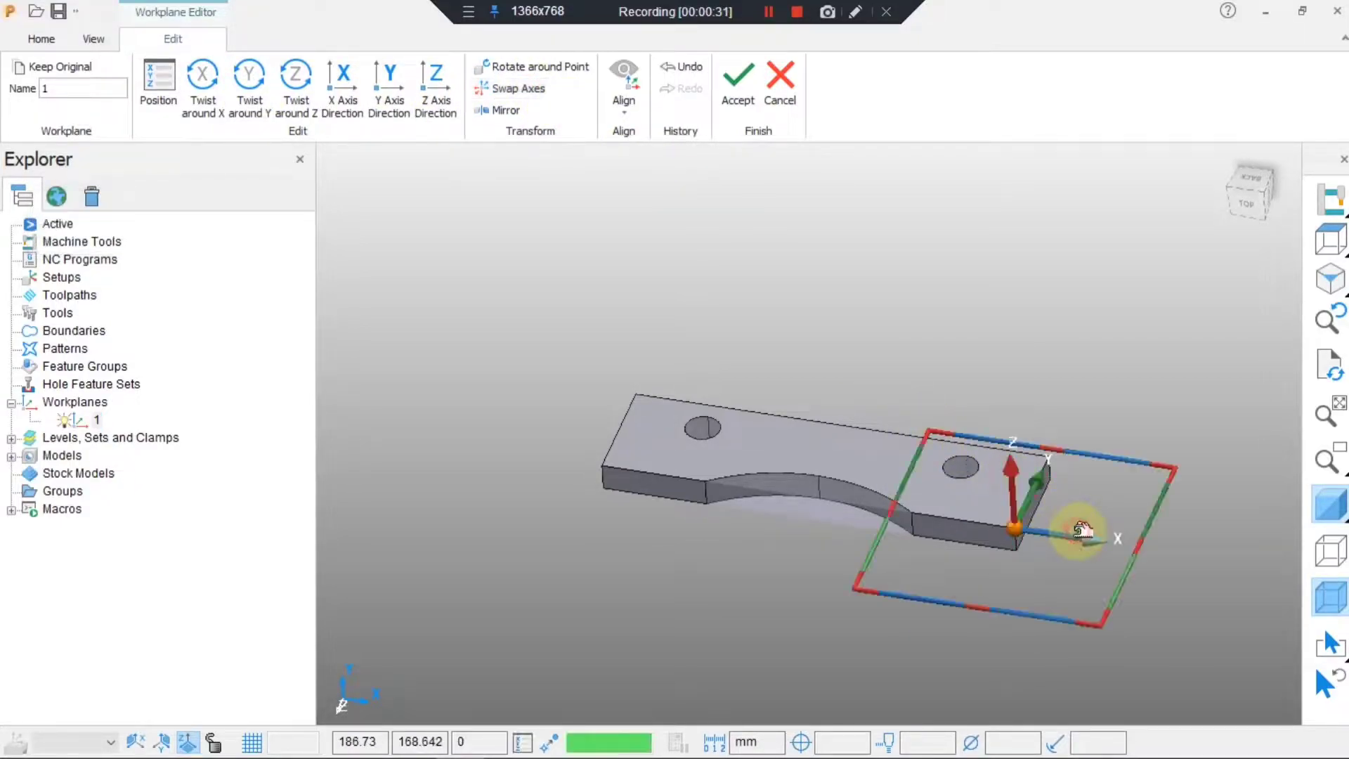
{"action": "left_click", "coordinate": [736, 81]}
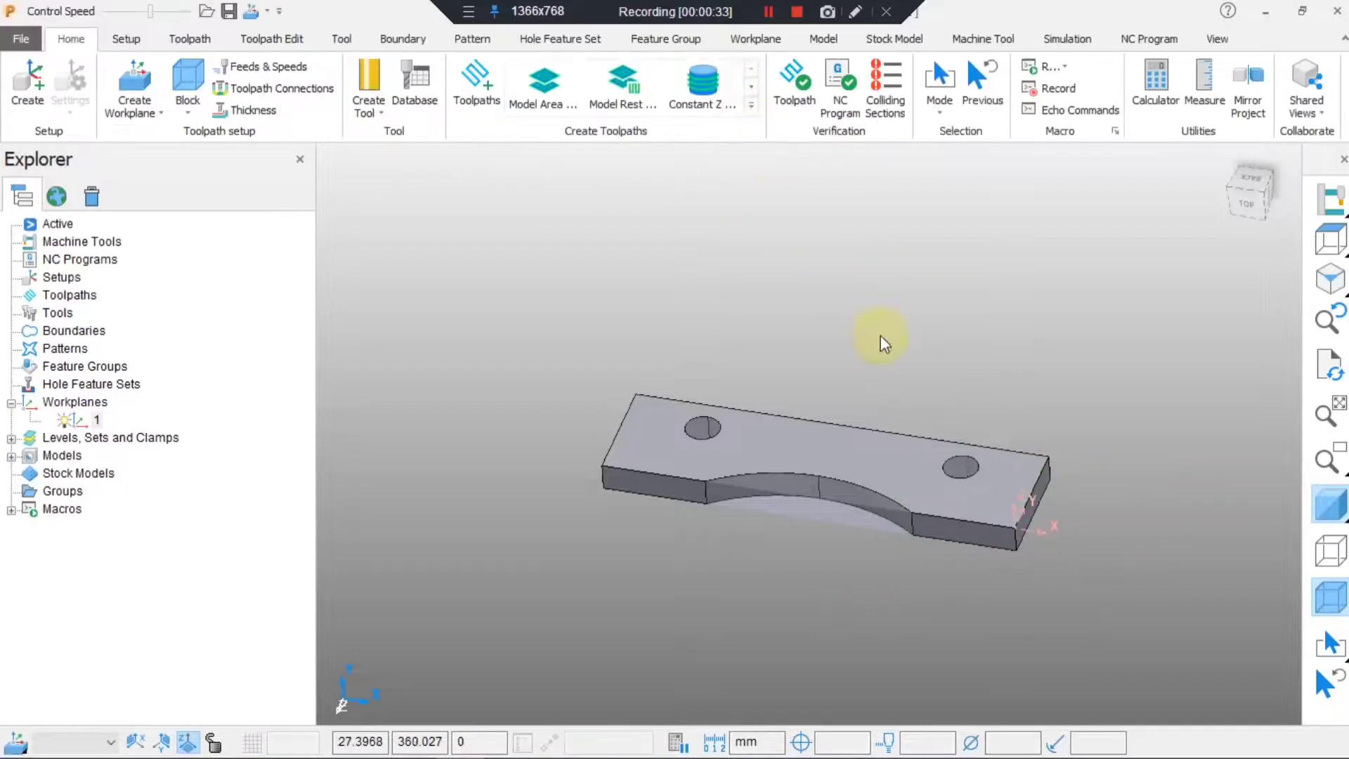
Activate workplane 1 and calculate block limits X −240–0, Y 0–64.75, Z −16–0.
{"action": "left_click_drag", "start_coordinate": [878, 345], "coordinate": [796, 495]}
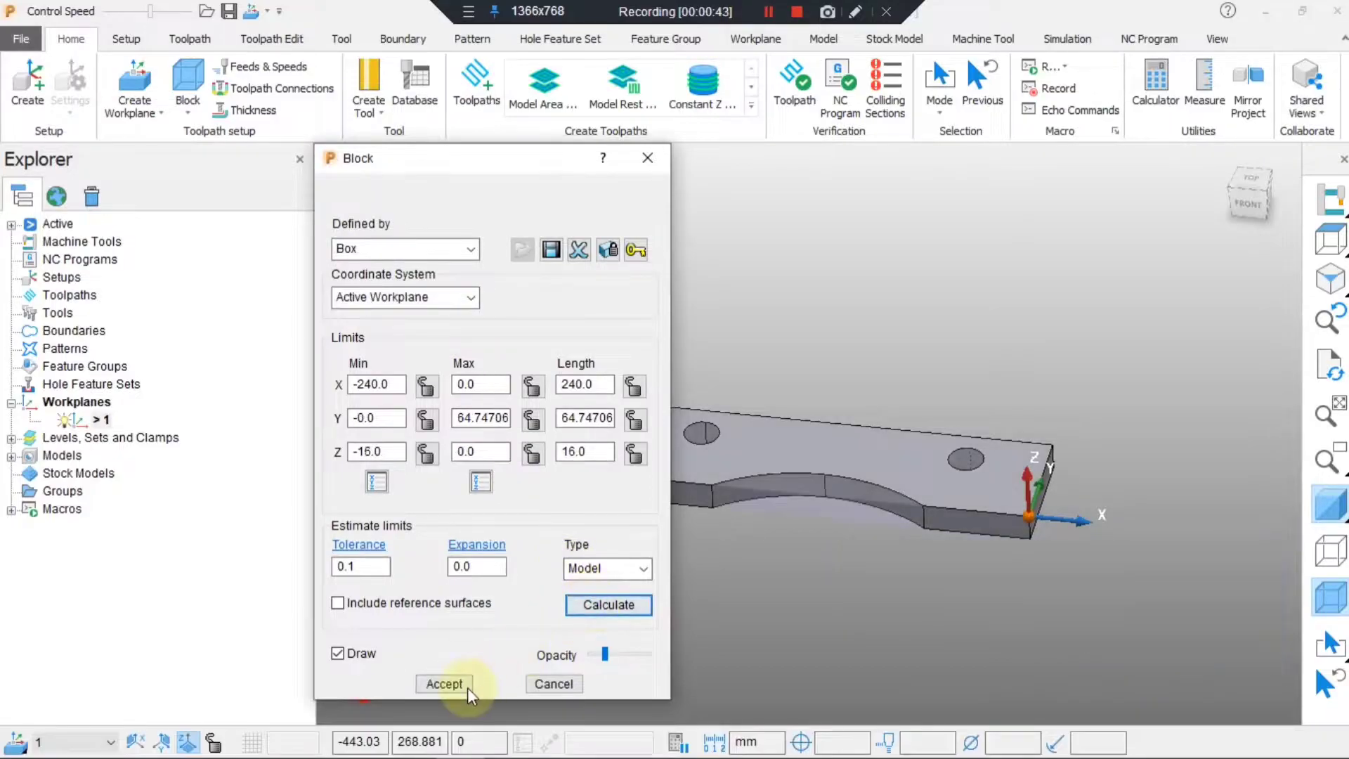
{"action": "left_click", "coordinate": [444, 683]}
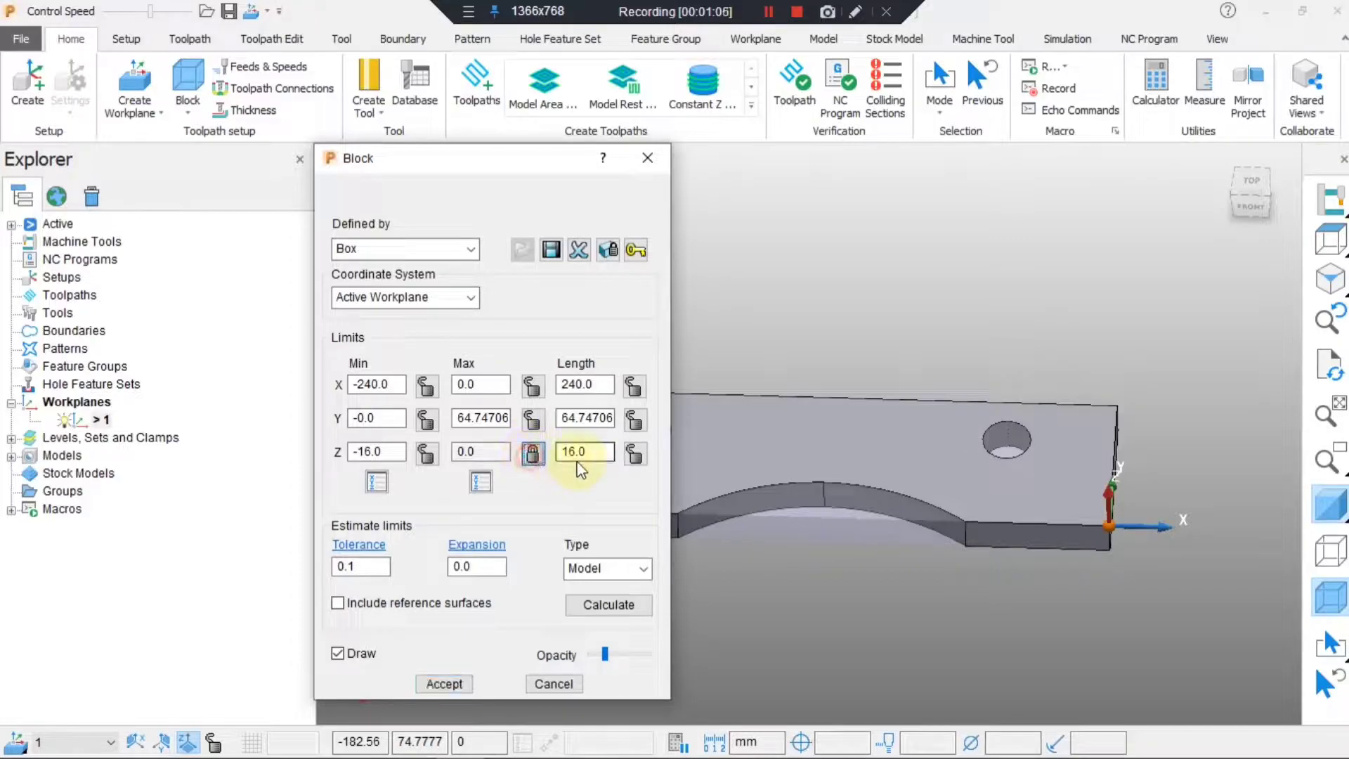
{"action": "type", "text": "15"}
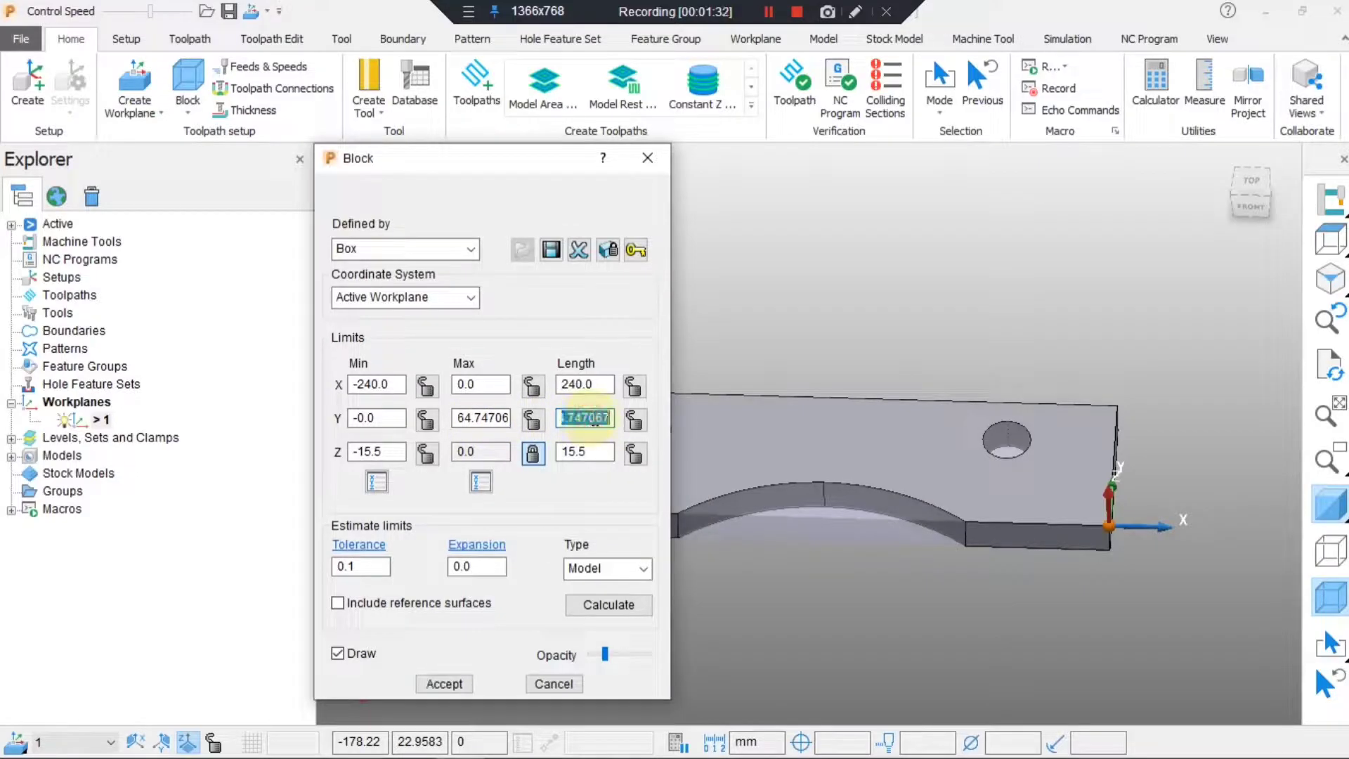
{"action": "type", "text": "7"}
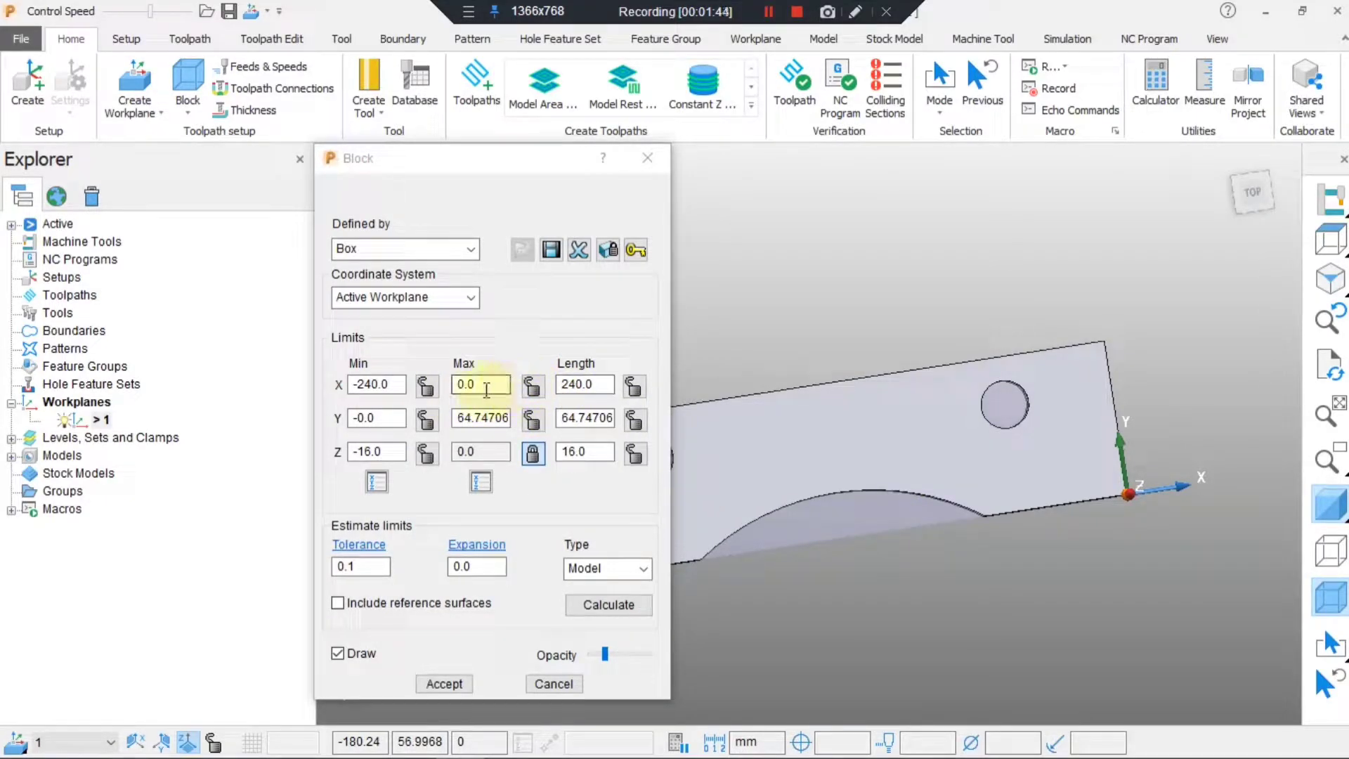
Set block X Max to 10 and lock it, then X Min to -250.
{"action": "triple_click", "coordinate": [480, 384]}
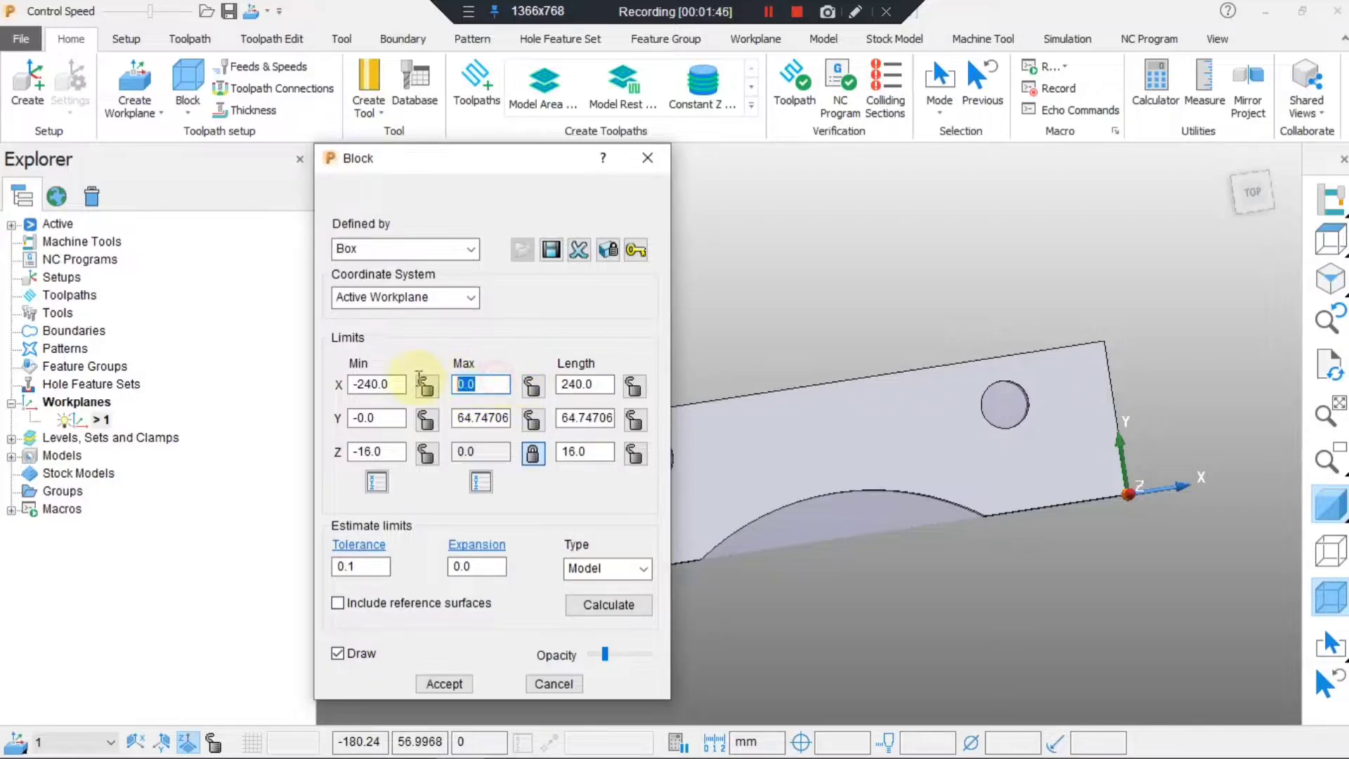
{"action": "type", "text": "10"}
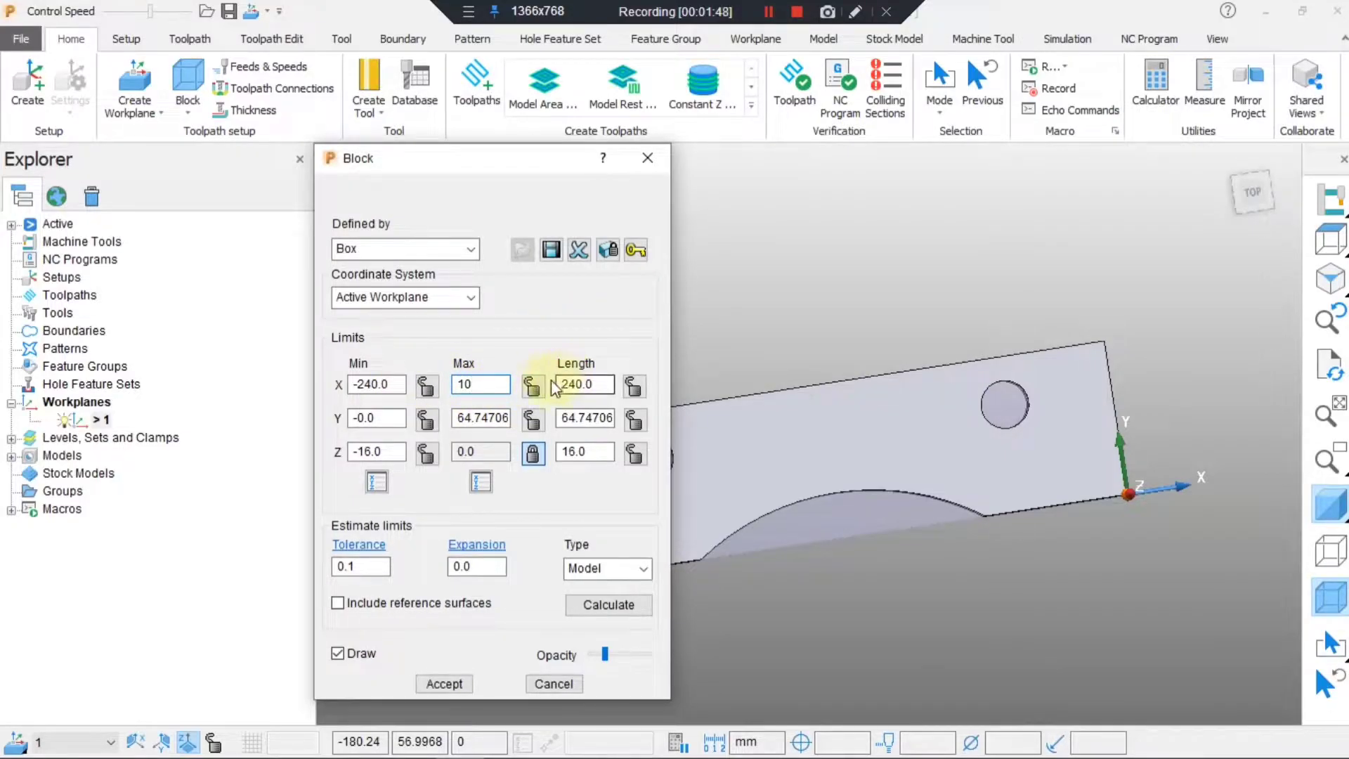
{"action": "left_click", "coordinate": [533, 384]}
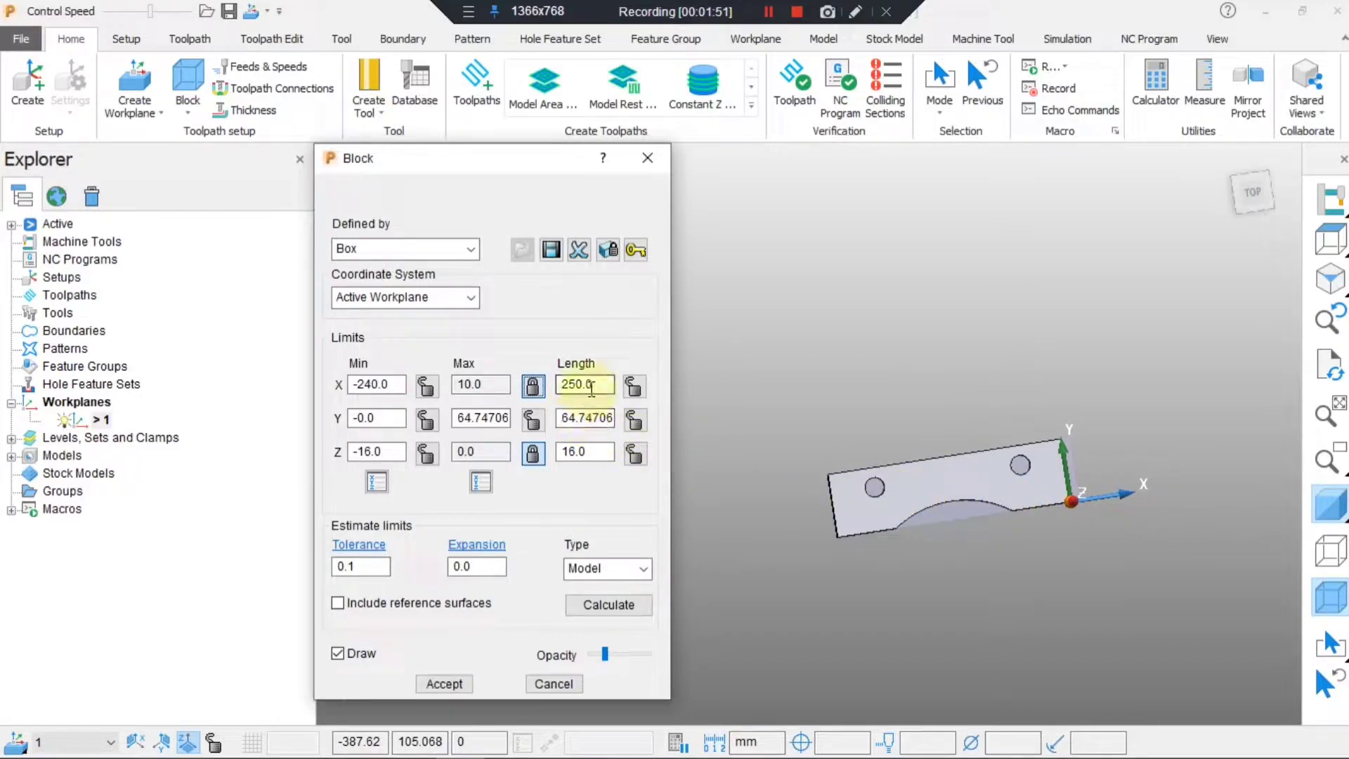
{"action": "left_click", "coordinate": [585, 385]}
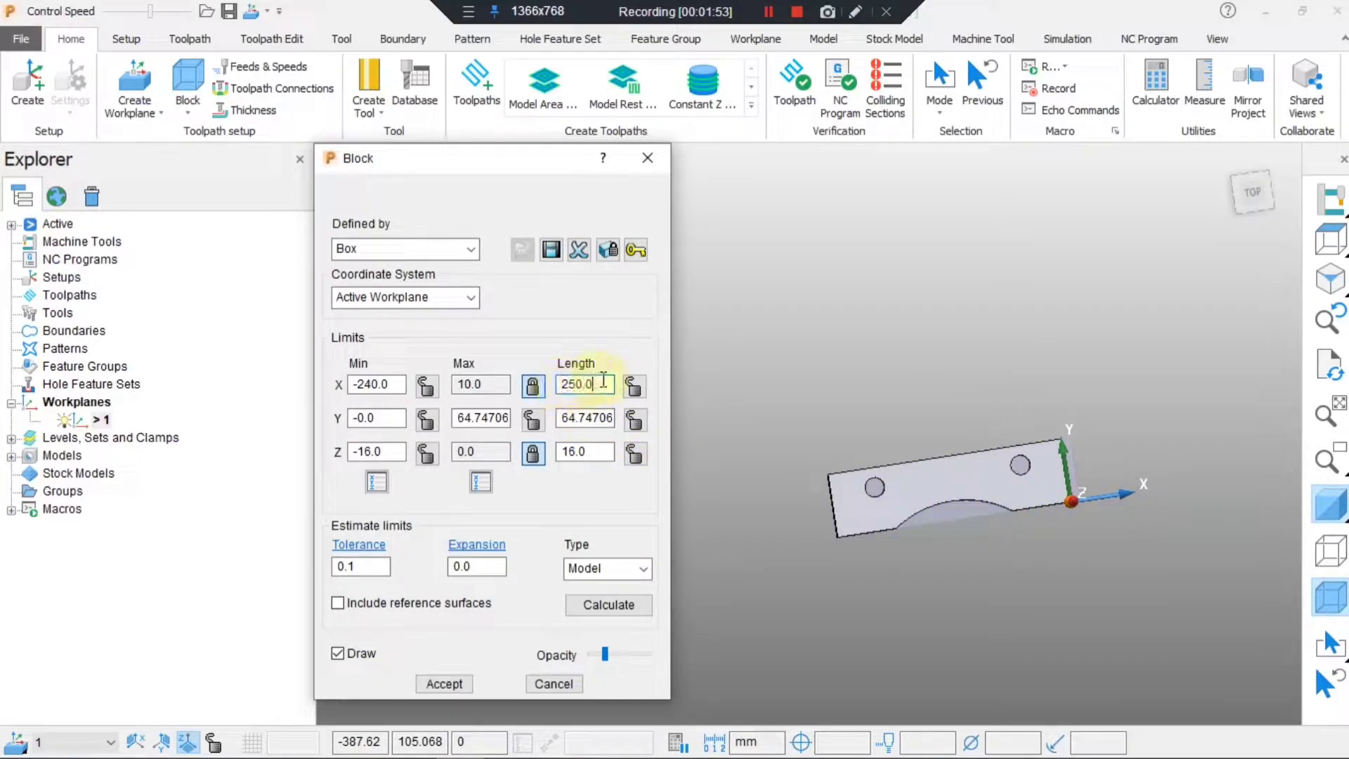
{"action": "left_click", "coordinate": [375, 384]}
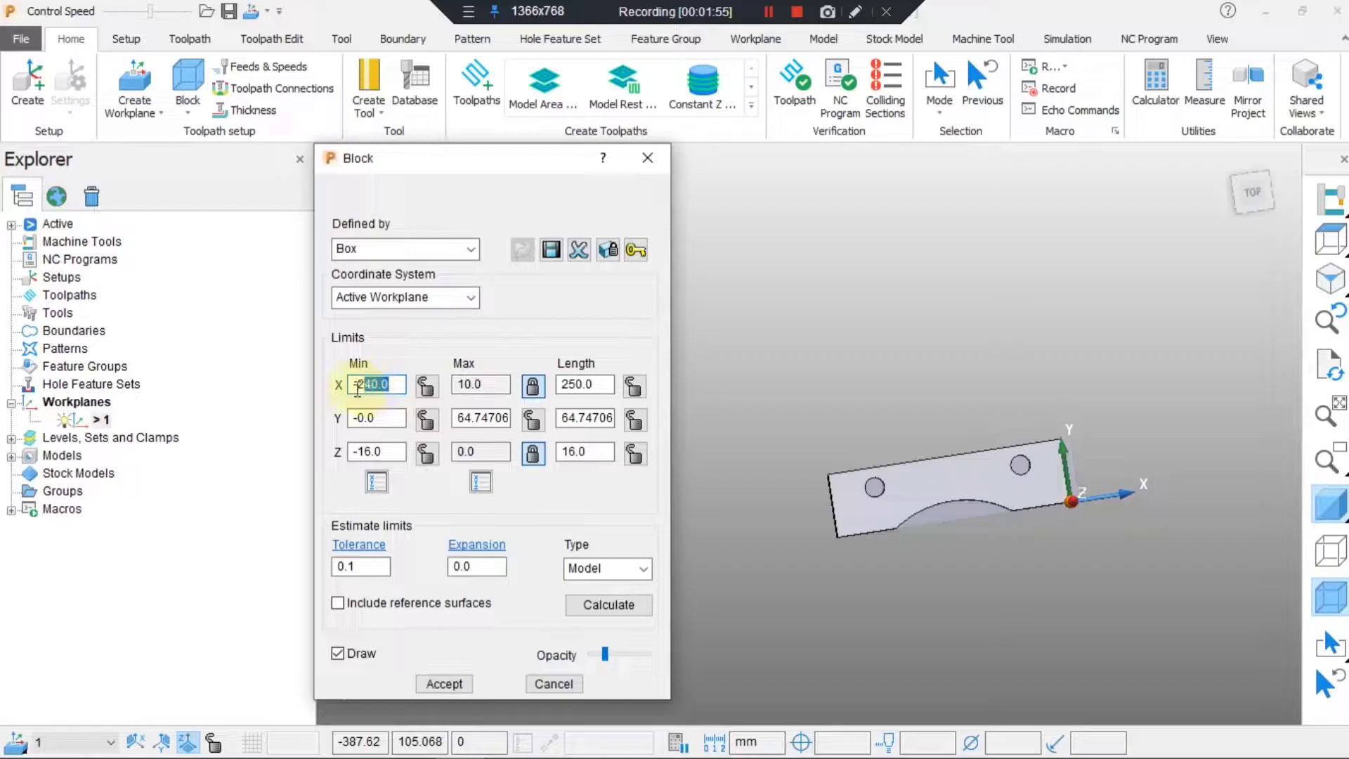
{"action": "type", "text": "-250"}
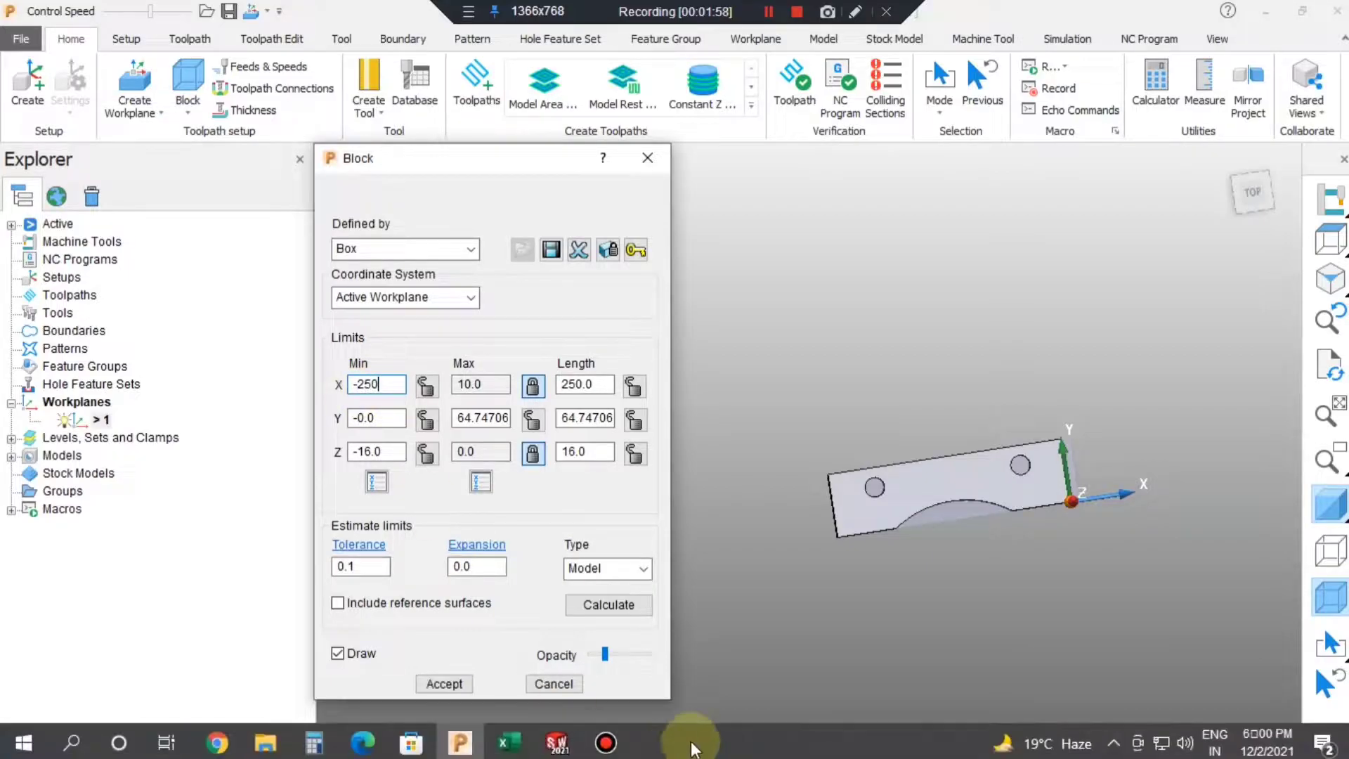
{"action": "left_click", "coordinate": [583, 385]}
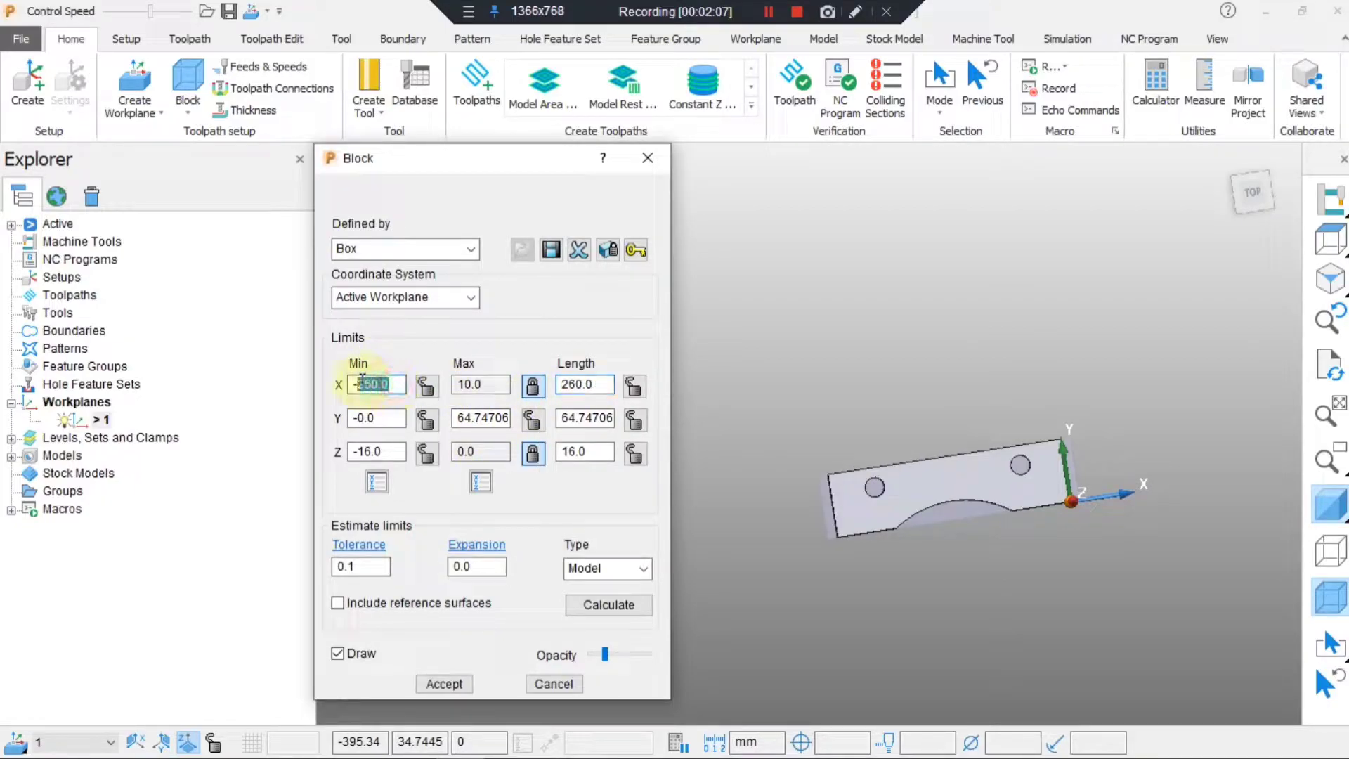
{"action": "type", "text": "-2"}
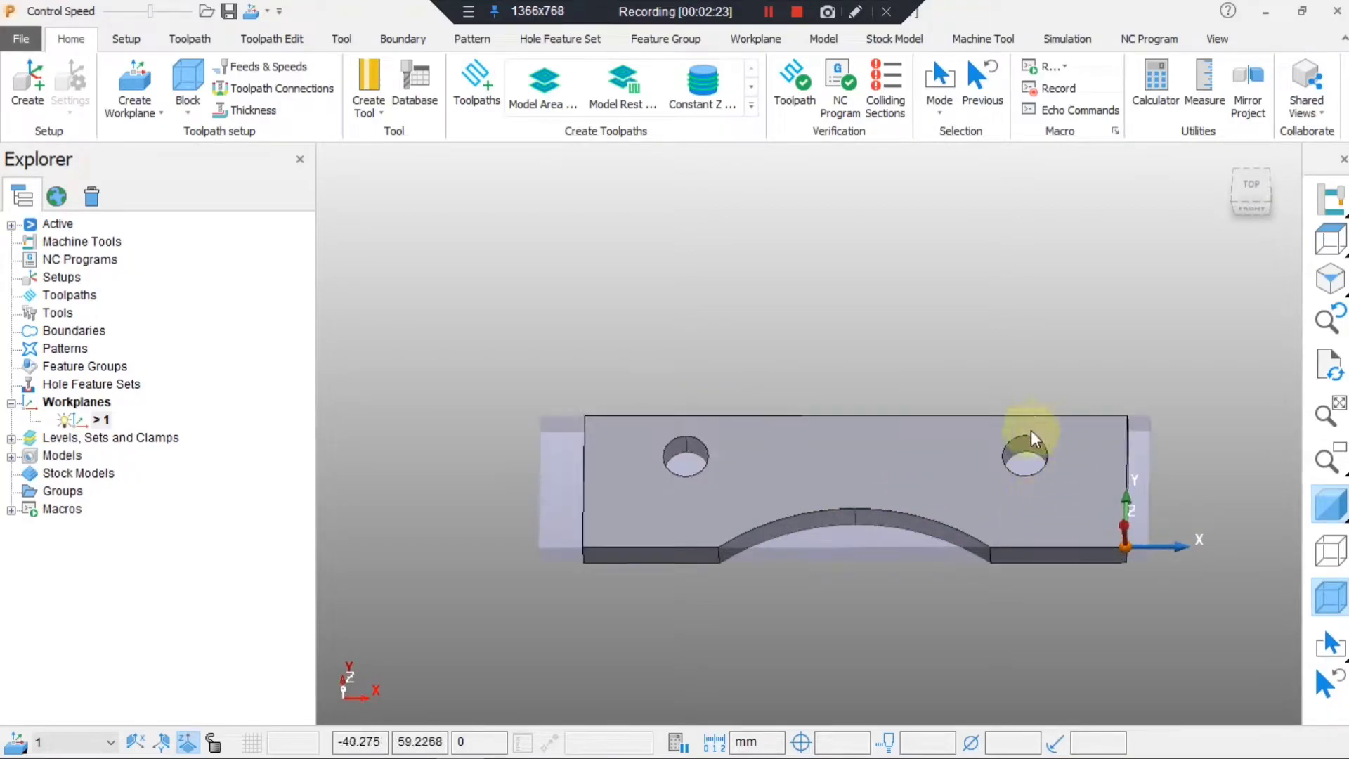
Create toolpath 1 with the Constant Z Finishing strategy from the Strategy Selector.
{"action": "right_click", "coordinate": [68, 295]}
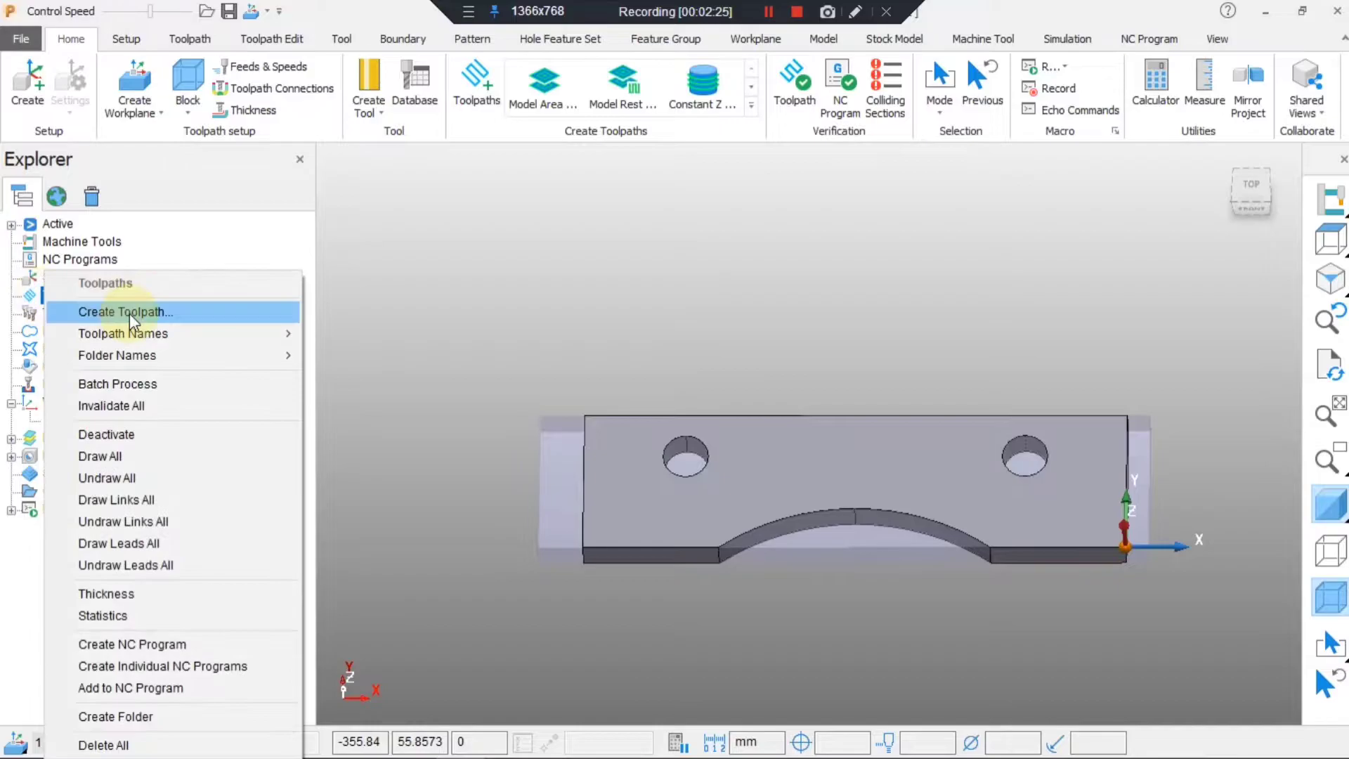
{"action": "left_click", "coordinate": [126, 311]}
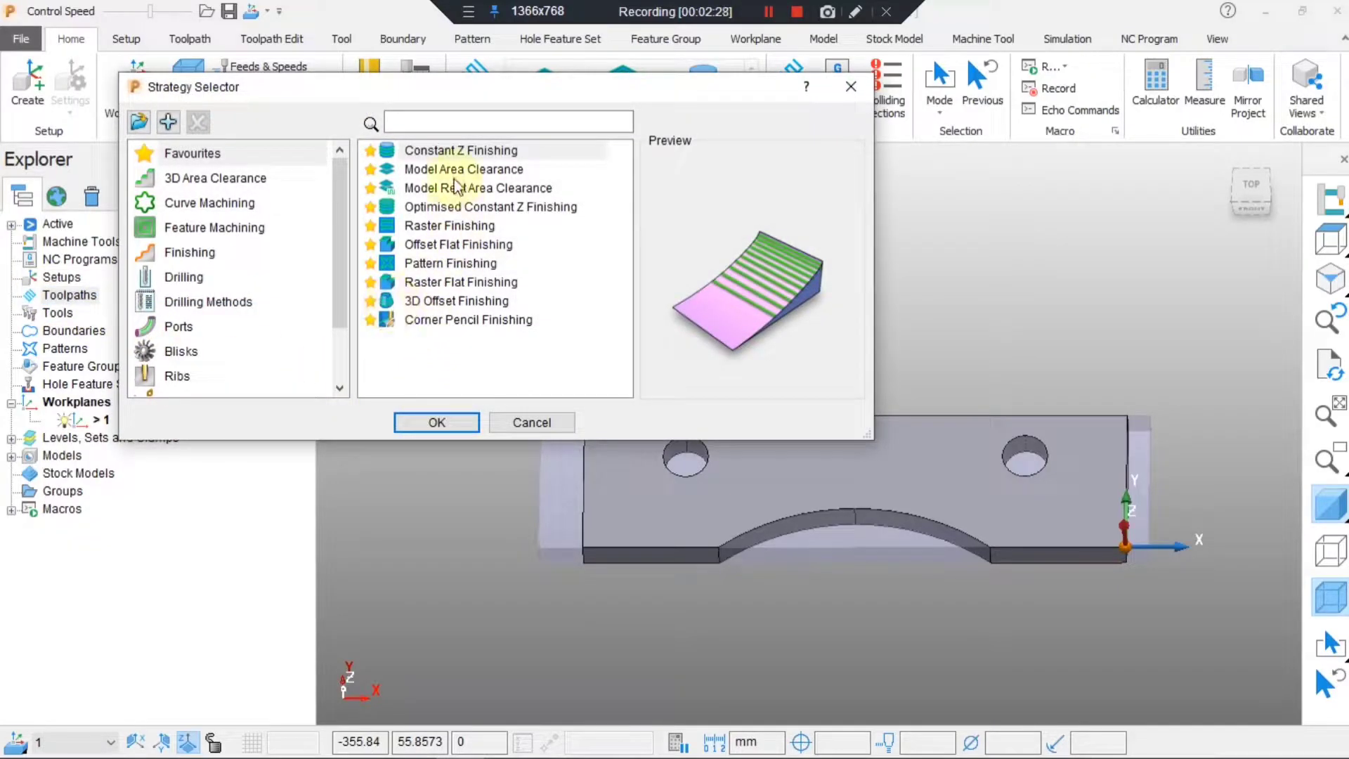
{"action": "left_click", "coordinate": [460, 150]}
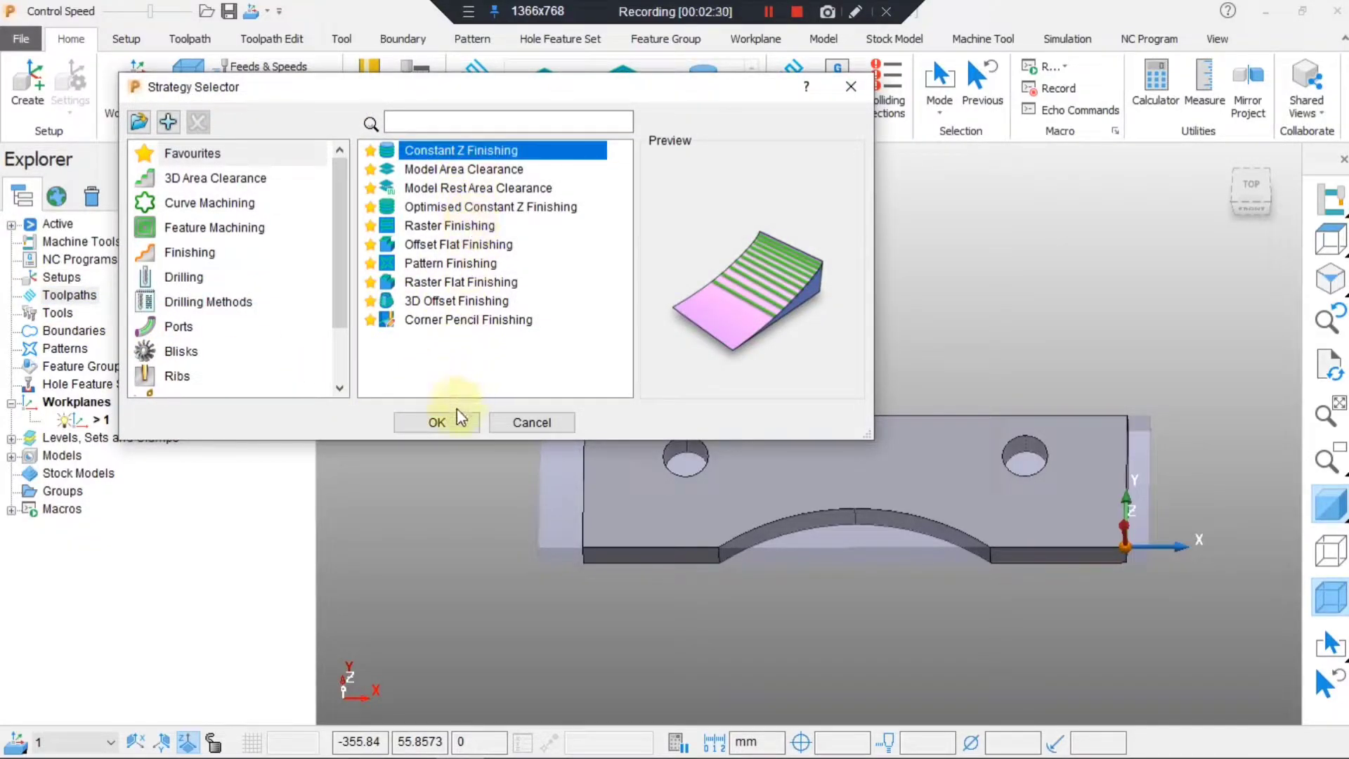
{"action": "left_click", "coordinate": [437, 421]}
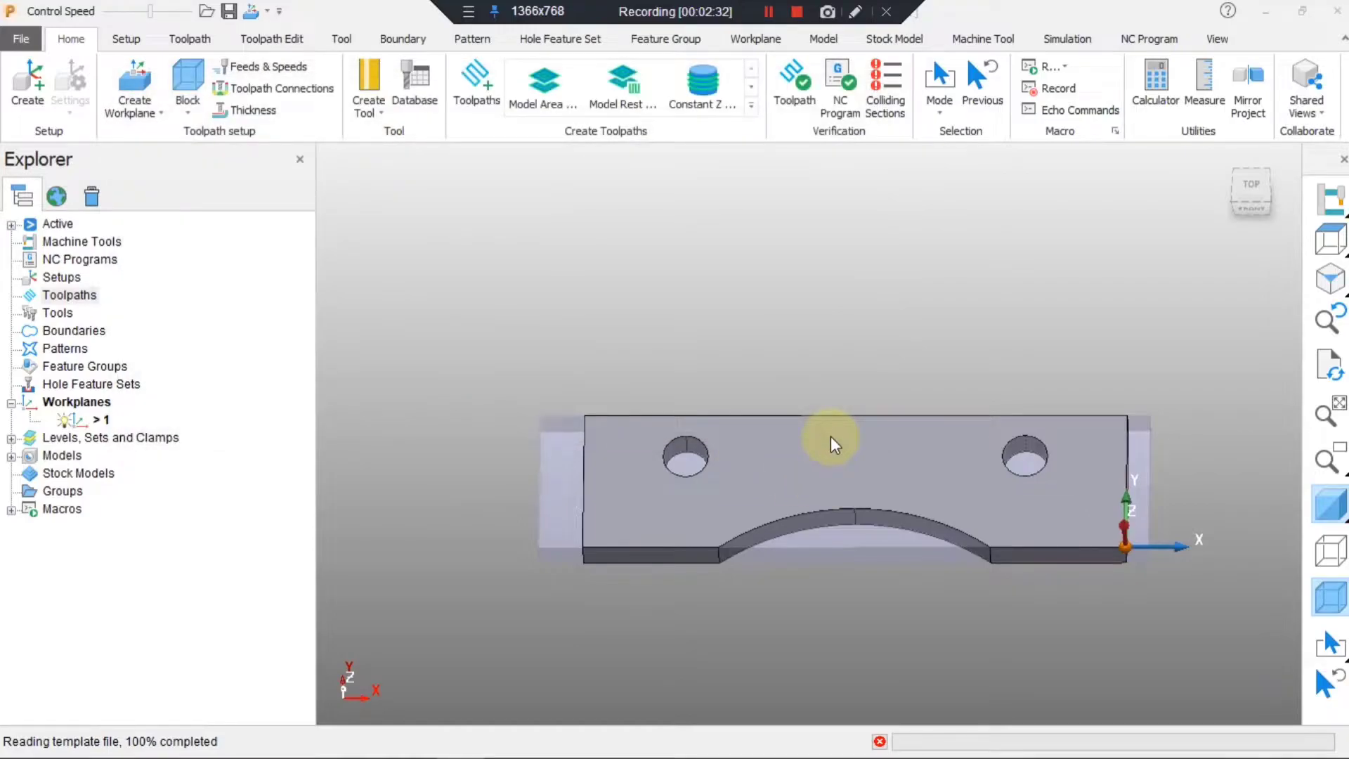
{"action": "left_click", "coordinate": [701, 86]}
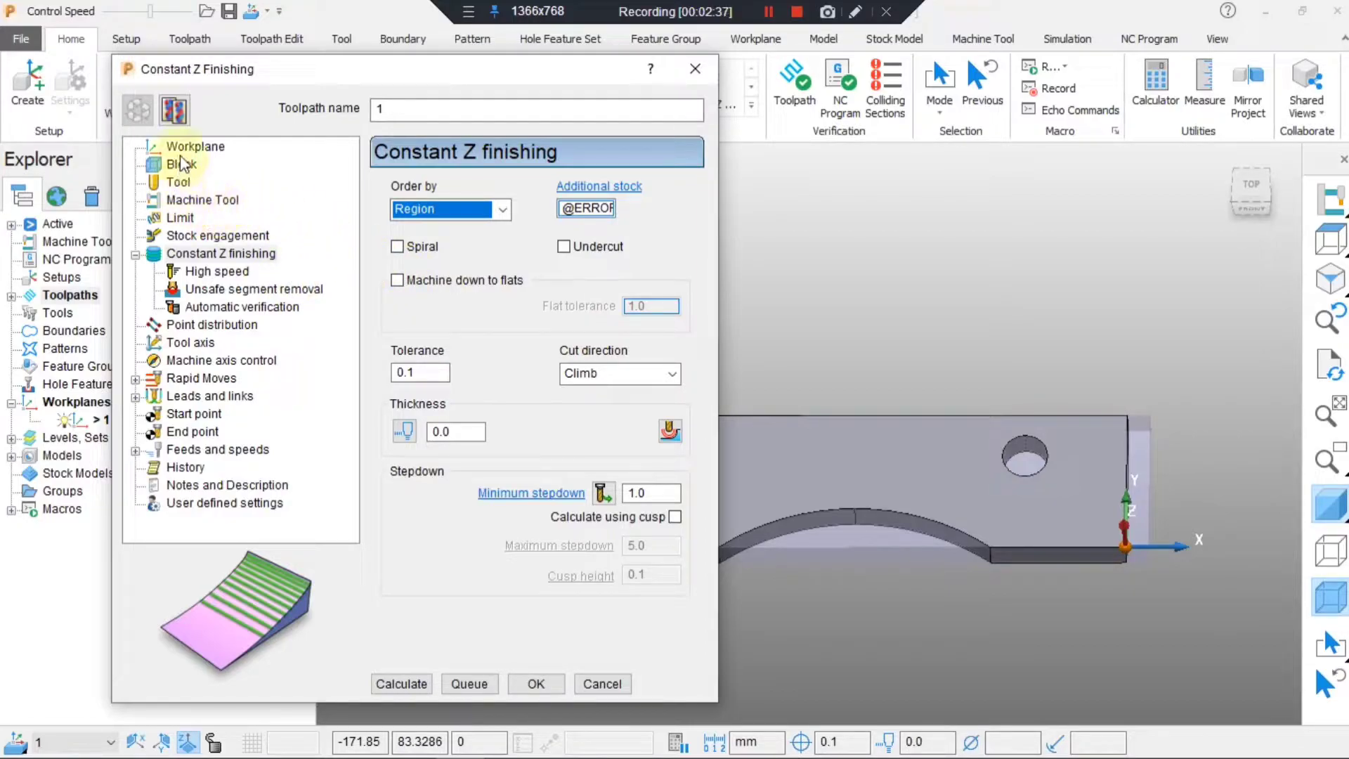
Name the toolpath 1.EMD10_CZ with new end mill 1.EMD10, diameter 10, length 50.
{"action": "left_click", "coordinate": [178, 181]}
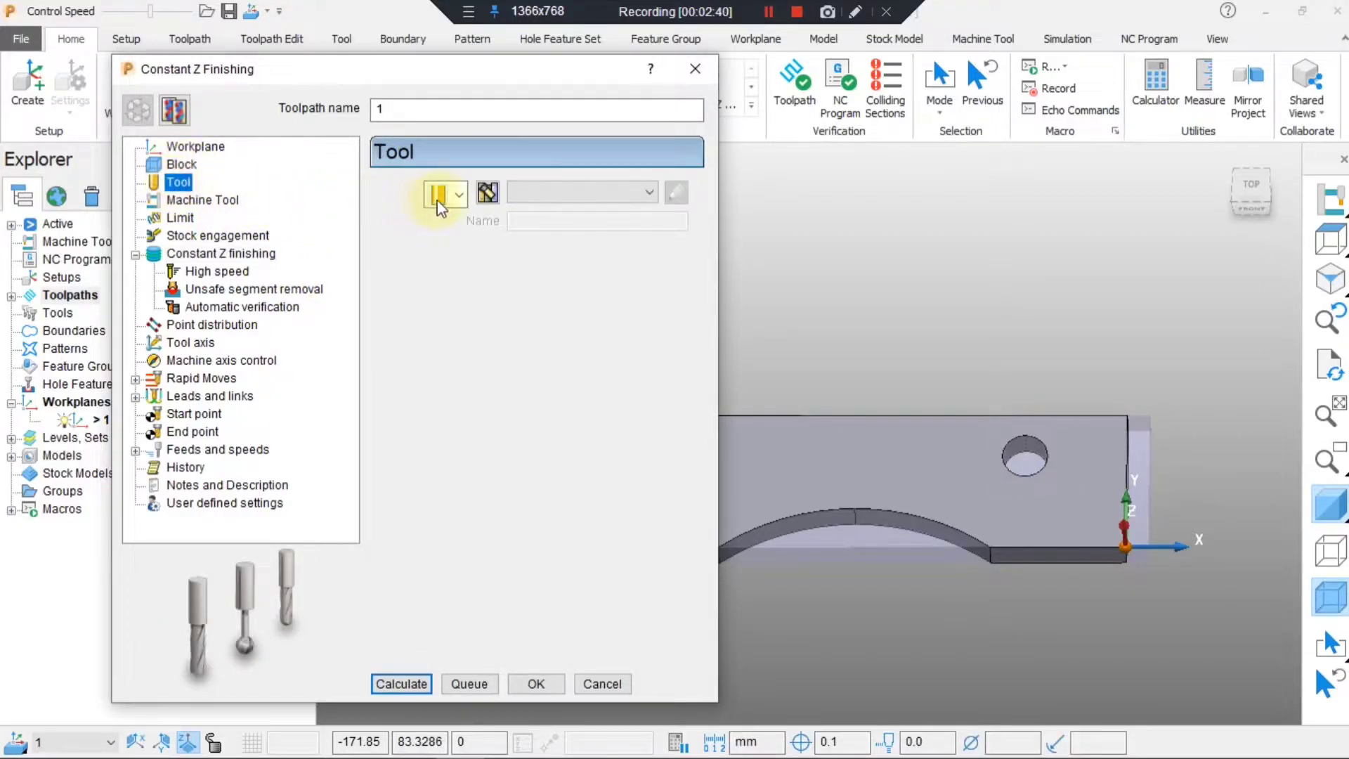
{"action": "left_click", "coordinate": [459, 192]}
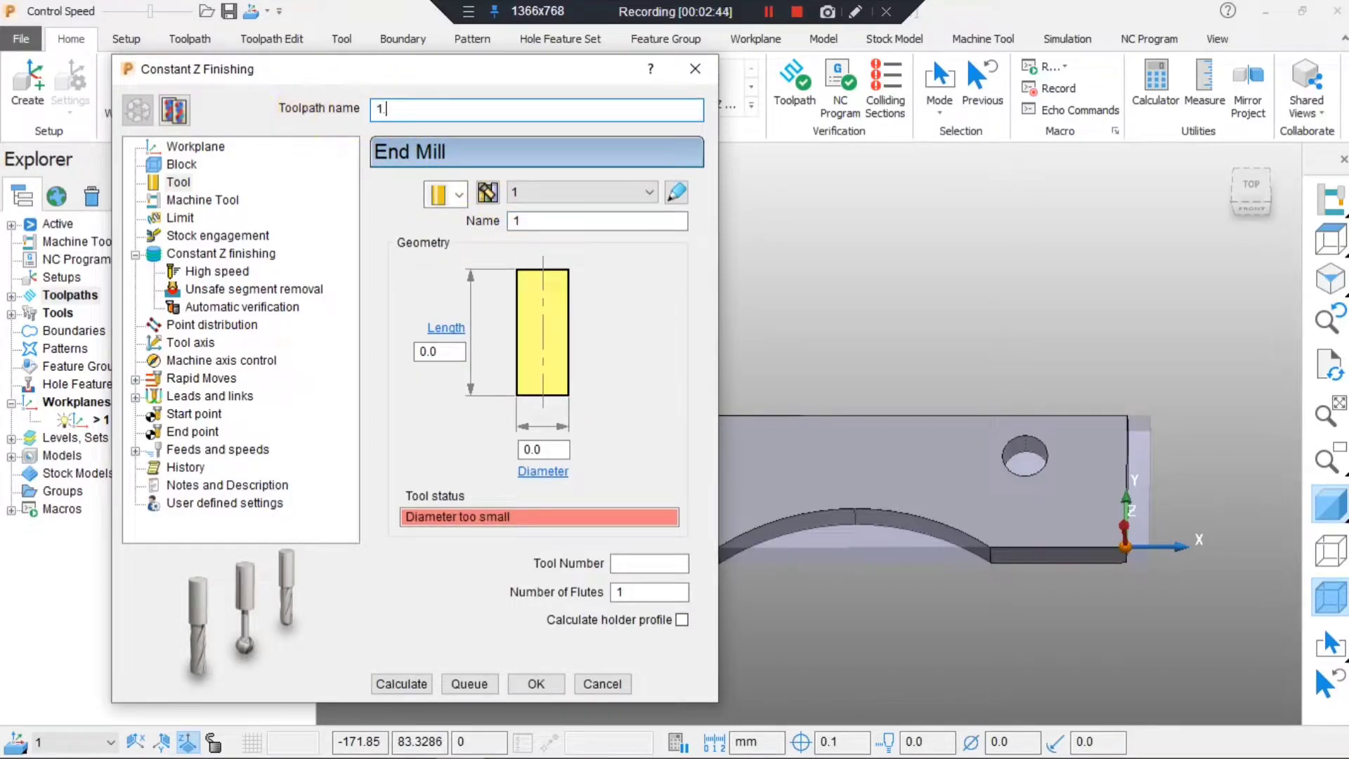
{"action": "type", "text": "EMD10_"}
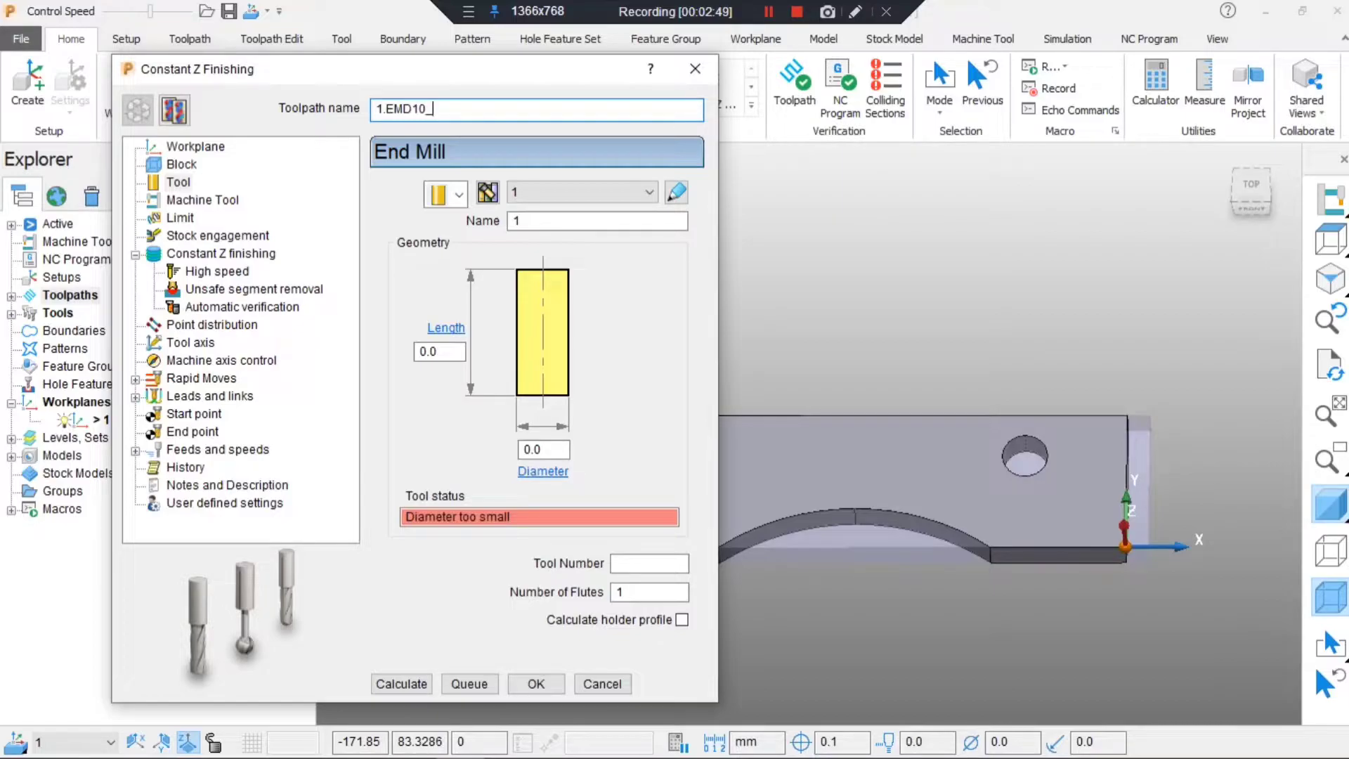
{"action": "type", "text": "CZ"}
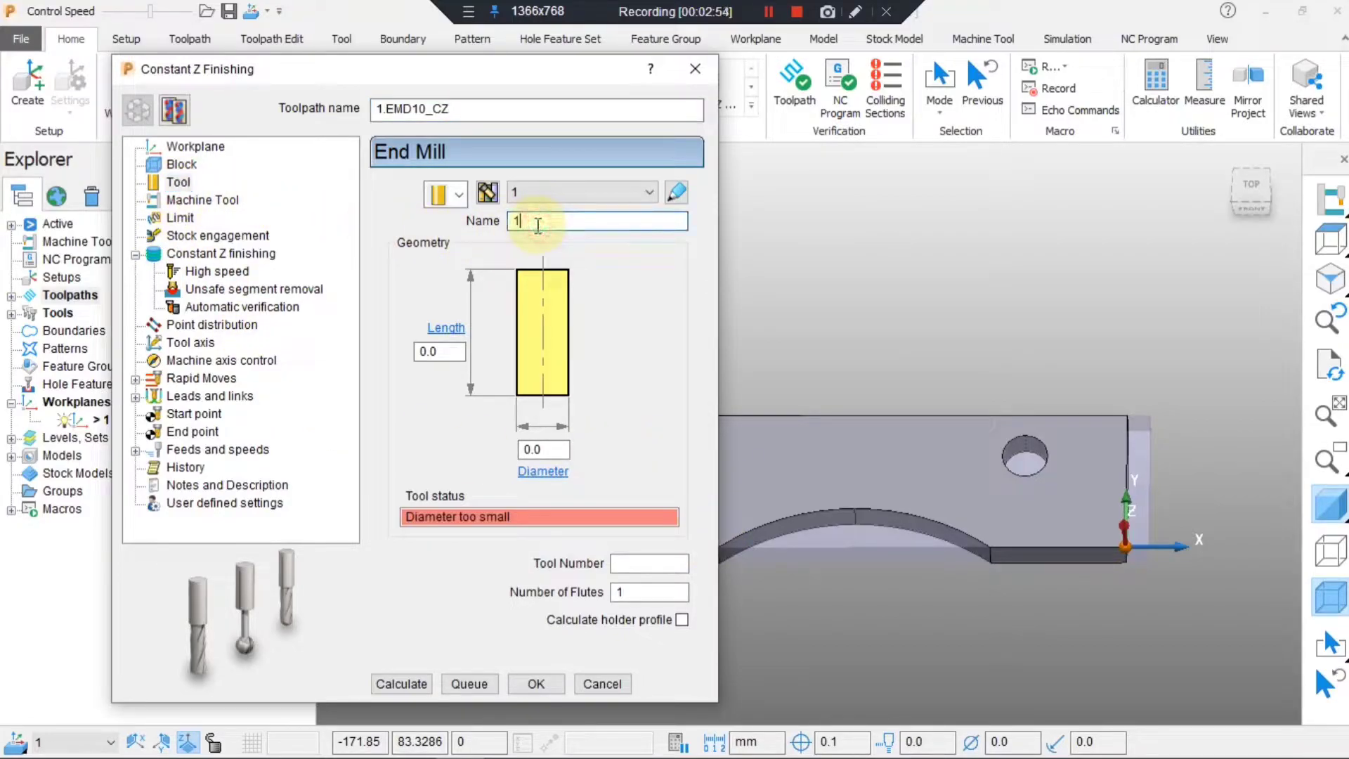
{"action": "type", "text": ".EMD10"}
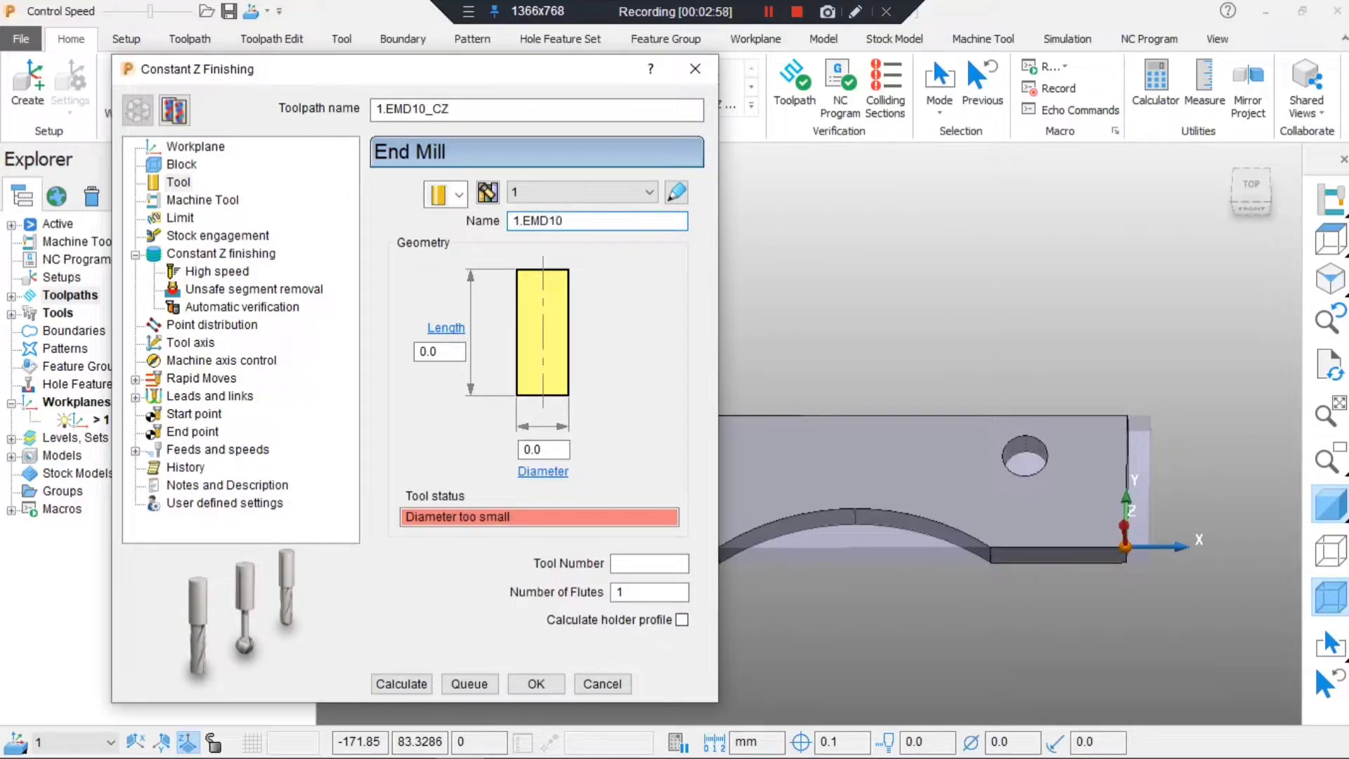
{"action": "type", "text": "1"}
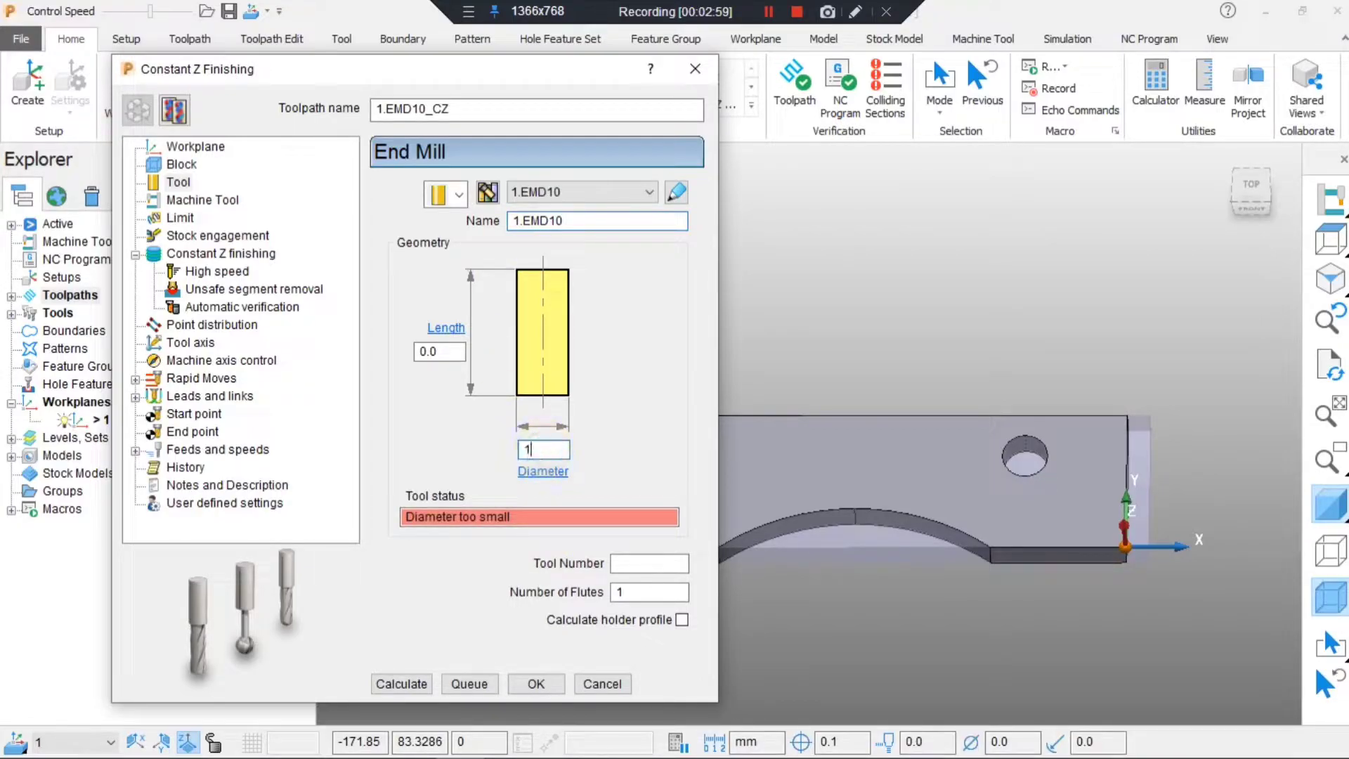
{"action": "type", "text": "50.0"}
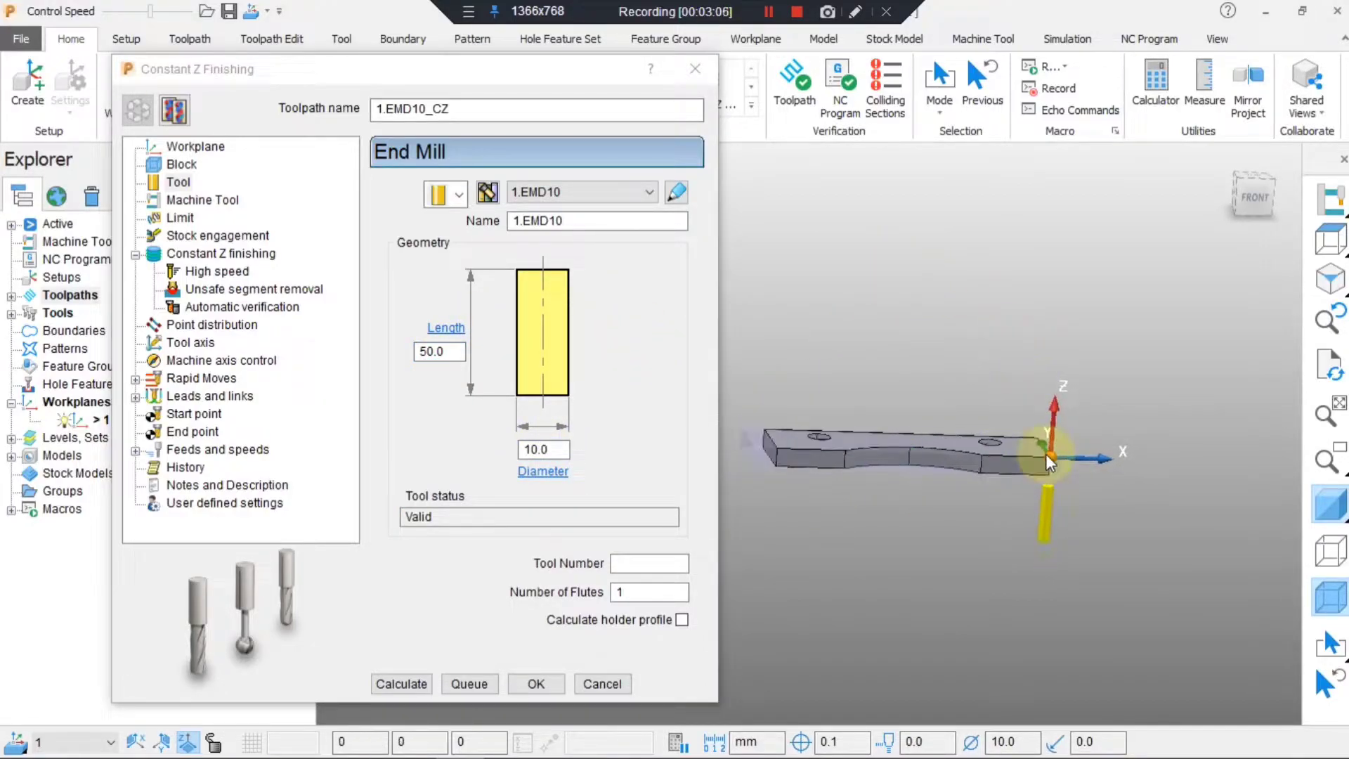
{"action": "left_click_drag", "start_coordinate": [1050, 456], "coordinate": [869, 456]}
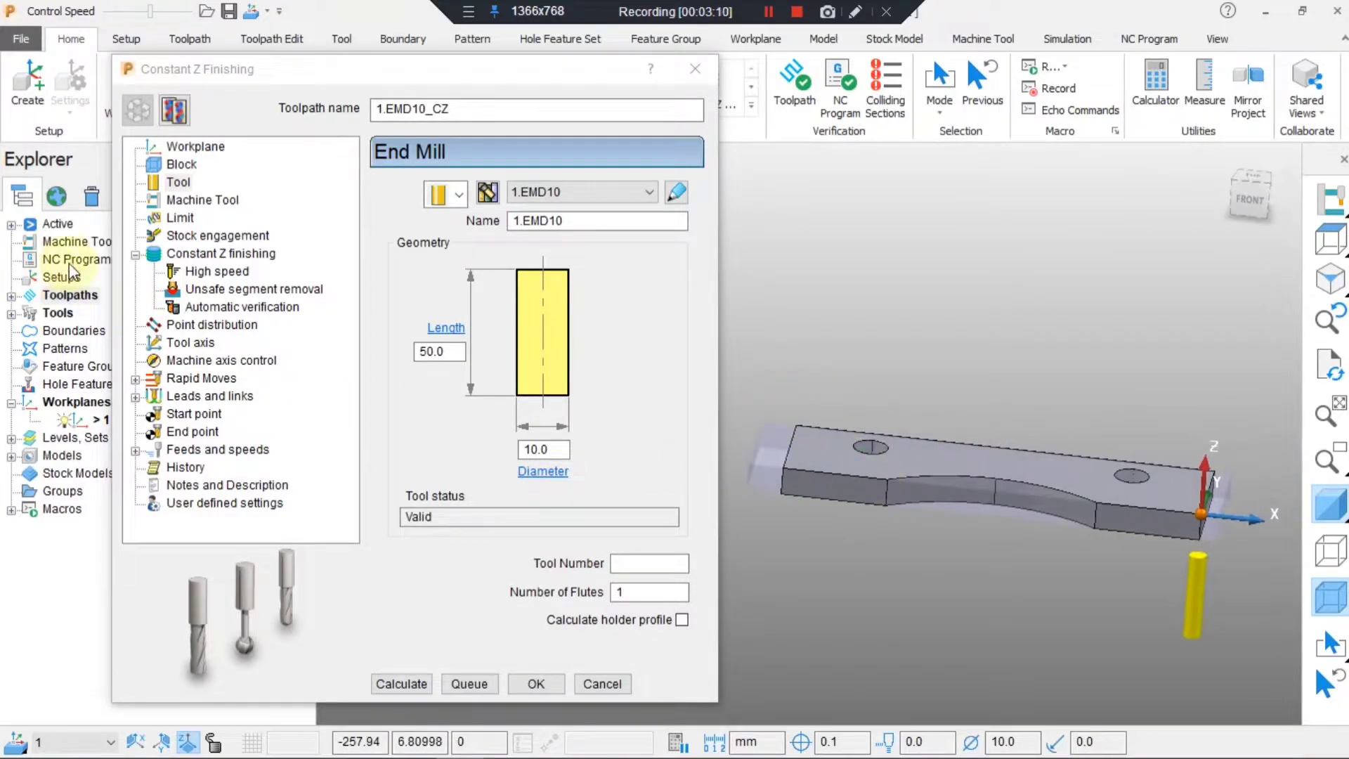
Create user-defined boundary 1 from the plate's top outline as the toolpath limit.
{"action": "left_click", "coordinate": [180, 217]}
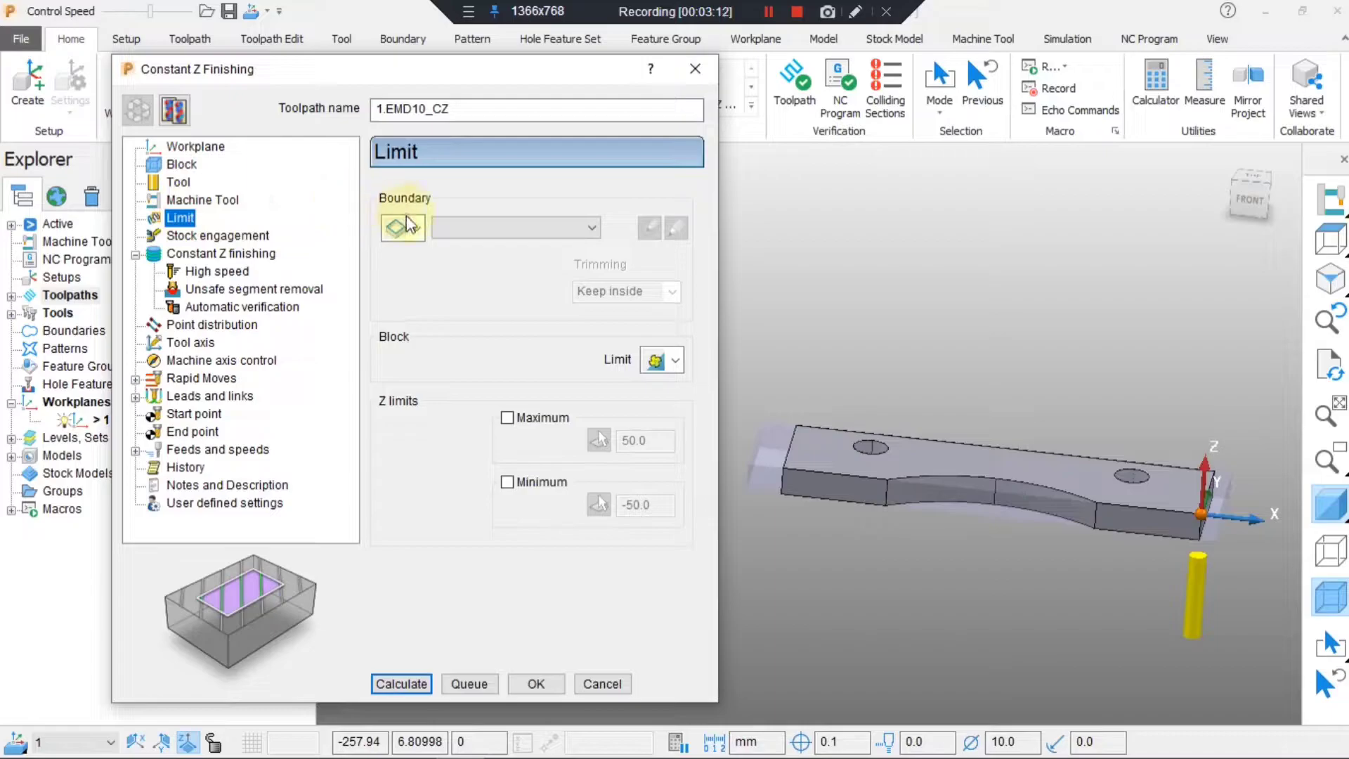
{"action": "left_click", "coordinate": [402, 227]}
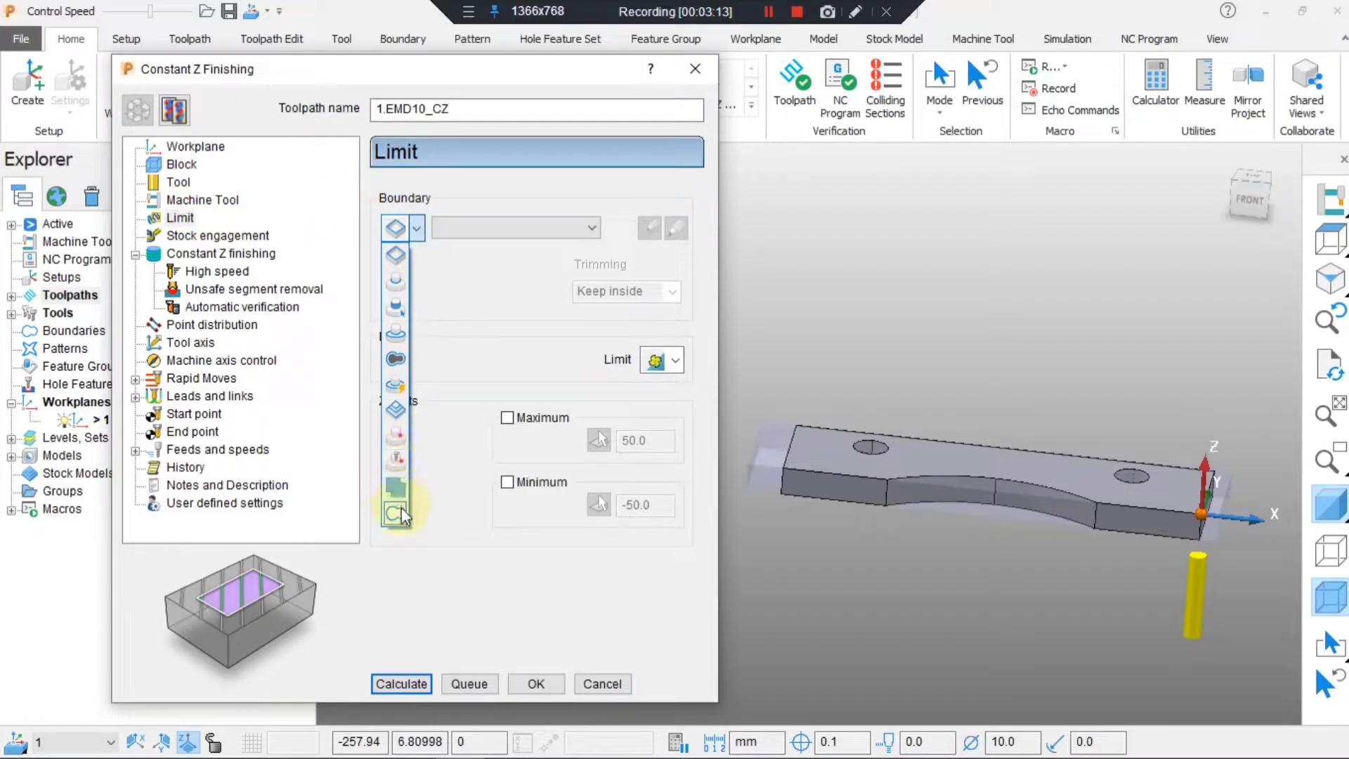
{"action": "left_click", "coordinate": [395, 509]}
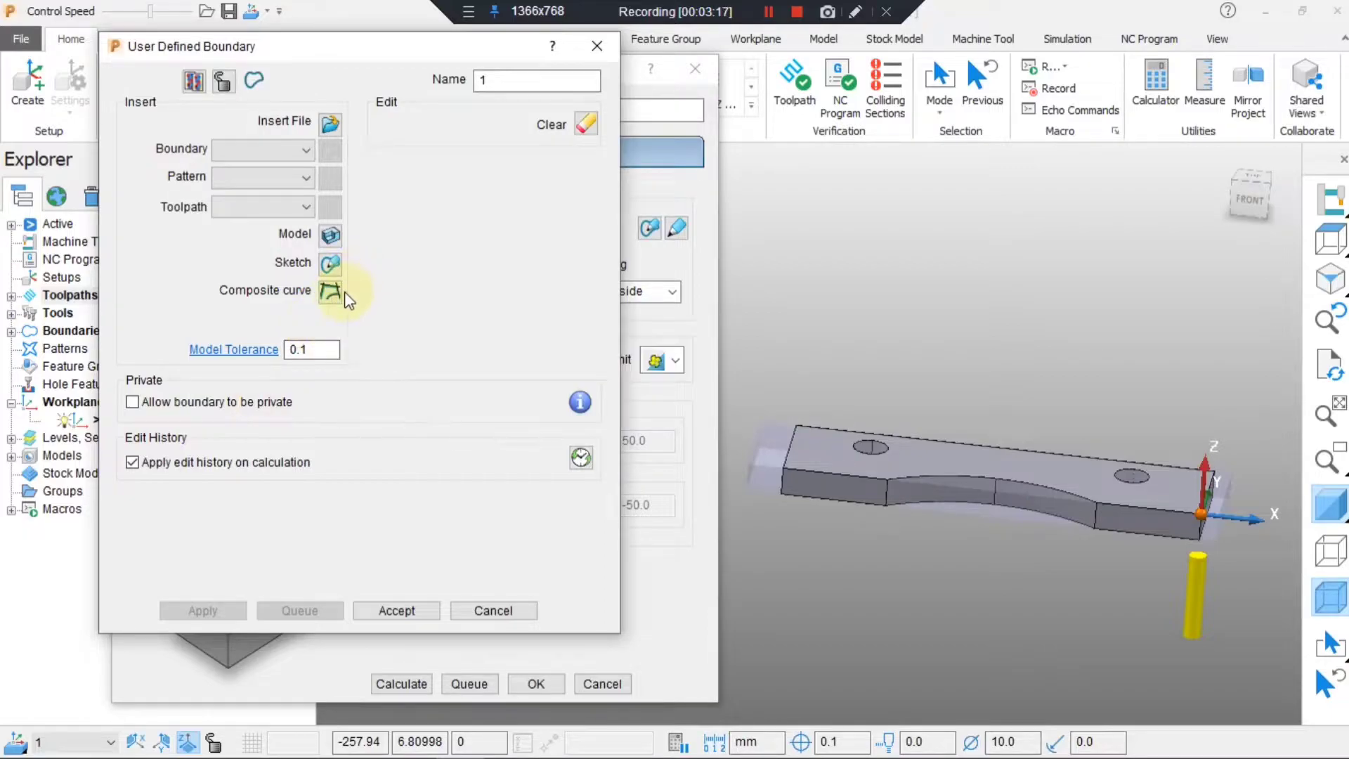
{"action": "left_click", "coordinate": [330, 293]}
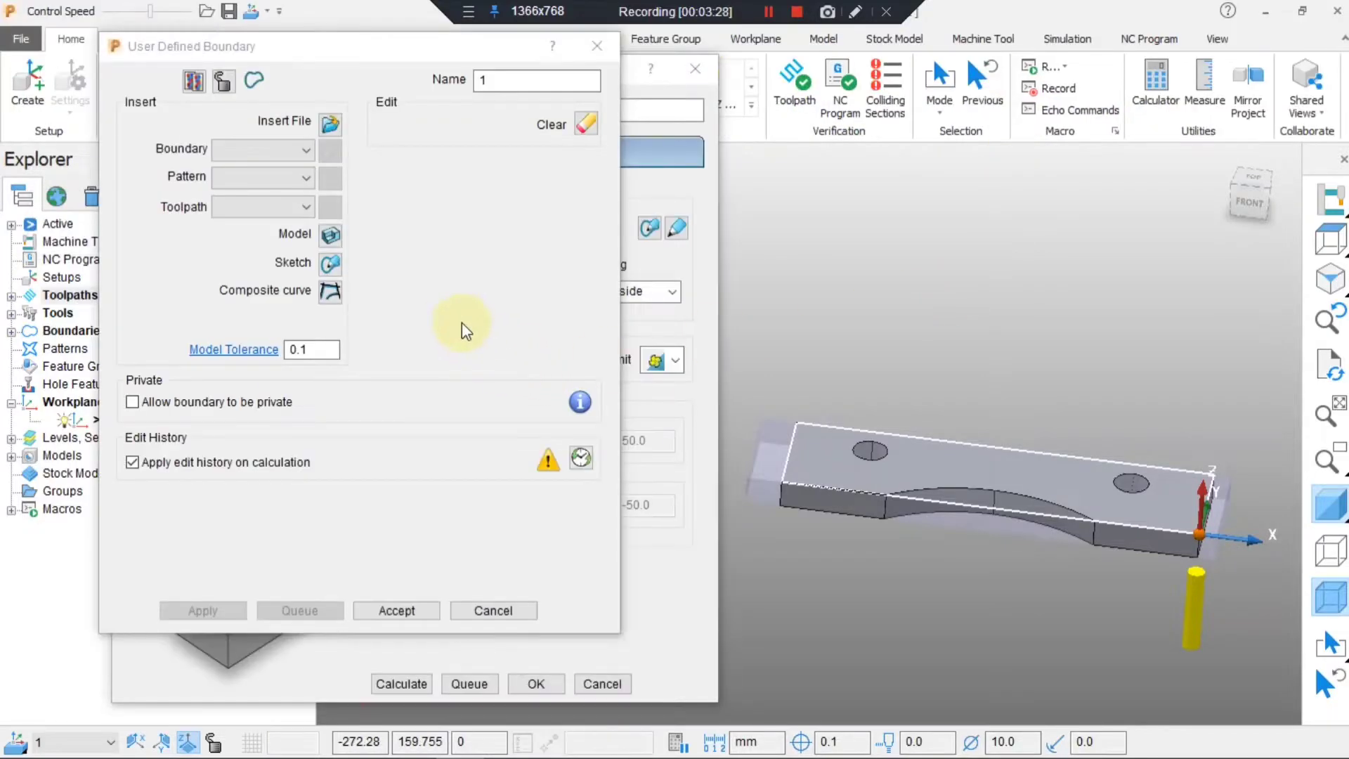
{"action": "left_click", "coordinate": [395, 610]}
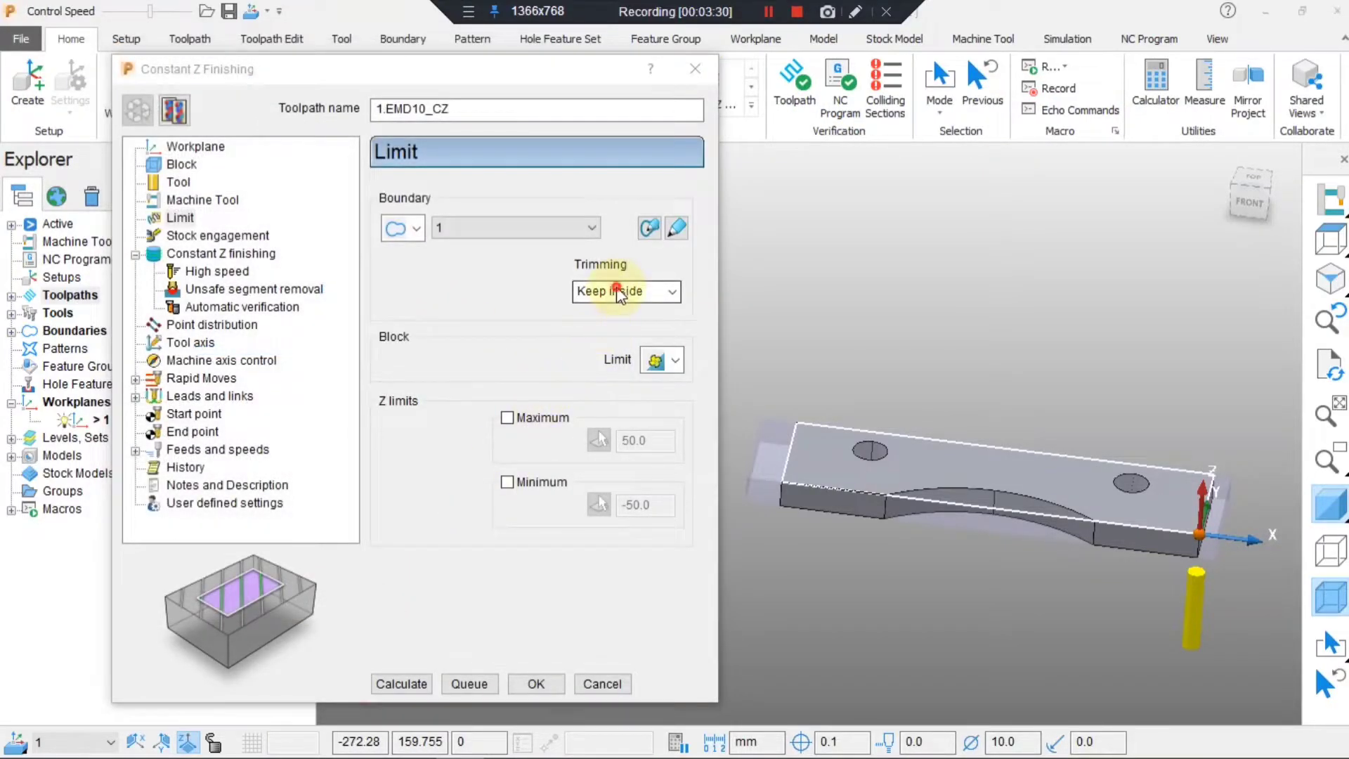
Set trimming to keep outside and minimum Z to -15.5.
{"action": "left_click", "coordinate": [613, 291]}
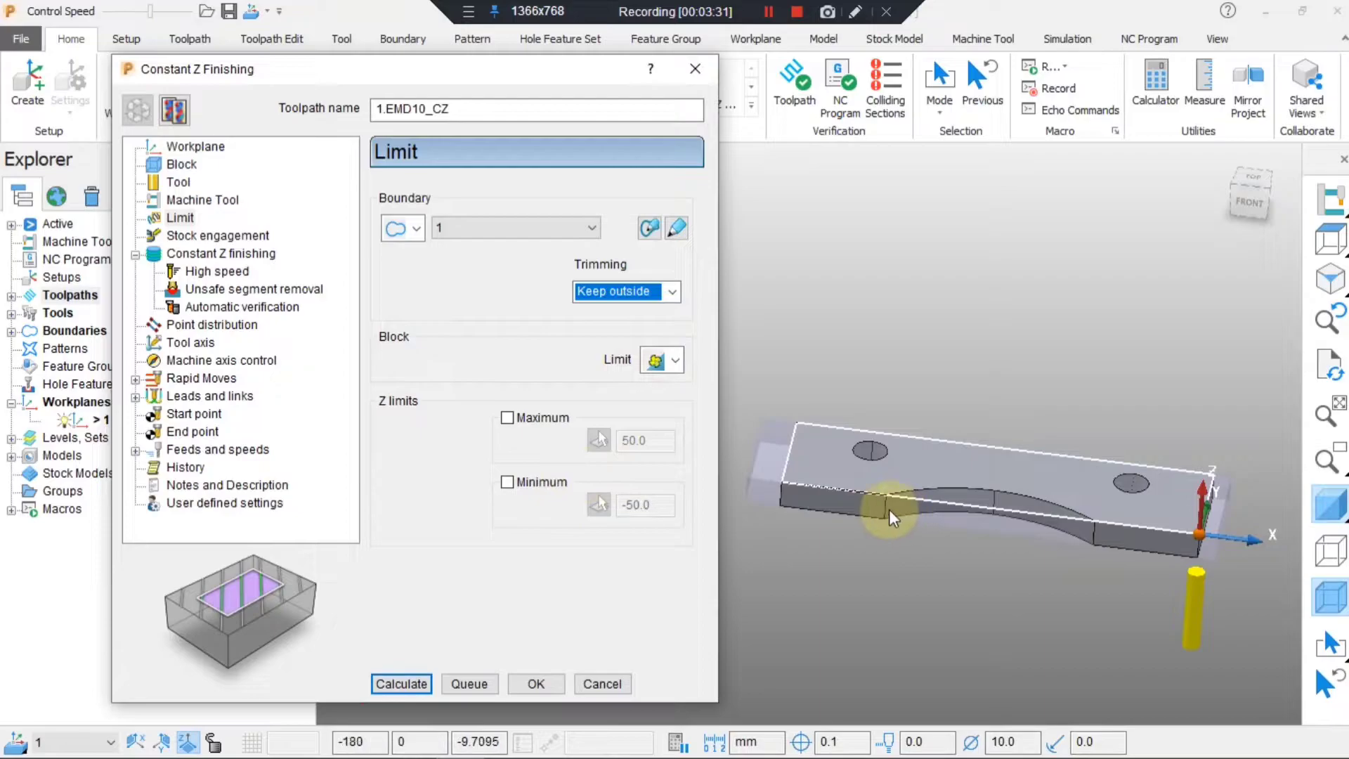
{"action": "mouse_move", "coordinate": [1106, 400]}
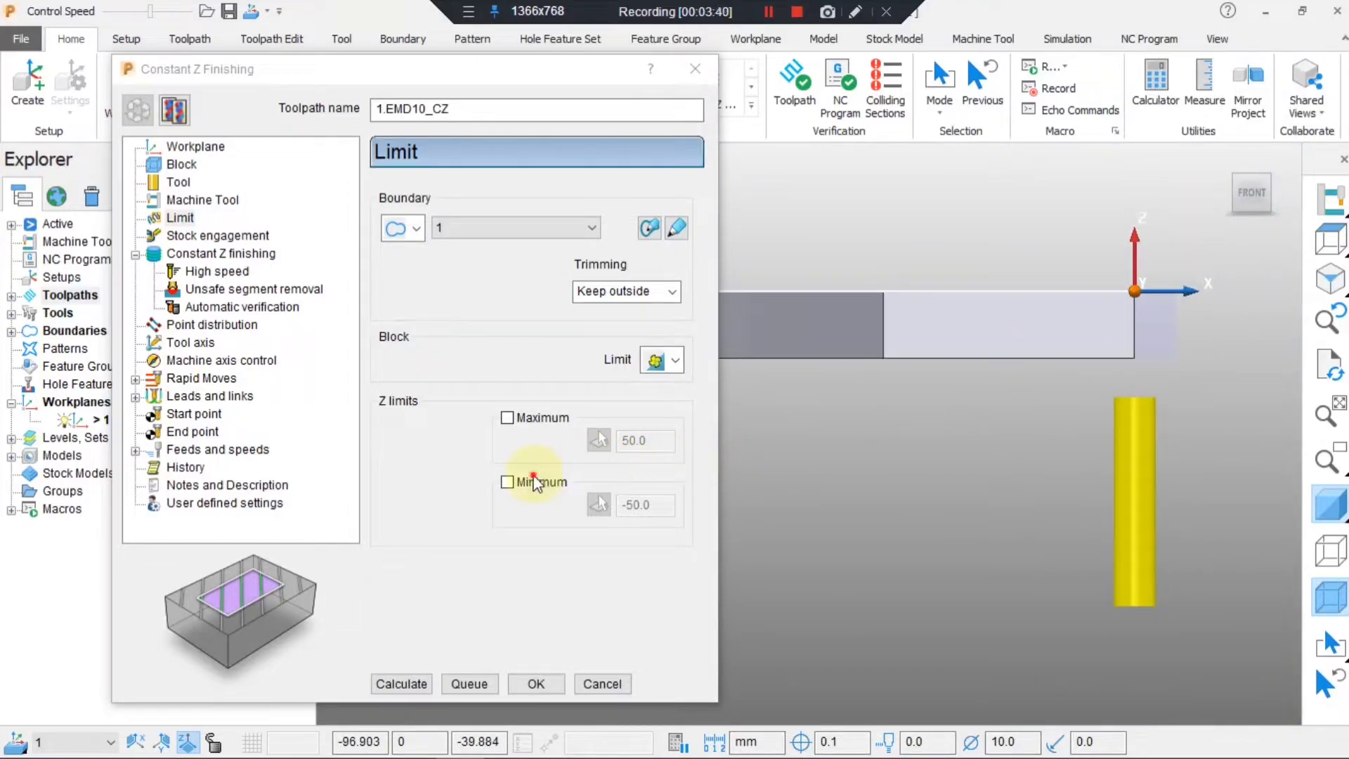
{"action": "left_click", "coordinate": [507, 482]}
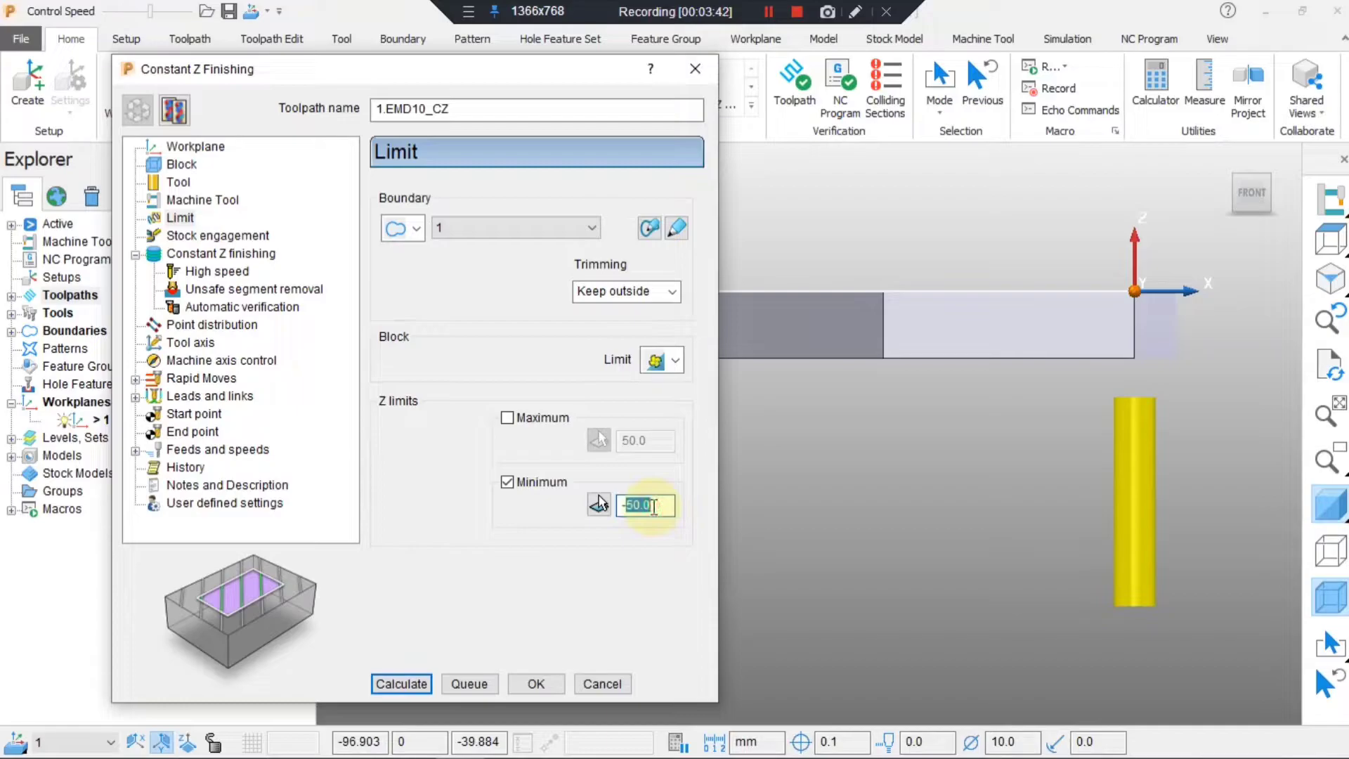
{"action": "type", "text": "-15.5"}
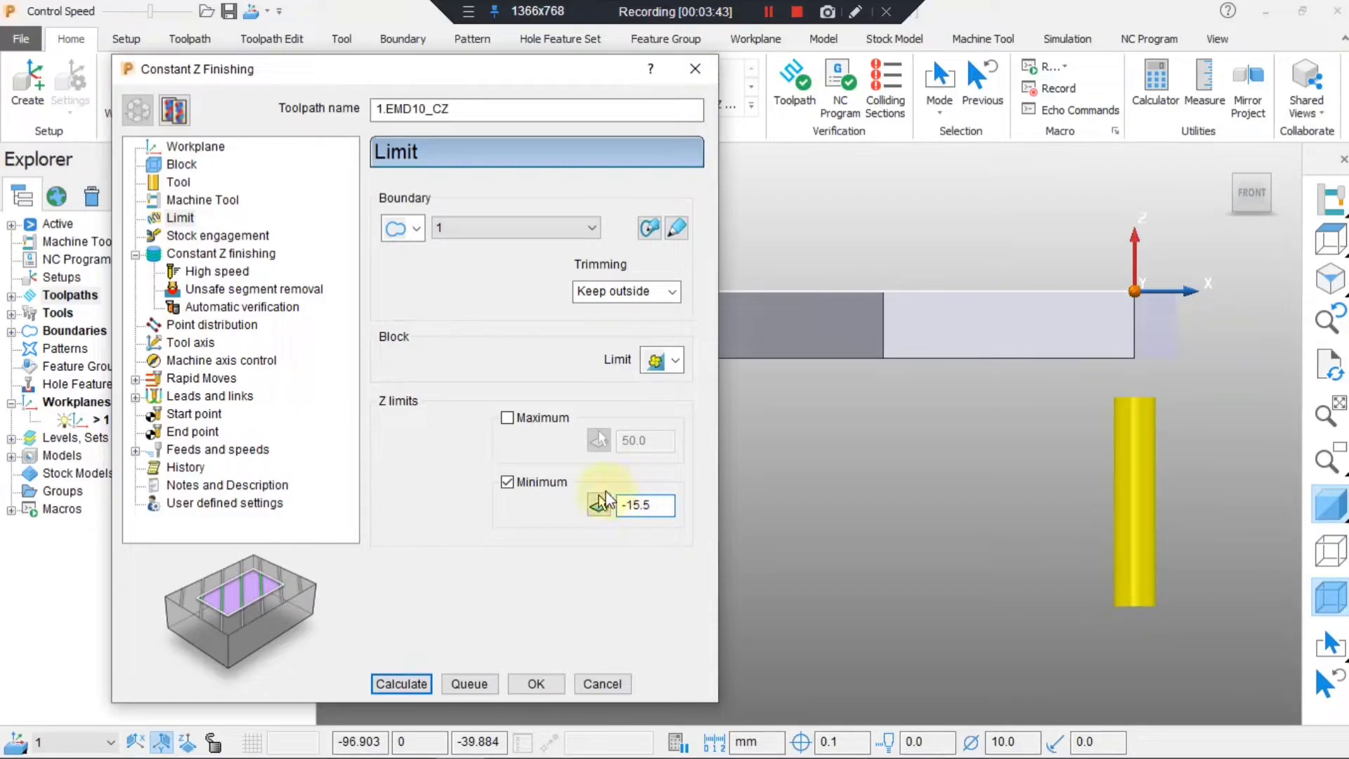
Set Constant Z cut direction Any, tolerance 0.01, minimum stepdown 0.2.
{"action": "left_click", "coordinate": [222, 253]}
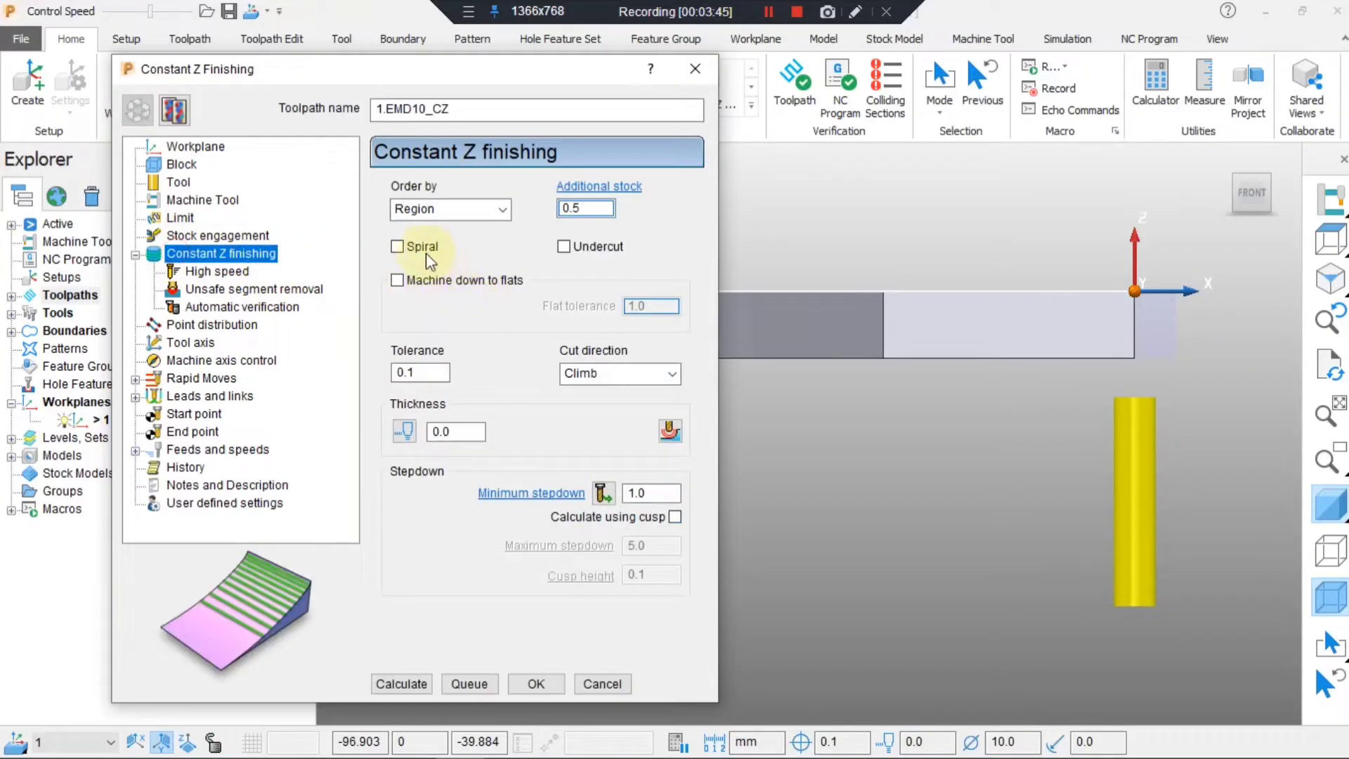
{"action": "left_click", "coordinate": [618, 374]}
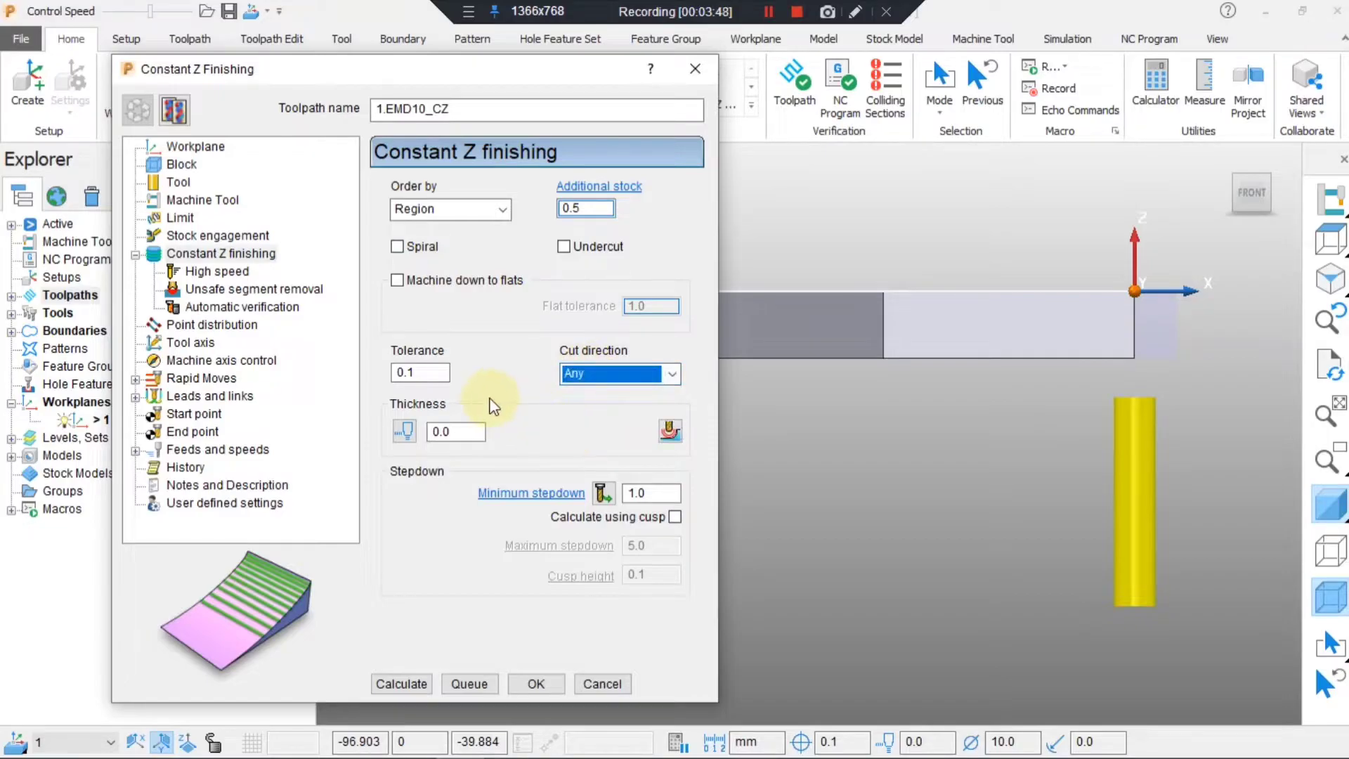
{"action": "type", "text": "0.01"}
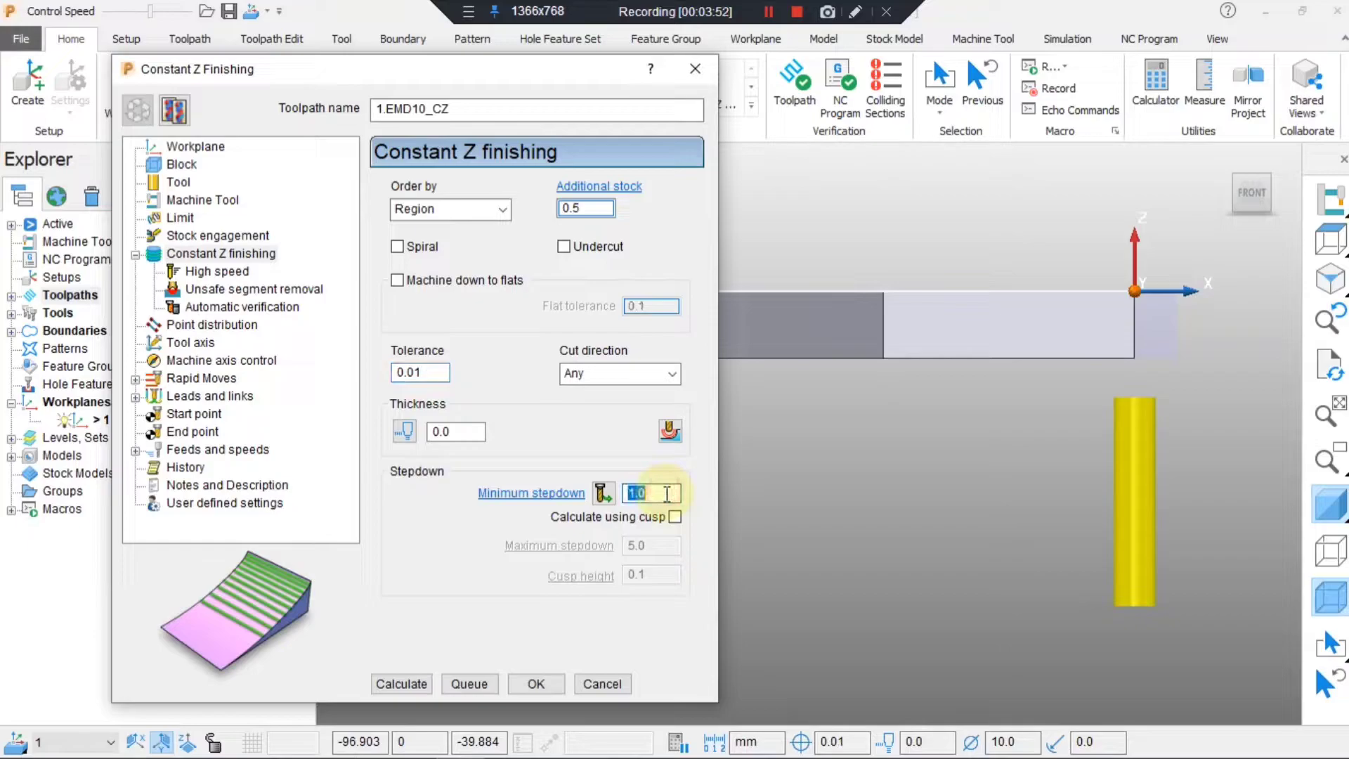
{"action": "type", "text": "0.2"}
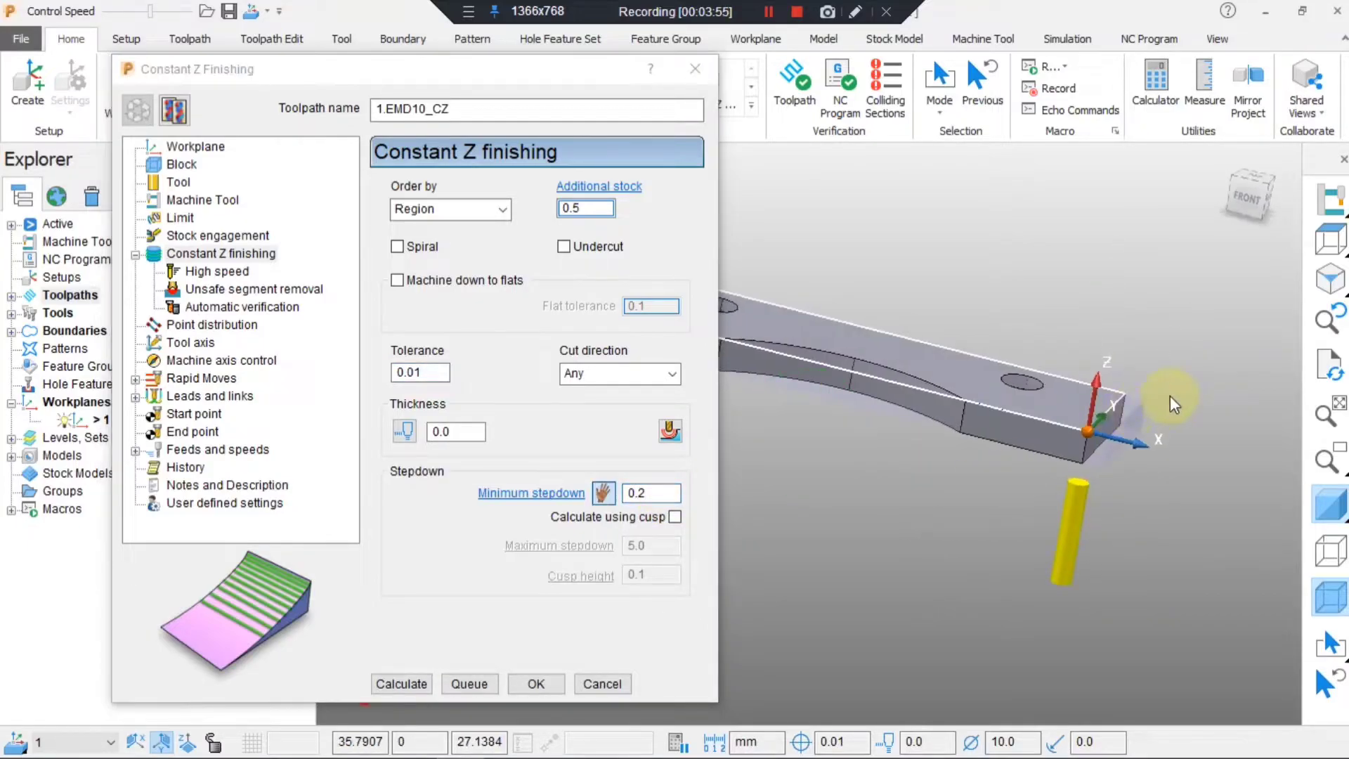
{"action": "left_click_drag", "start_coordinate": [1170, 403], "coordinate": [1024, 371]}
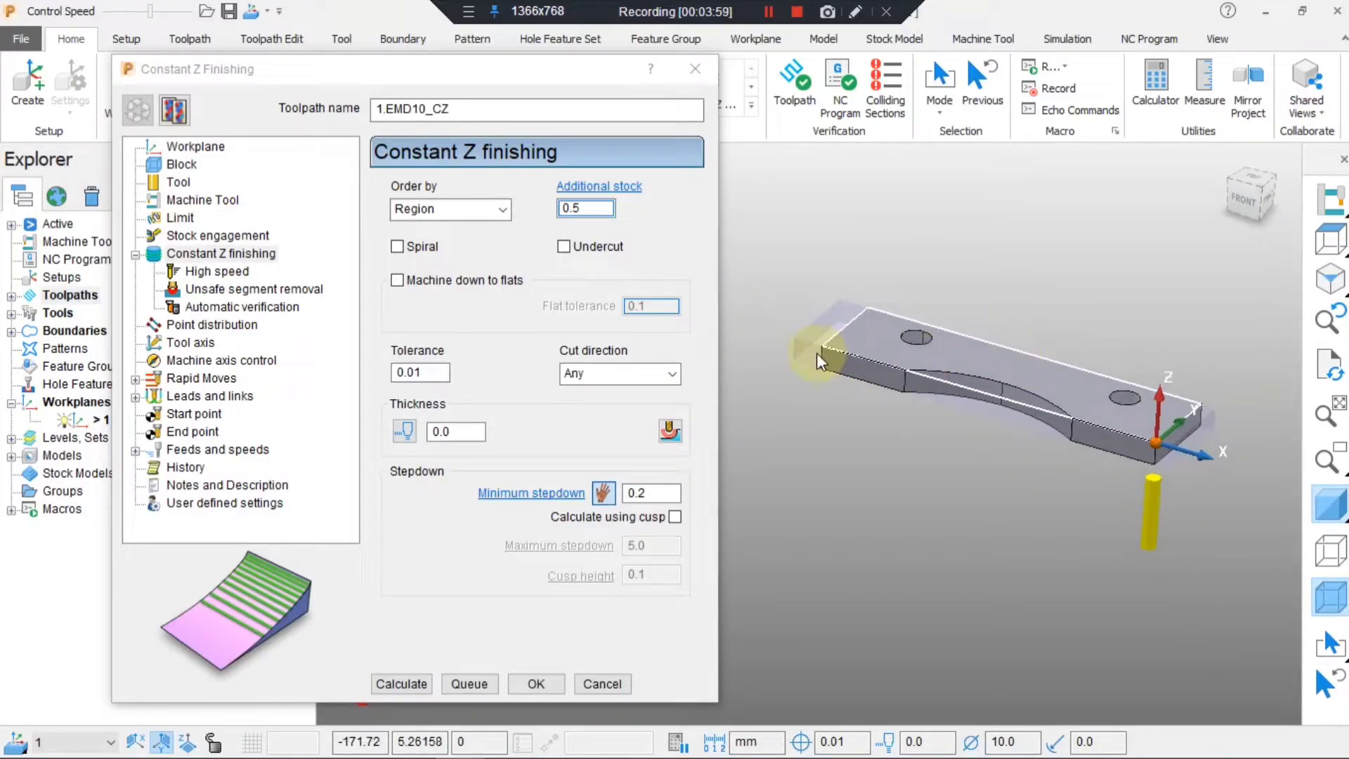
{"action": "left_click", "coordinate": [217, 272]}
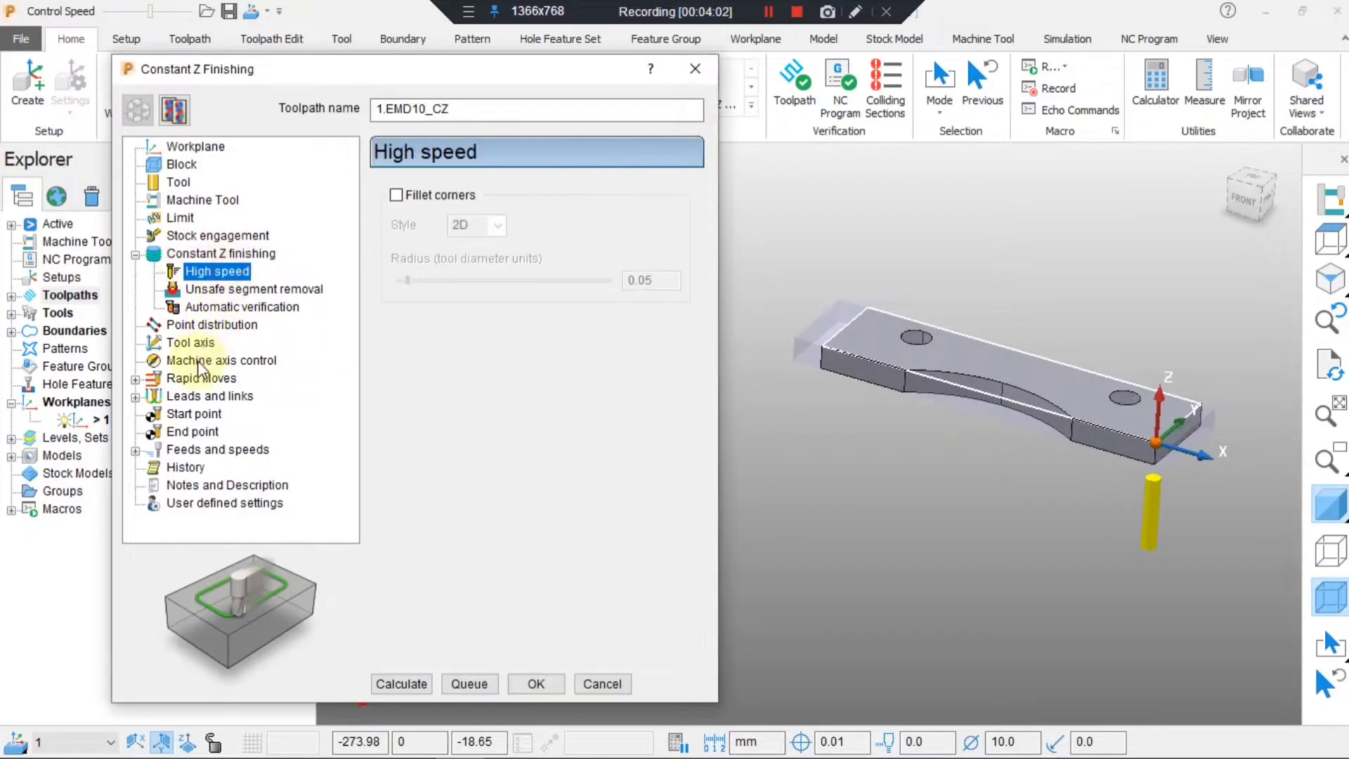
Calculate rapid moves with clearance 50, giving rapid height 50 and plunge height 5.
{"action": "left_click", "coordinate": [202, 378]}
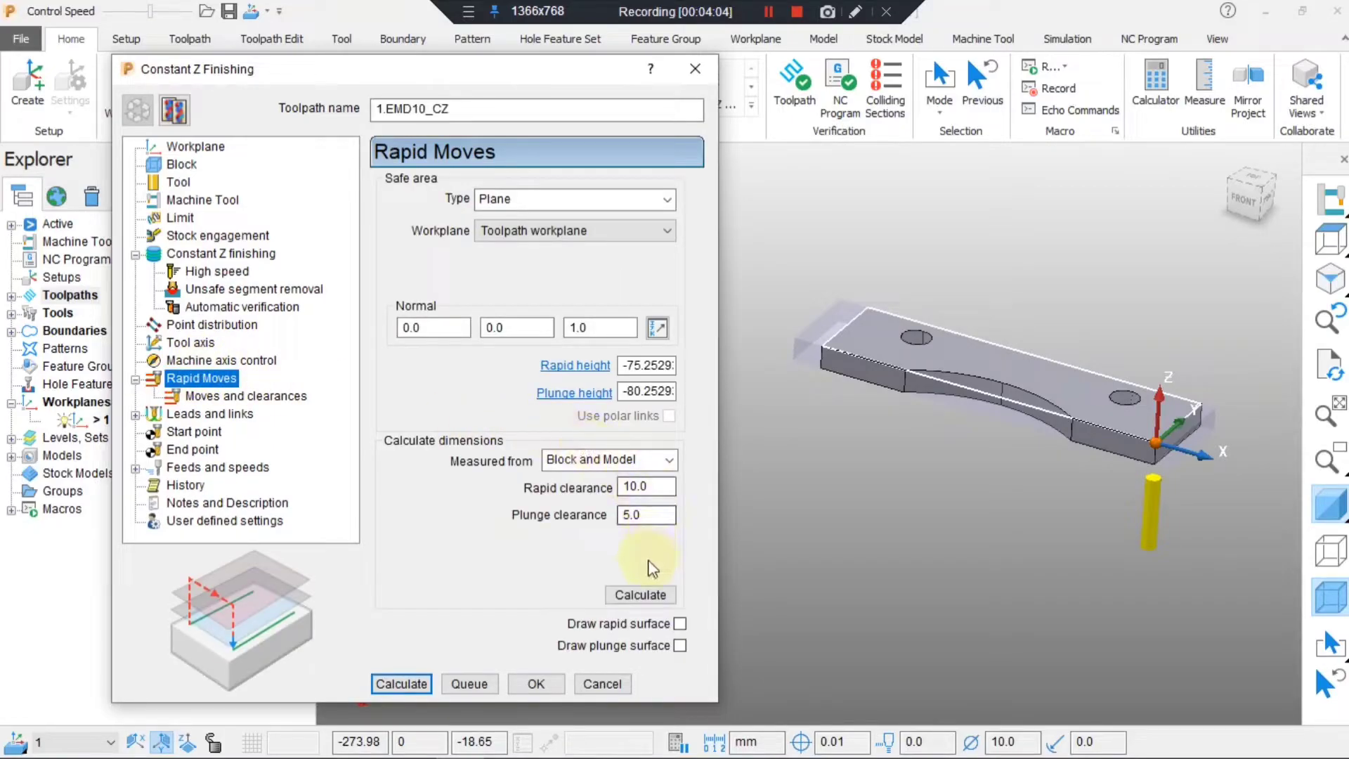
{"action": "left_click", "coordinate": [640, 595]}
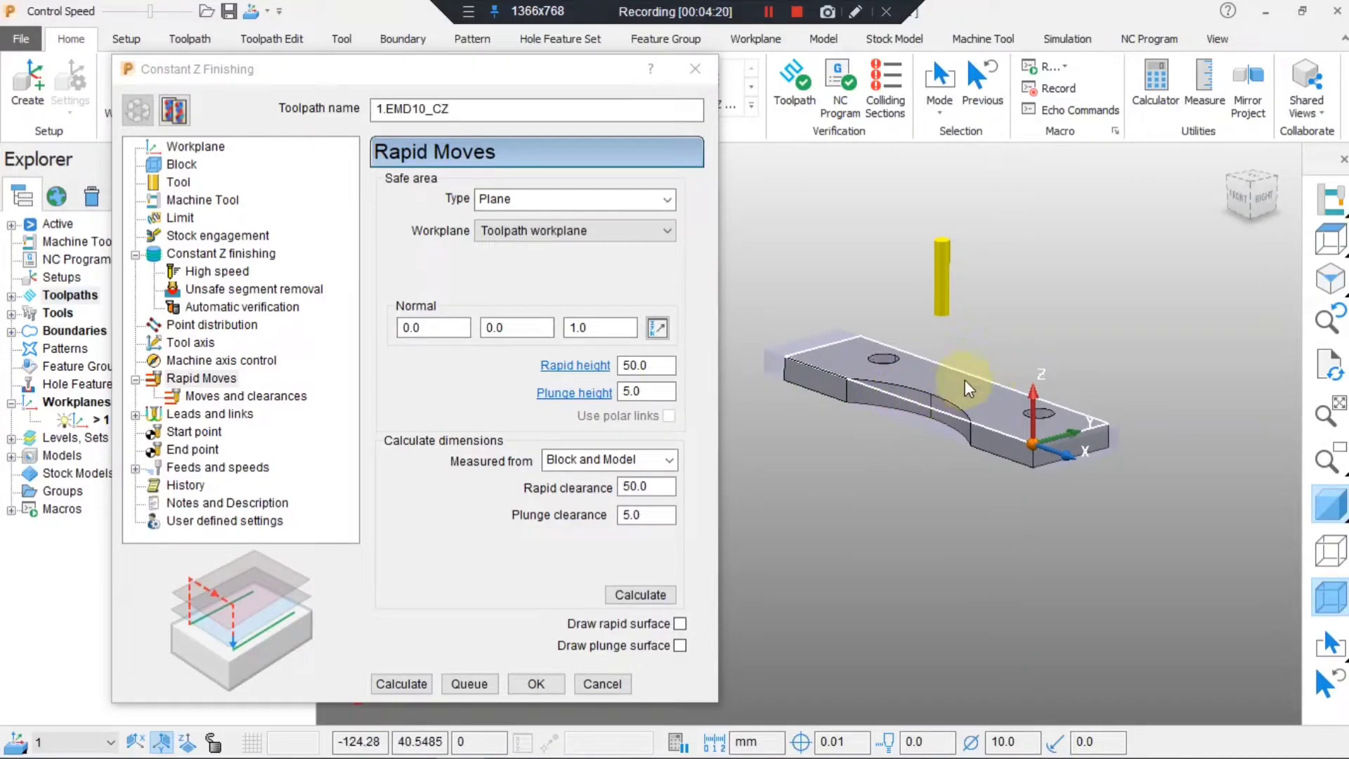
{"action": "mouse_move", "coordinate": [1097, 512]}
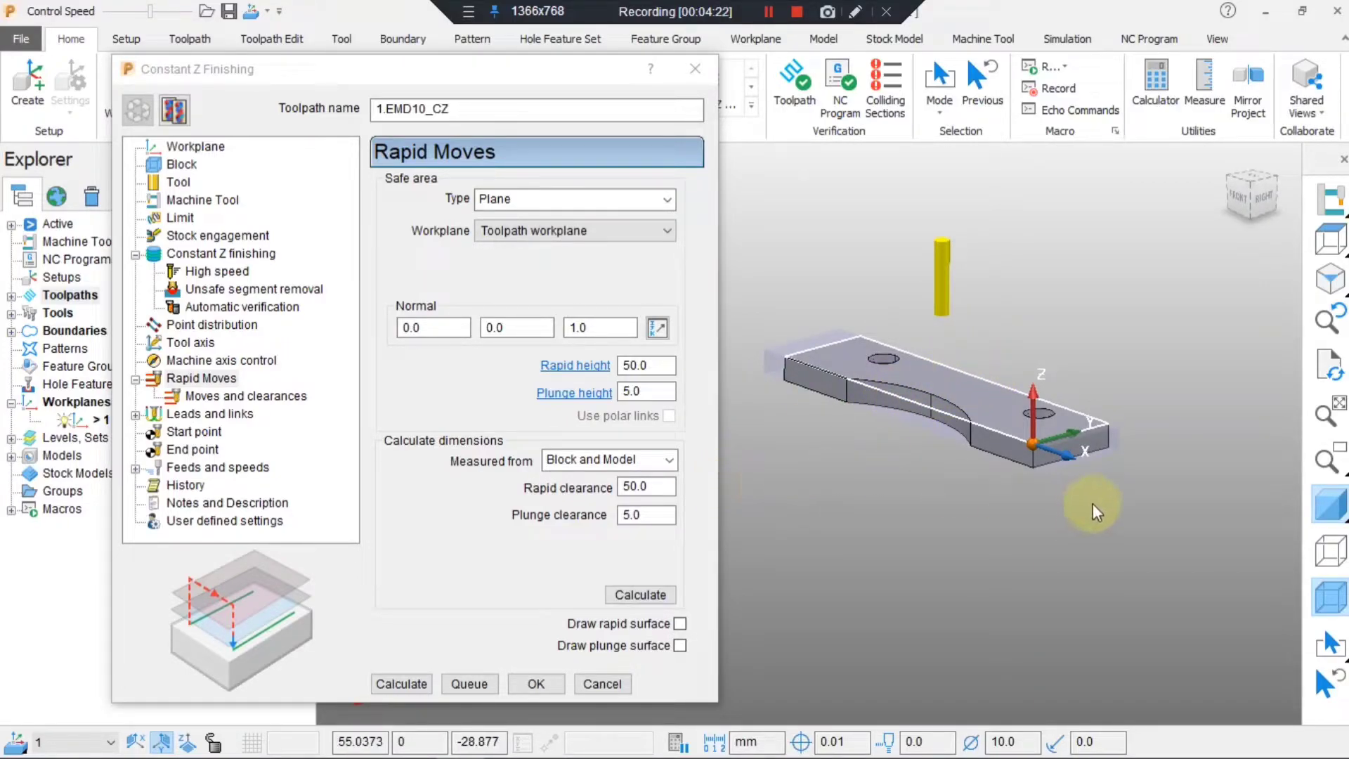
{"action": "mouse_move", "coordinate": [839, 344]}
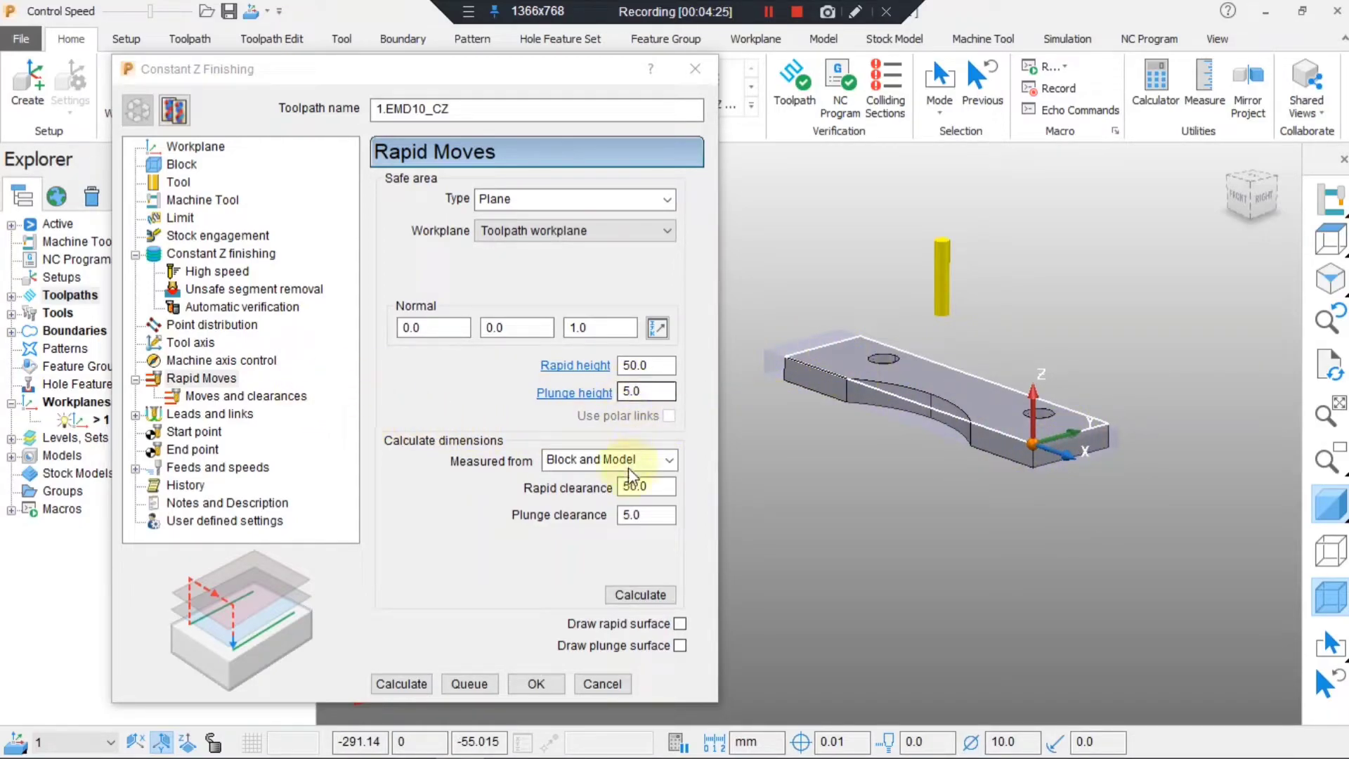
Set axial clearance and incremental plunge distance both to 40.
{"action": "left_click", "coordinate": [246, 396]}
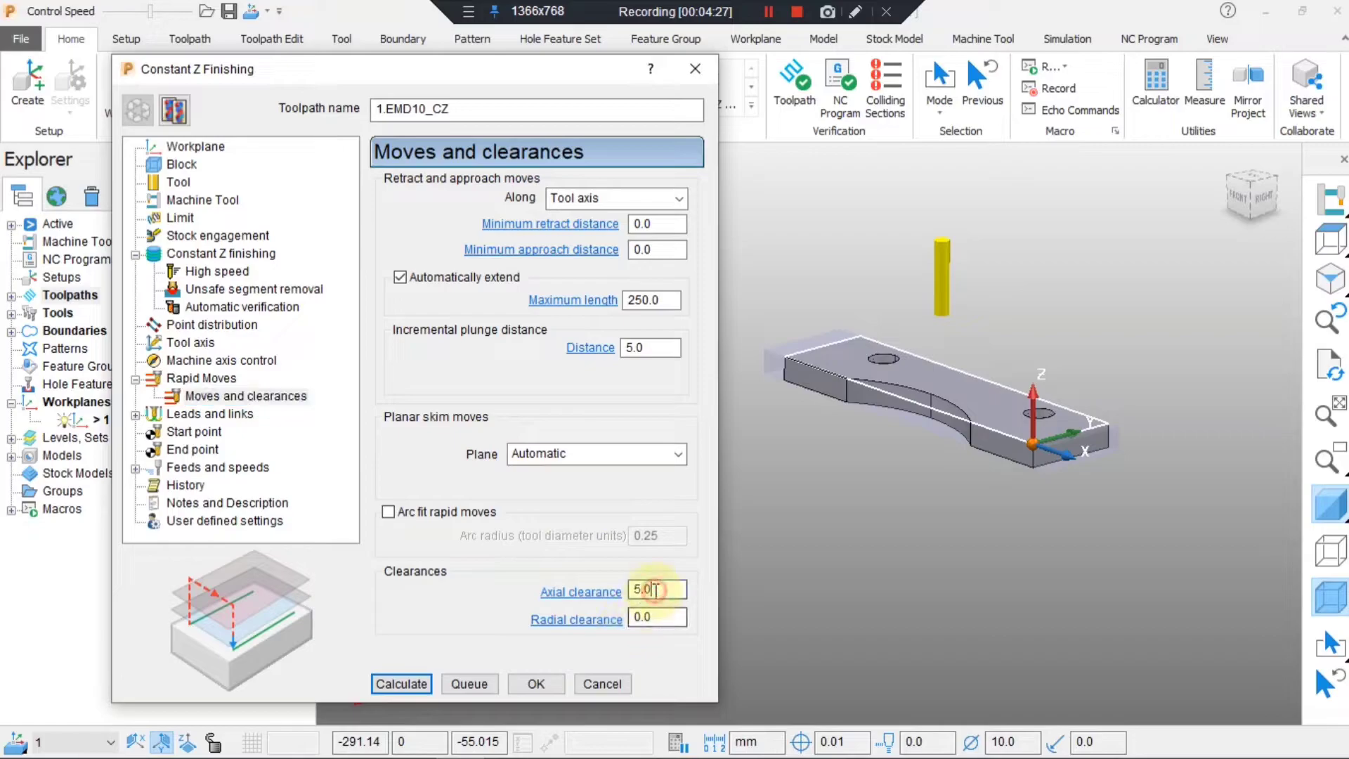
{"action": "type", "text": "40"}
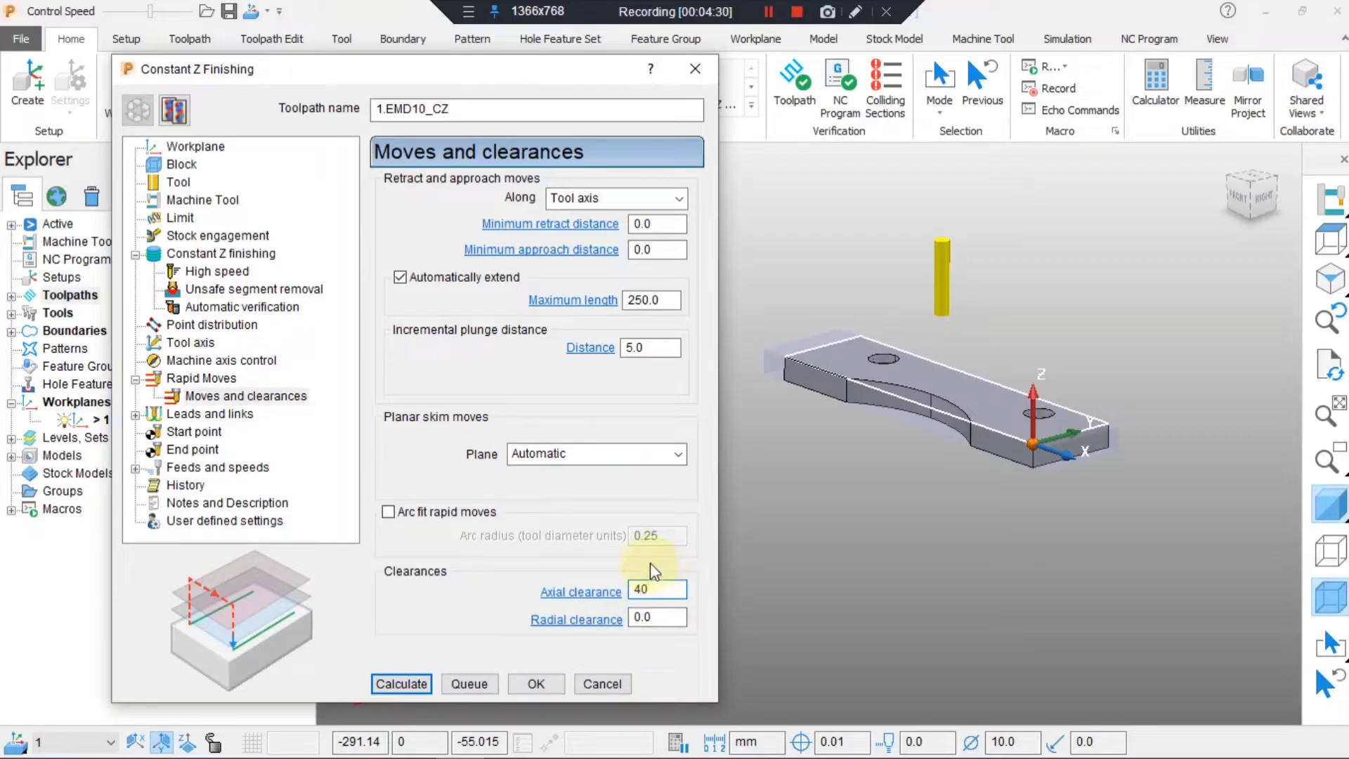
{"action": "left_click", "coordinate": [656, 348]}
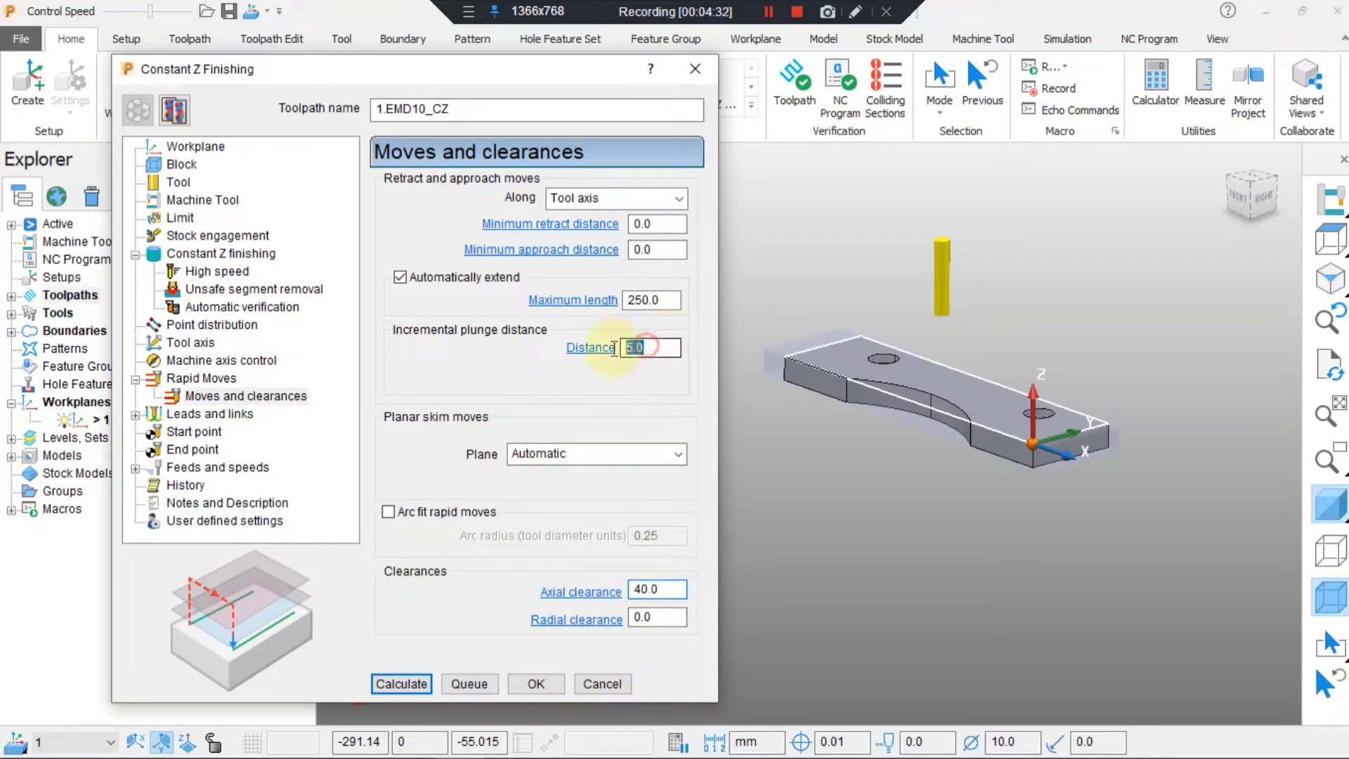
{"action": "type", "text": "40"}
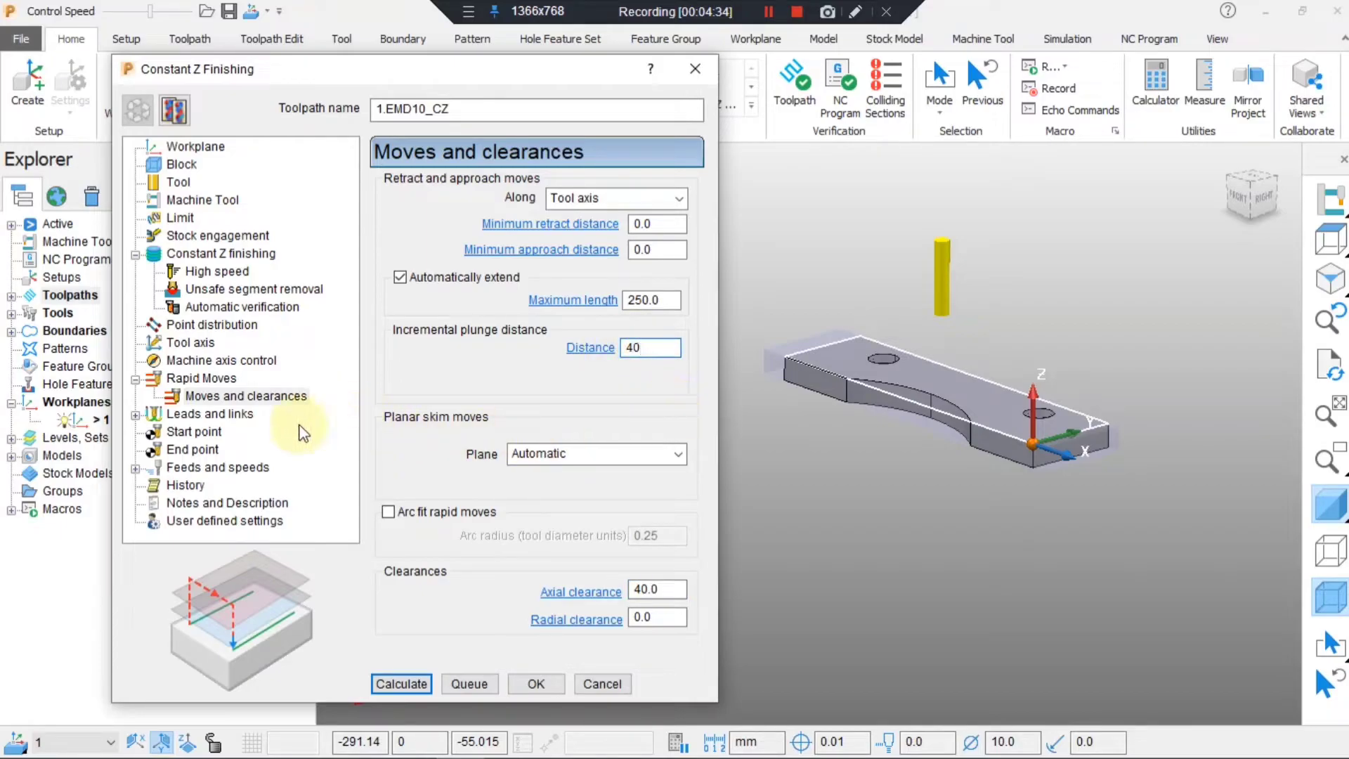
{"action": "left_click", "coordinate": [209, 414]}
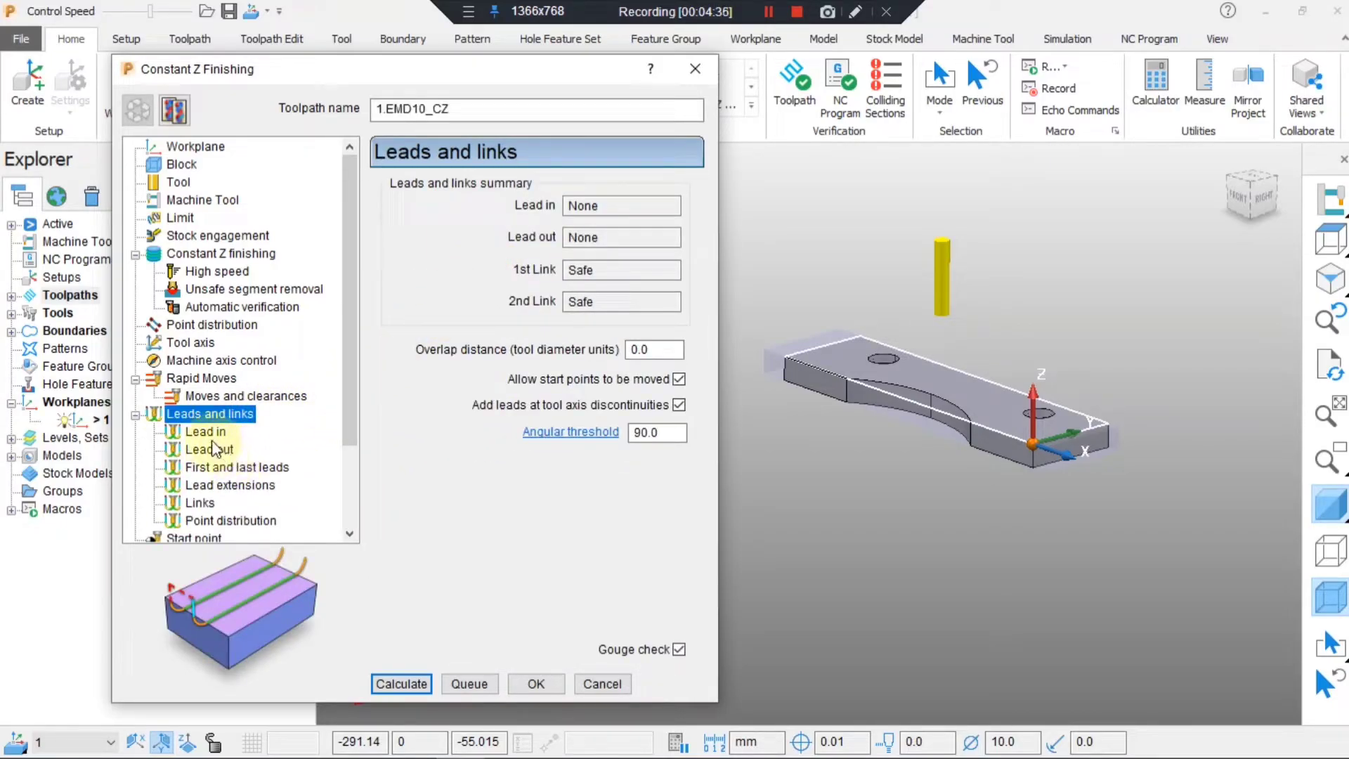
Set lead in and lead out to Extended move with length 8.
{"action": "left_click", "coordinate": [205, 431]}
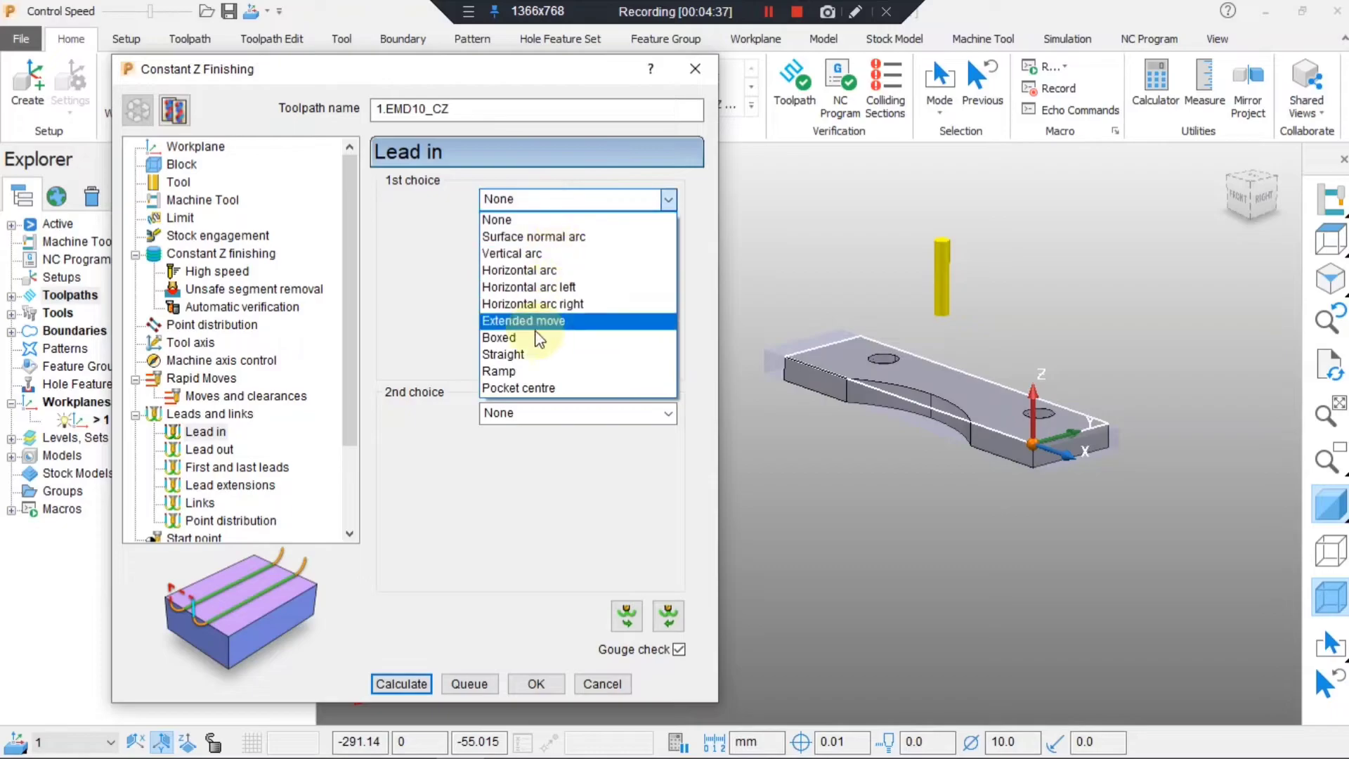
{"action": "left_click", "coordinate": [522, 320]}
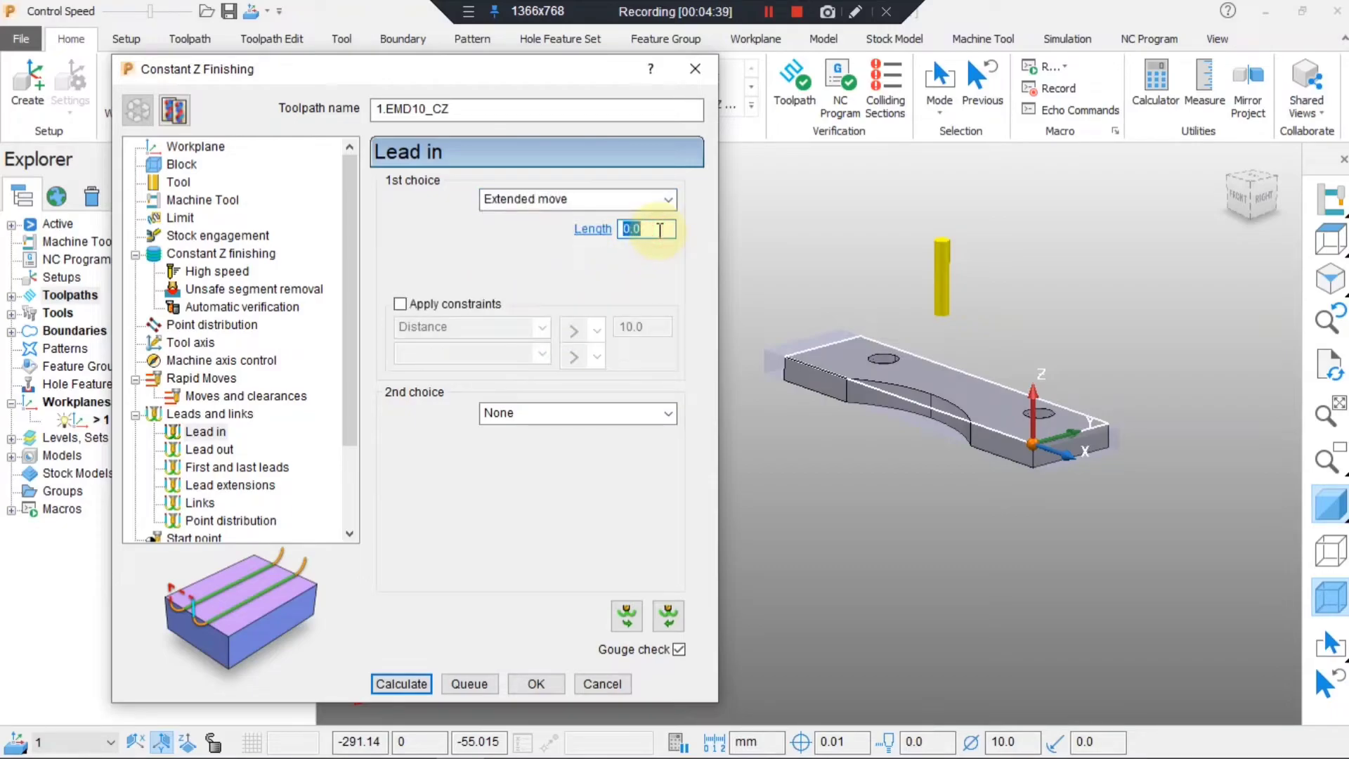
{"action": "type", "text": "8"}
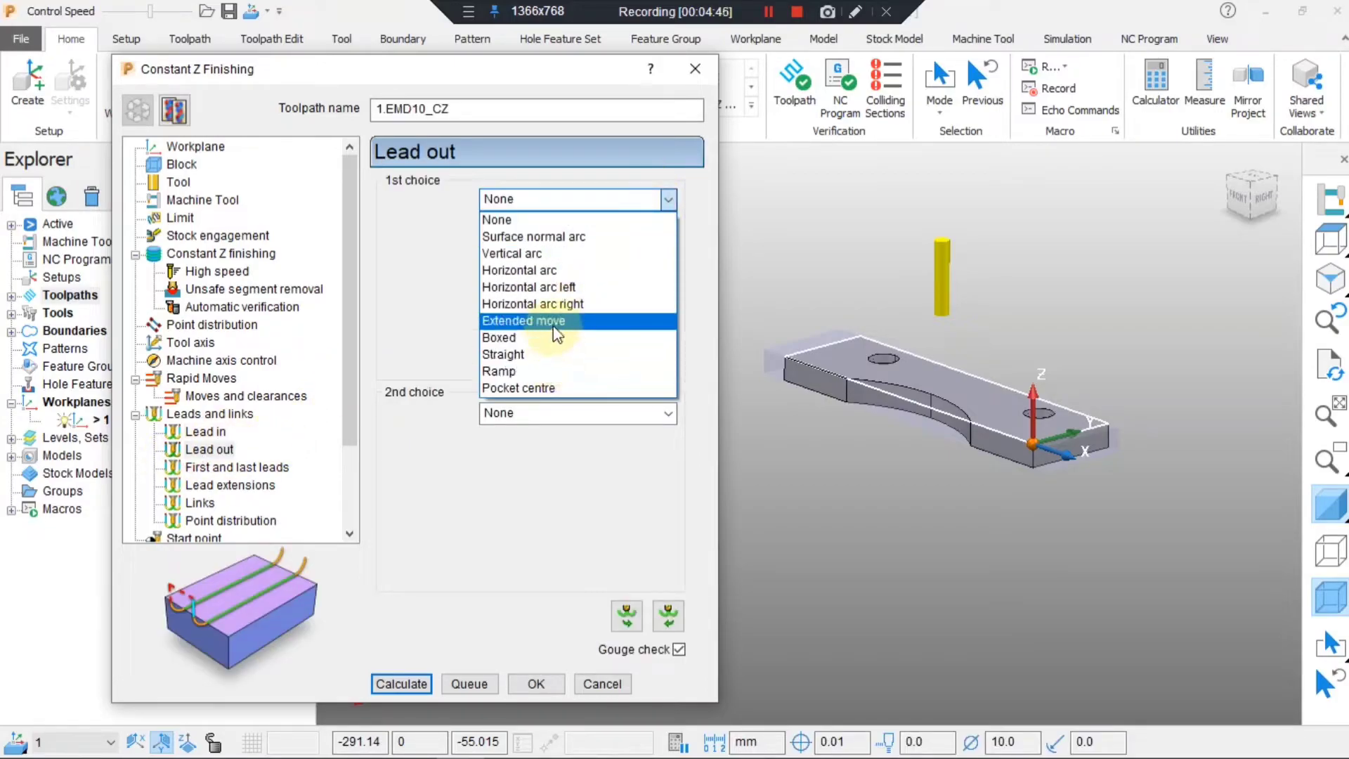
{"action": "left_click", "coordinate": [522, 321]}
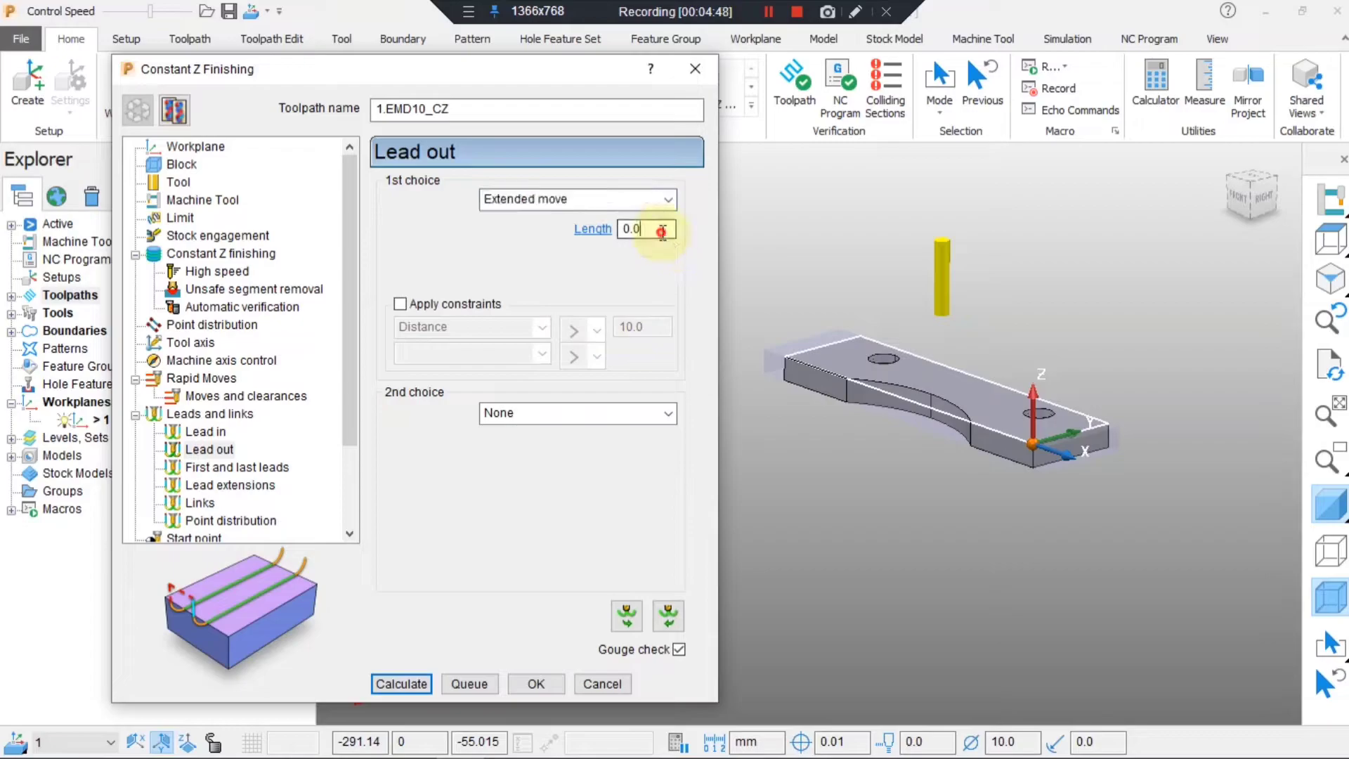
{"action": "type", "text": "8"}
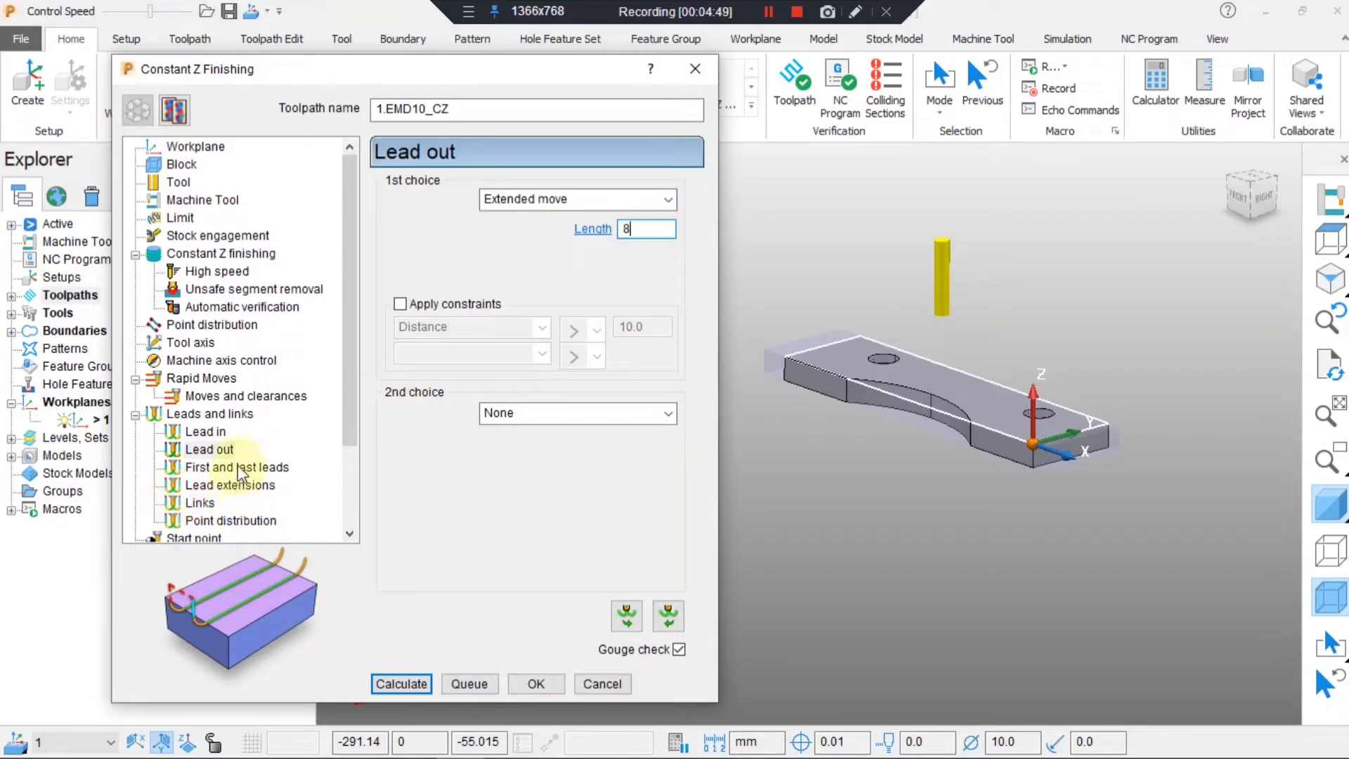
Make Skim the second choice for links.
{"action": "left_click", "coordinate": [199, 503]}
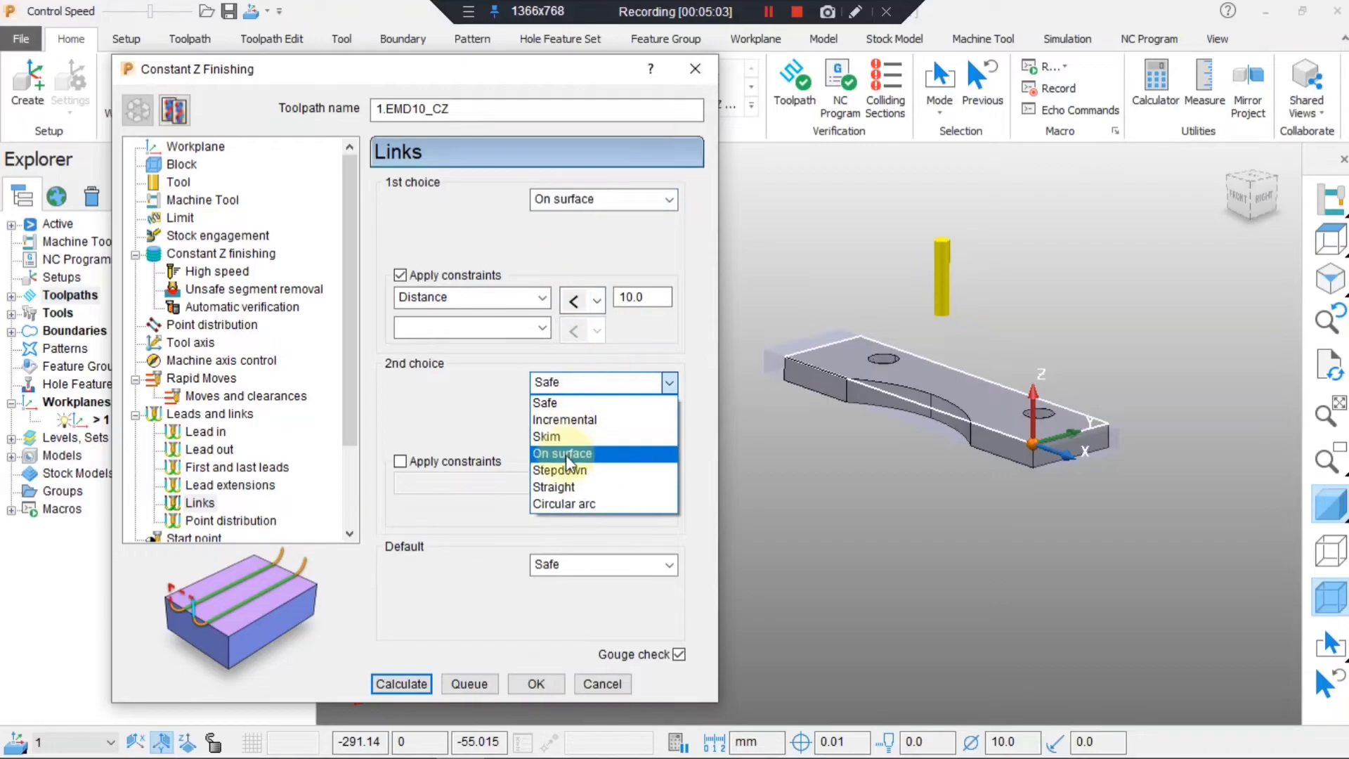
{"action": "left_click", "coordinate": [547, 436]}
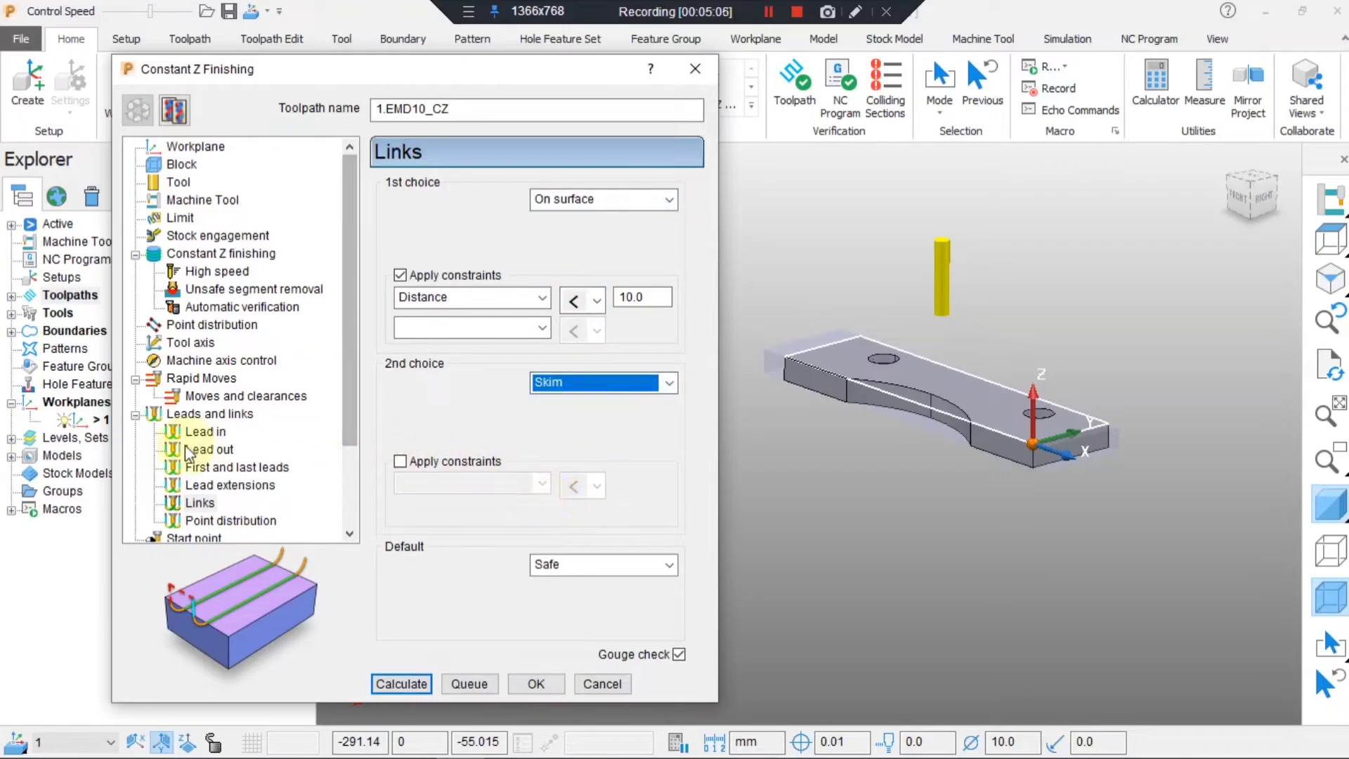
{"action": "left_click", "coordinate": [194, 430]}
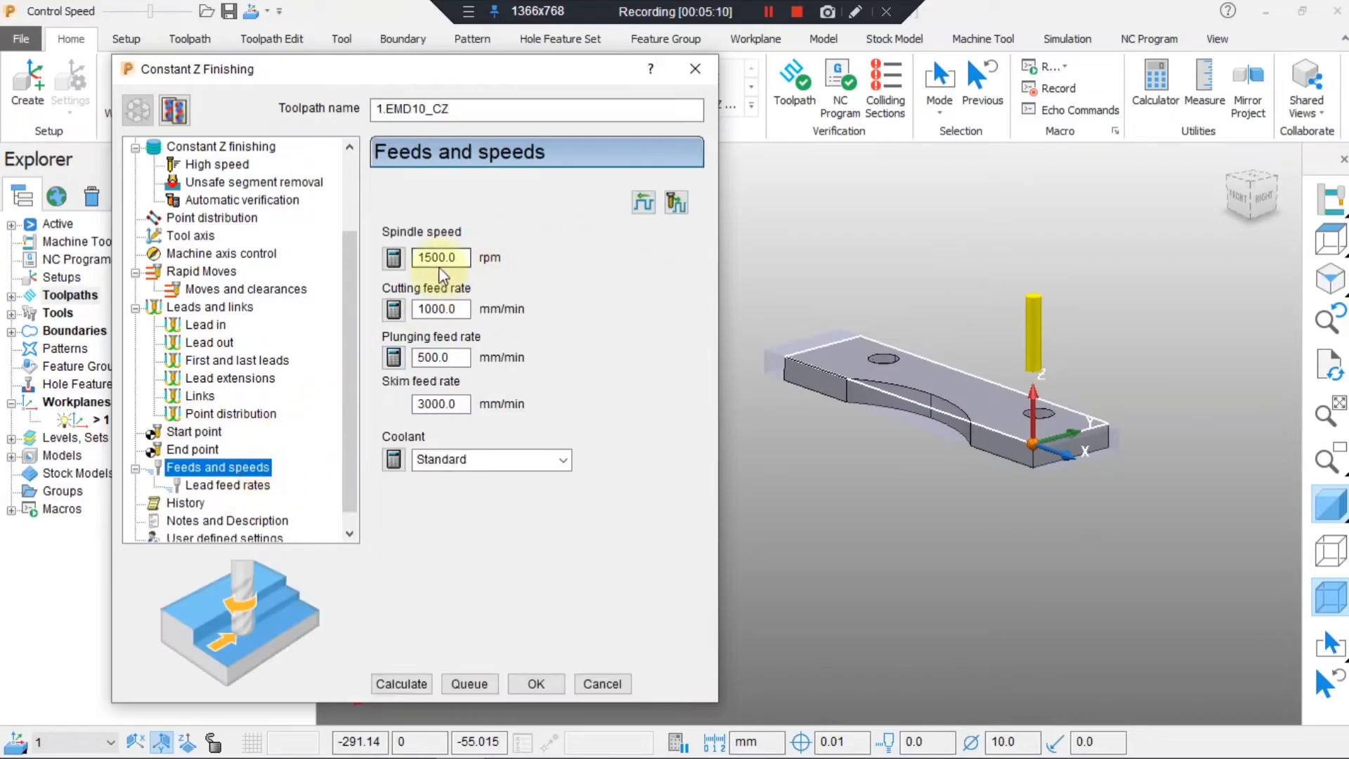
Enter spindle speed 3000, cutting and plunge feeds 1500, skim feed 10000, coolant None.
{"action": "type", "text": "3"}
{"action": "left_click", "coordinate": [441, 308]}
{"action": "type", "text": "1"}
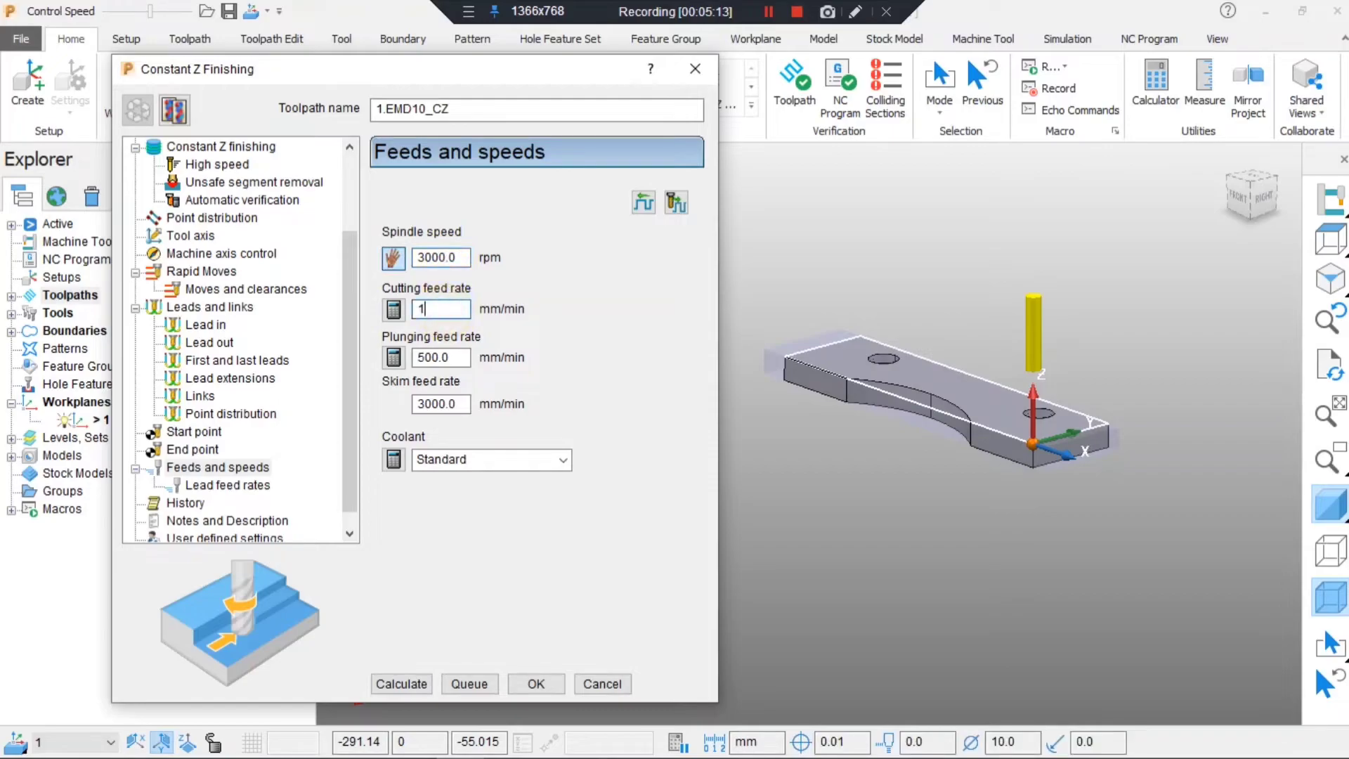
{"action": "type", "text": "000"}
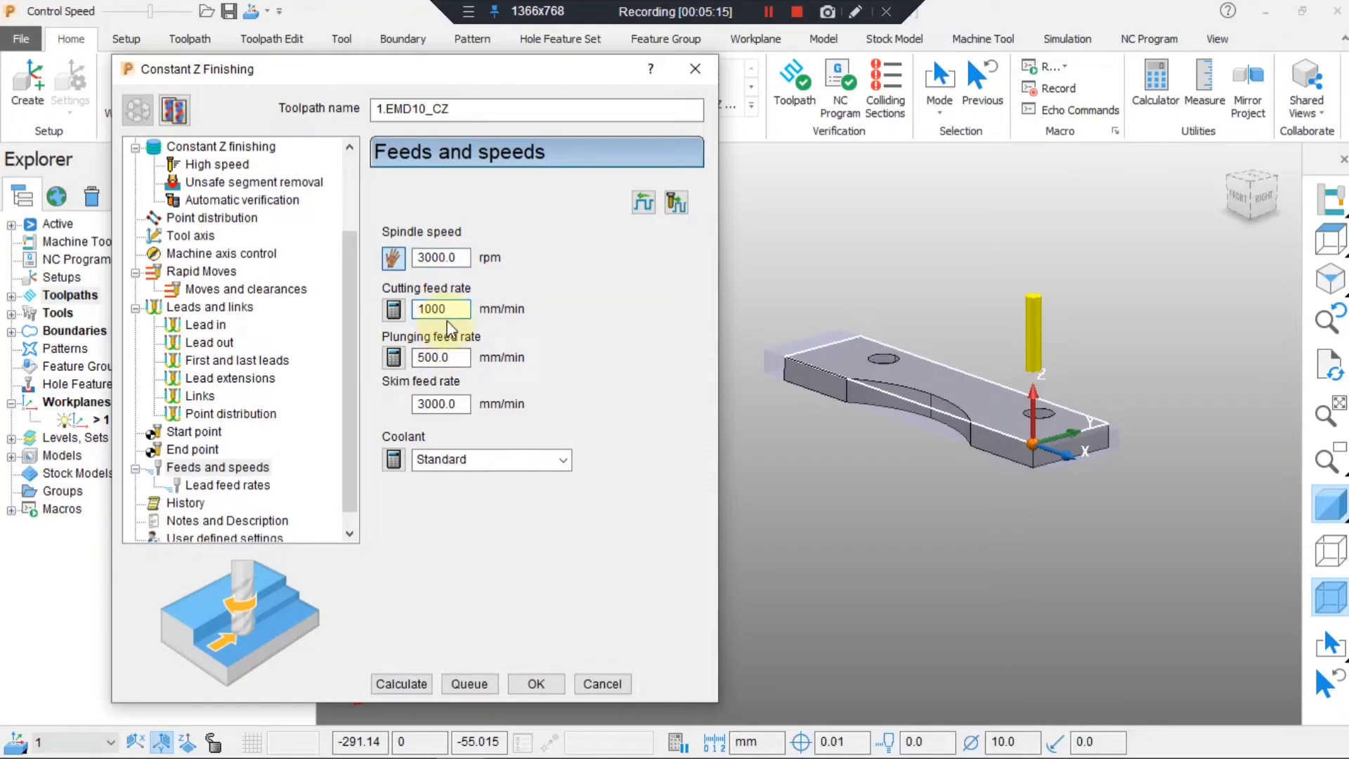
{"action": "type", "text": "1500"}
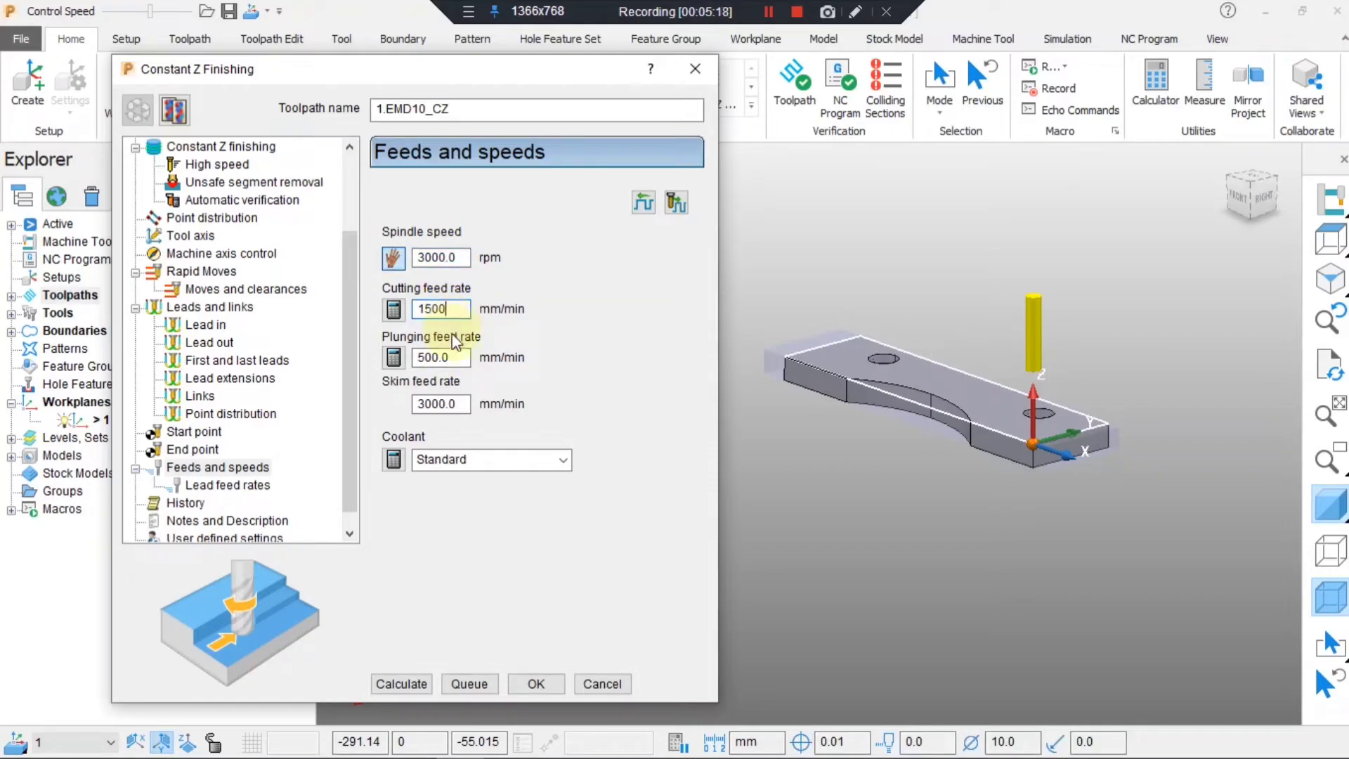
{"action": "type", "text": "15"}
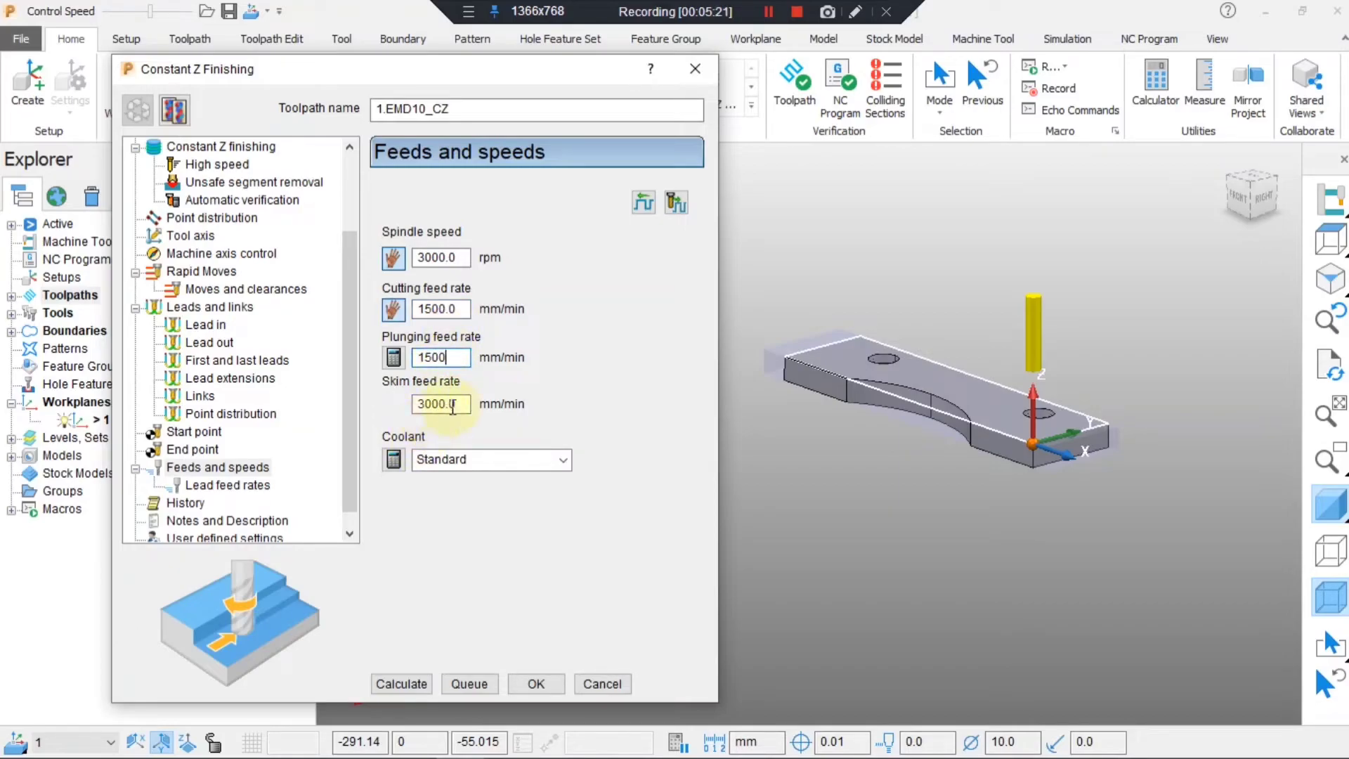
{"action": "type", "text": "10000"}
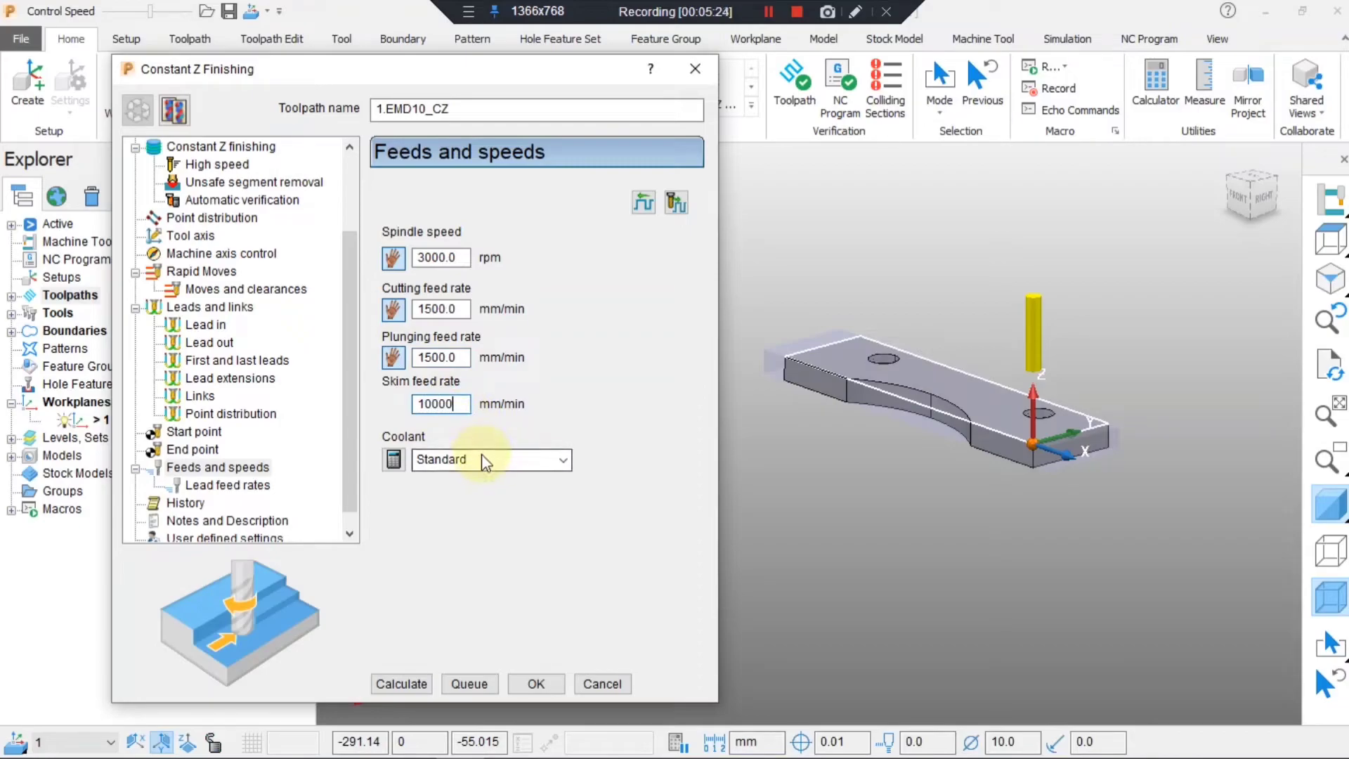
{"action": "left_click", "coordinate": [491, 459]}
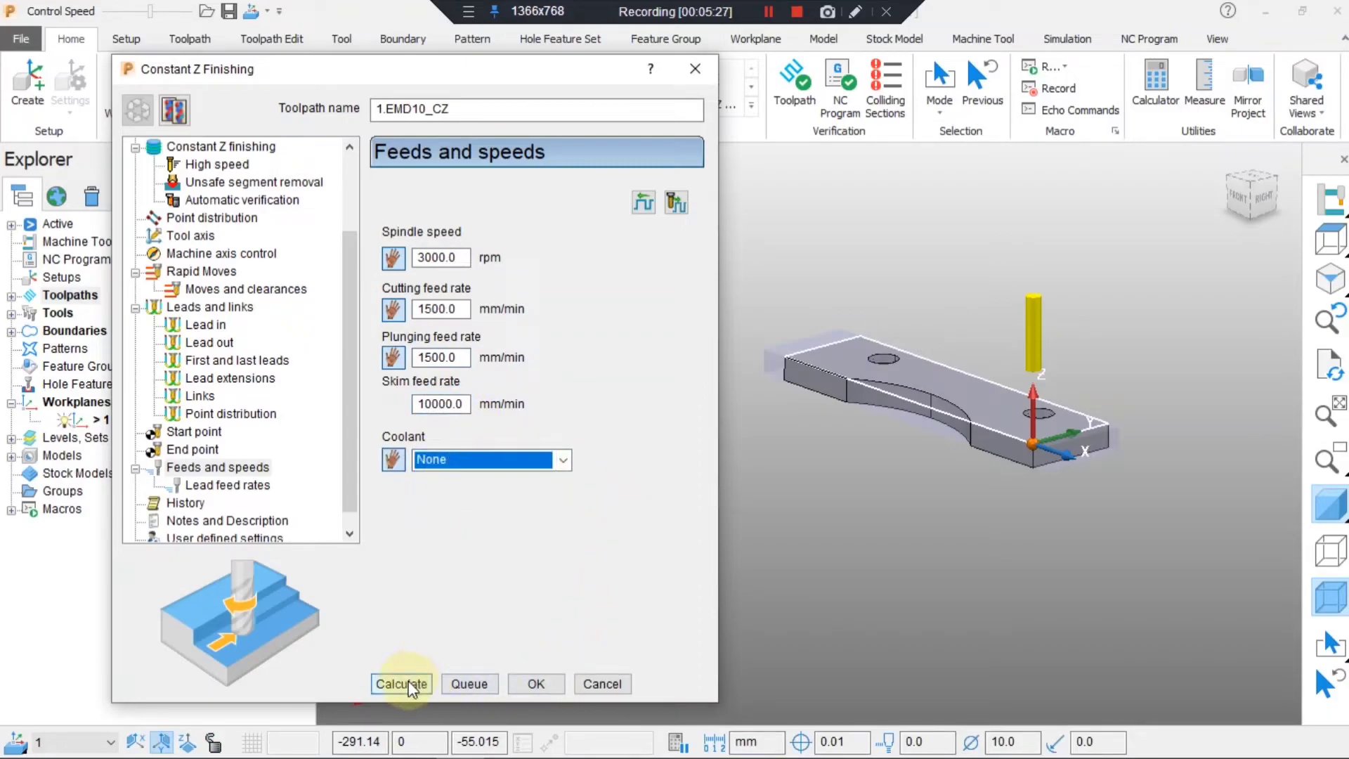
Calculate the 1.EMD10_CZ Constant Z toolpath, then close the Constant Z Finishing dialog.
{"action": "left_click", "coordinate": [401, 683]}
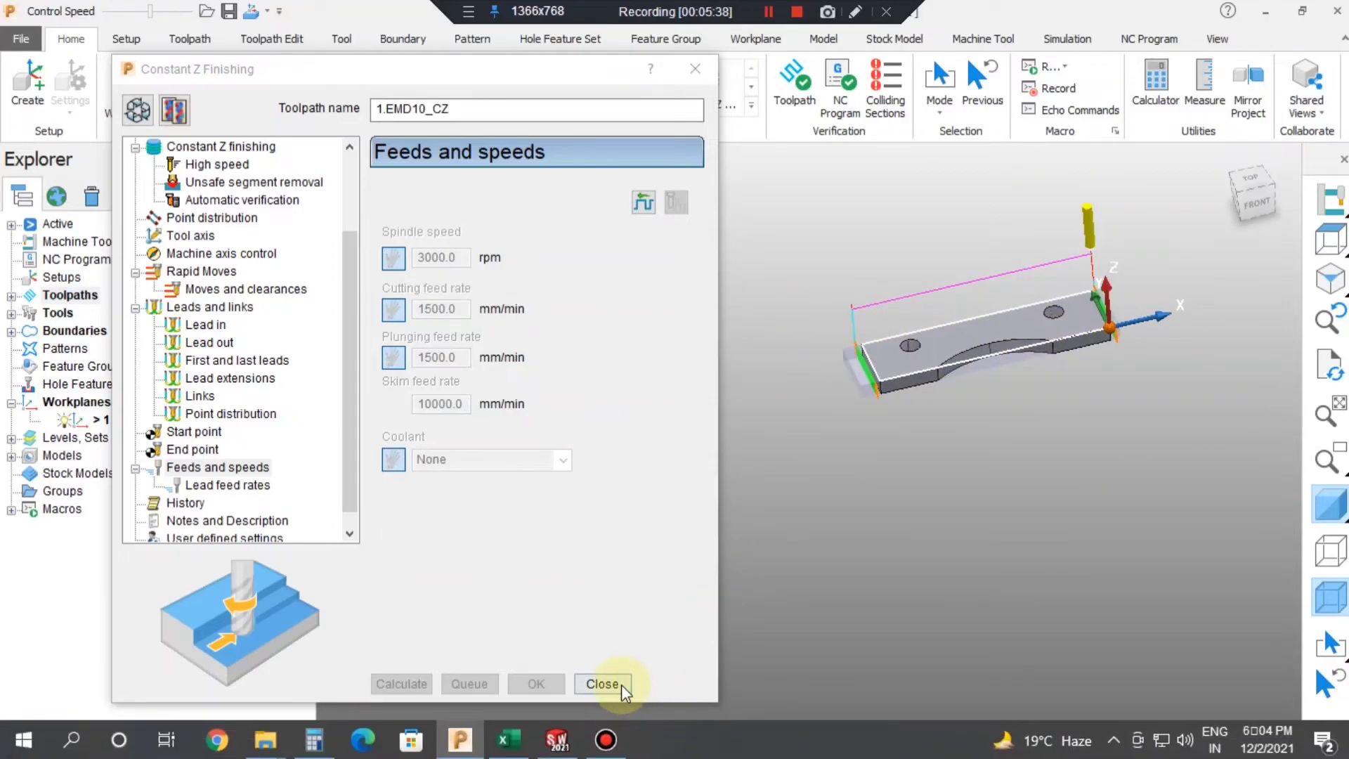
{"action": "left_click", "coordinate": [604, 684]}
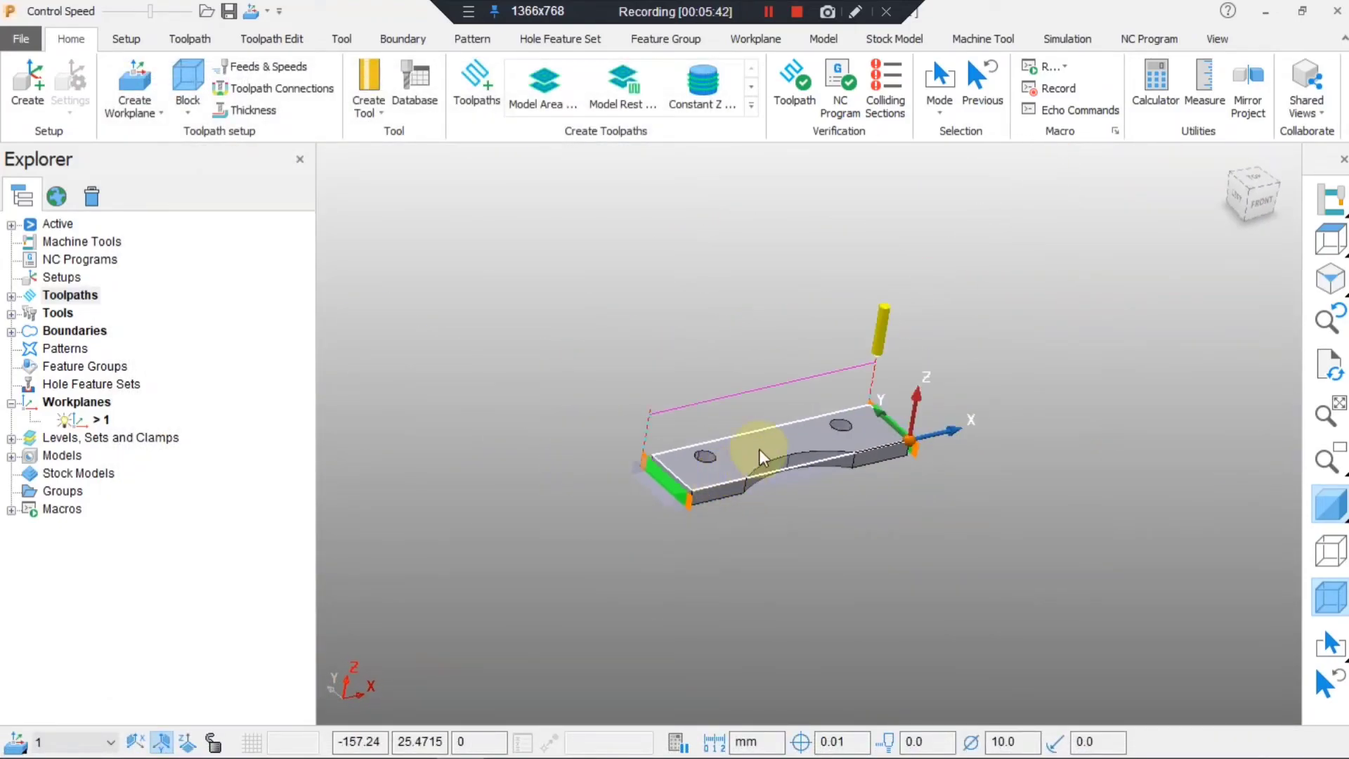
{"action": "left_click_drag", "start_coordinate": [766, 456], "coordinate": [809, 654]}
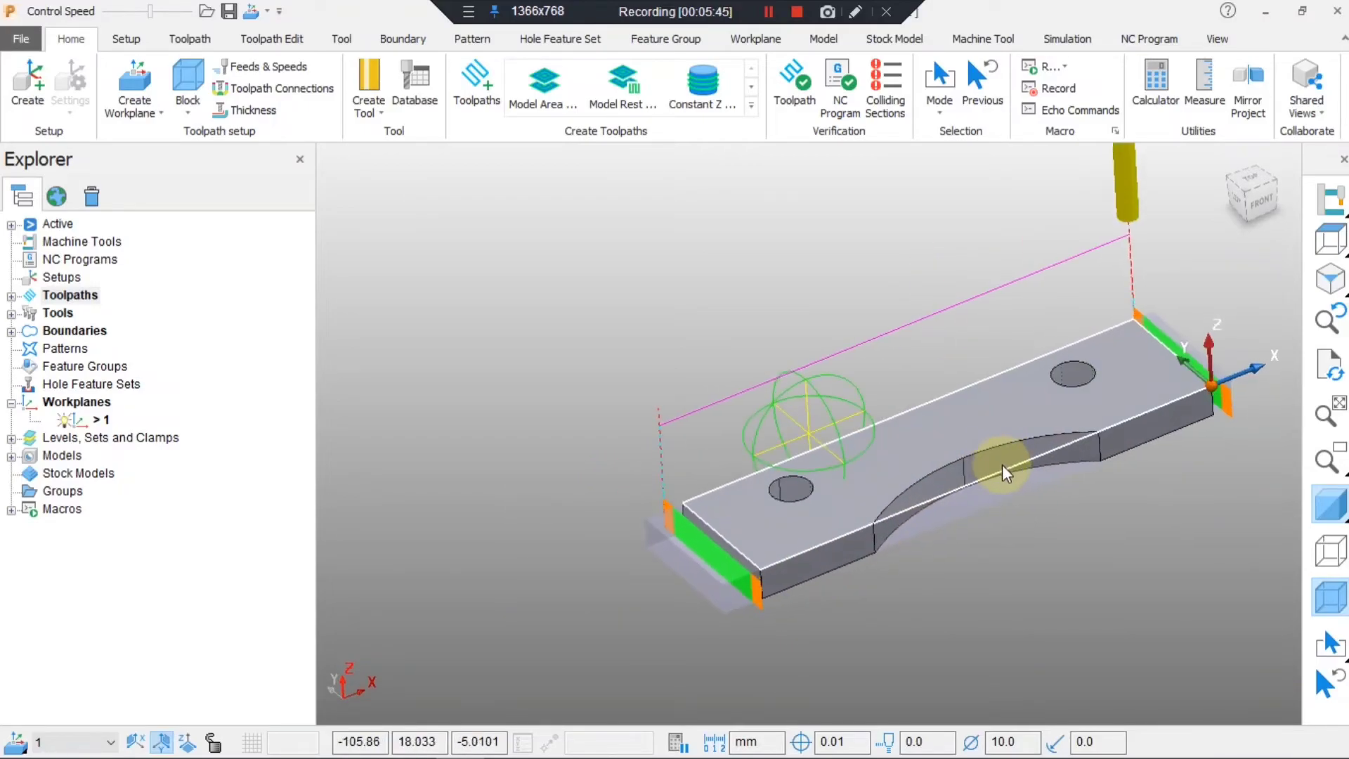
{"action": "left_click_drag", "start_coordinate": [1007, 473], "coordinate": [809, 482]}
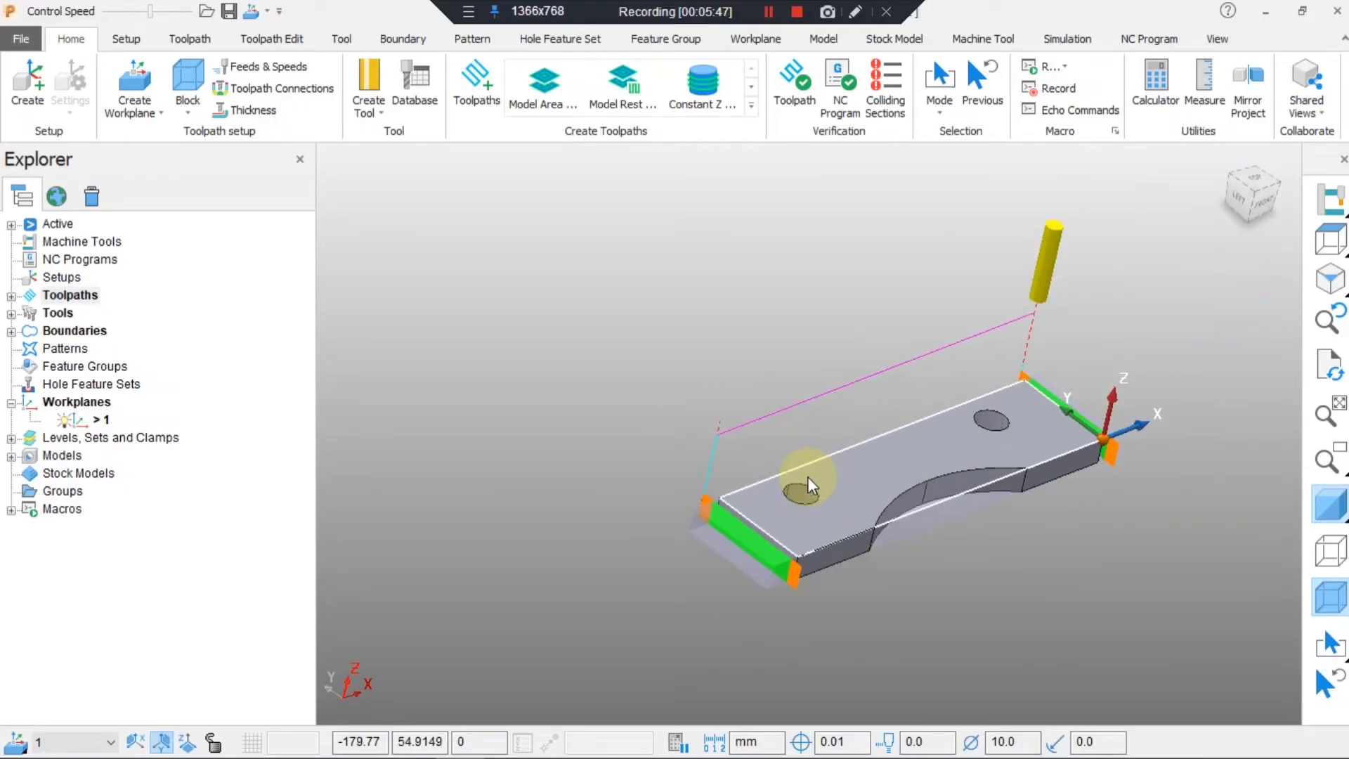
{"action": "left_click_drag", "start_coordinate": [809, 483], "coordinate": [740, 542]}
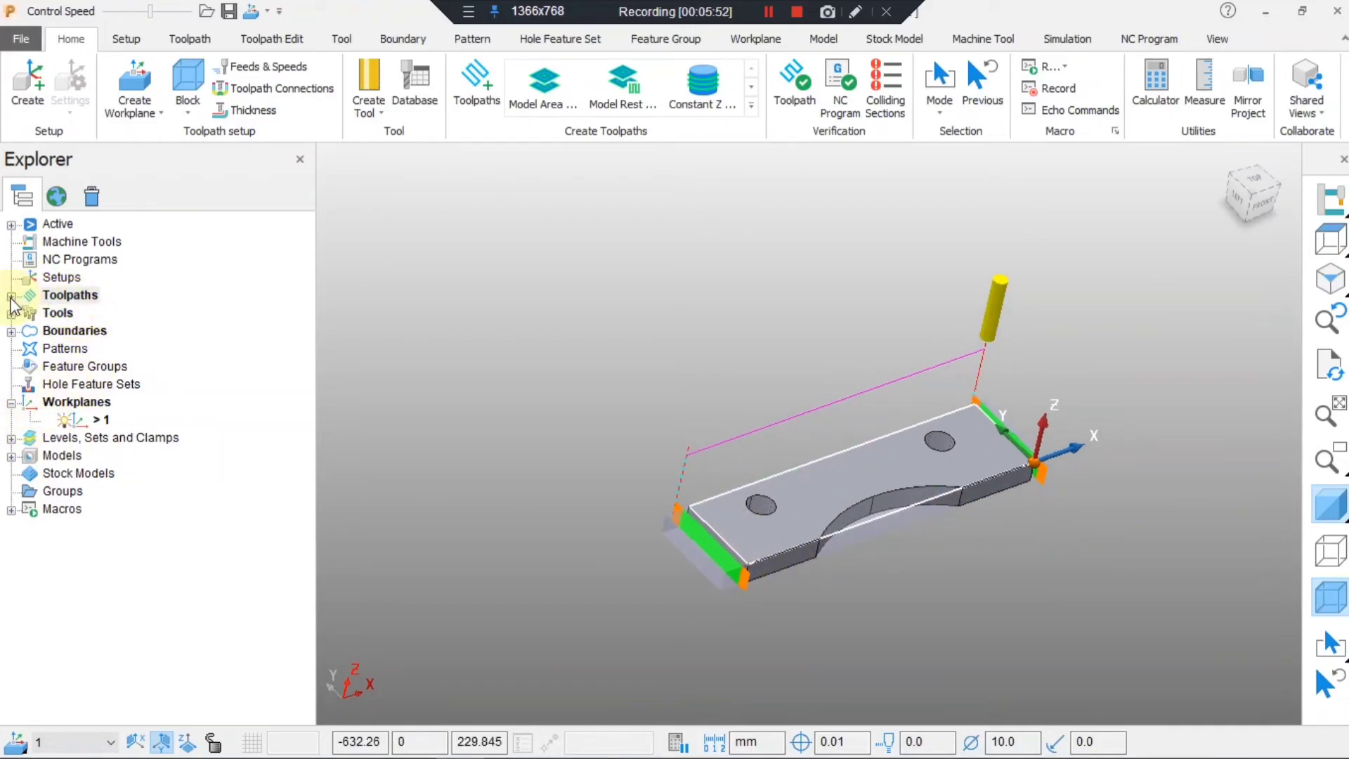
Simulate toolpath 1.EMD10_CZ from start and play it through to the end.
{"action": "right_click", "coordinate": [69, 312]}
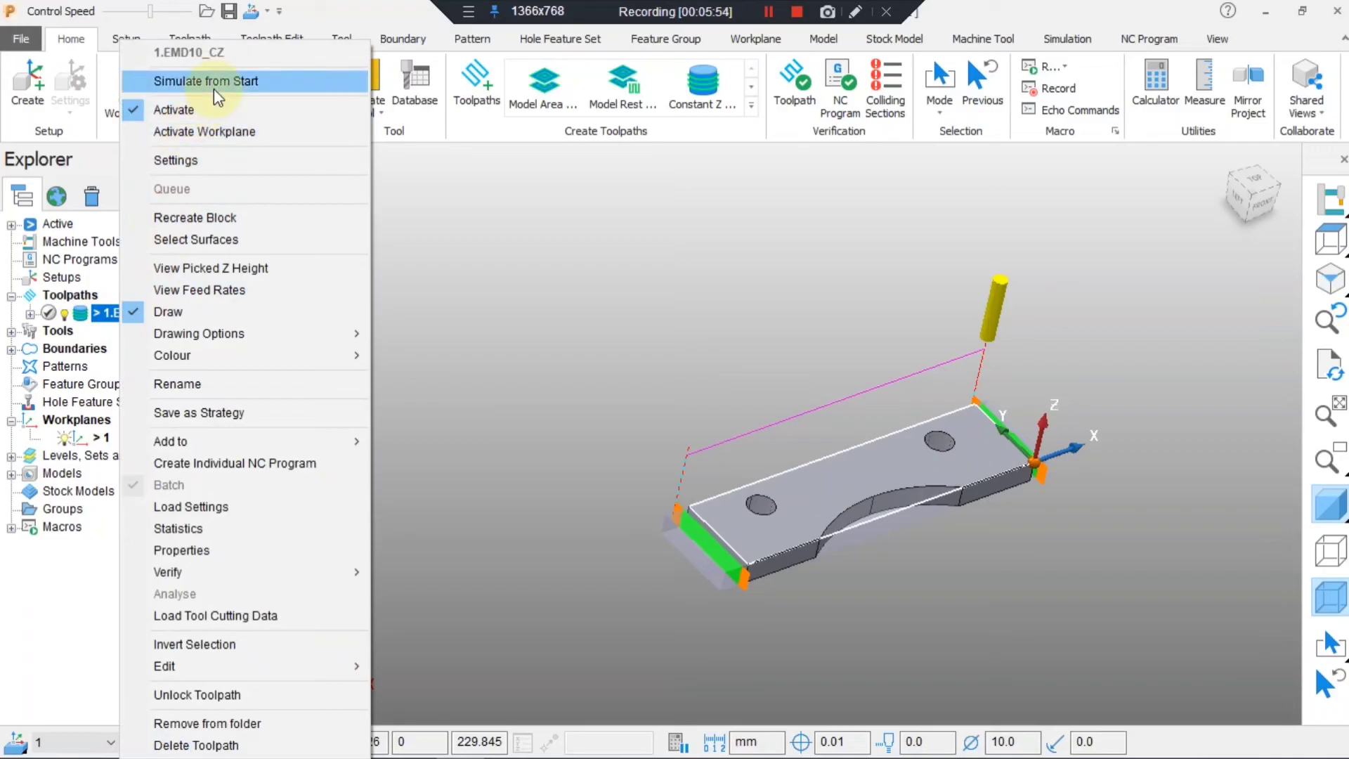
{"action": "left_click", "coordinate": [206, 81]}
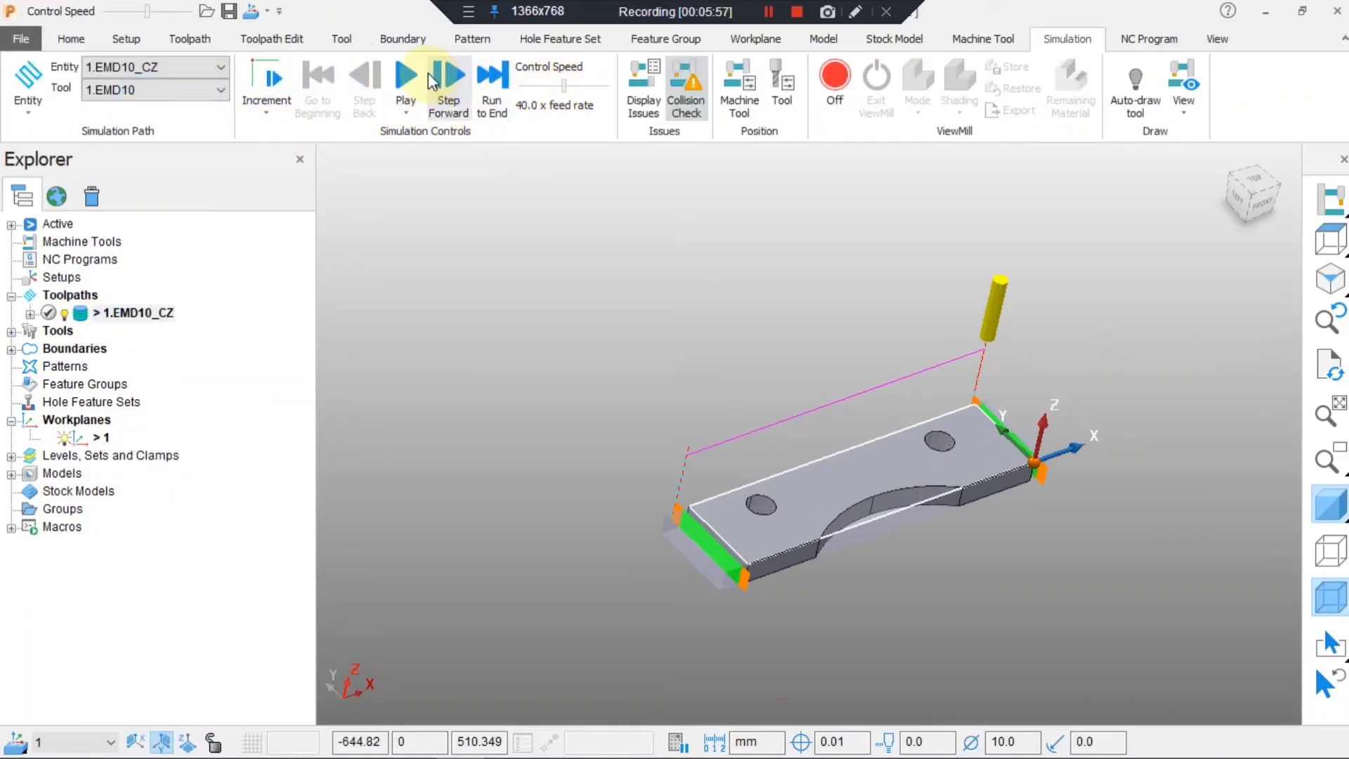
{"action": "left_click", "coordinate": [405, 81]}
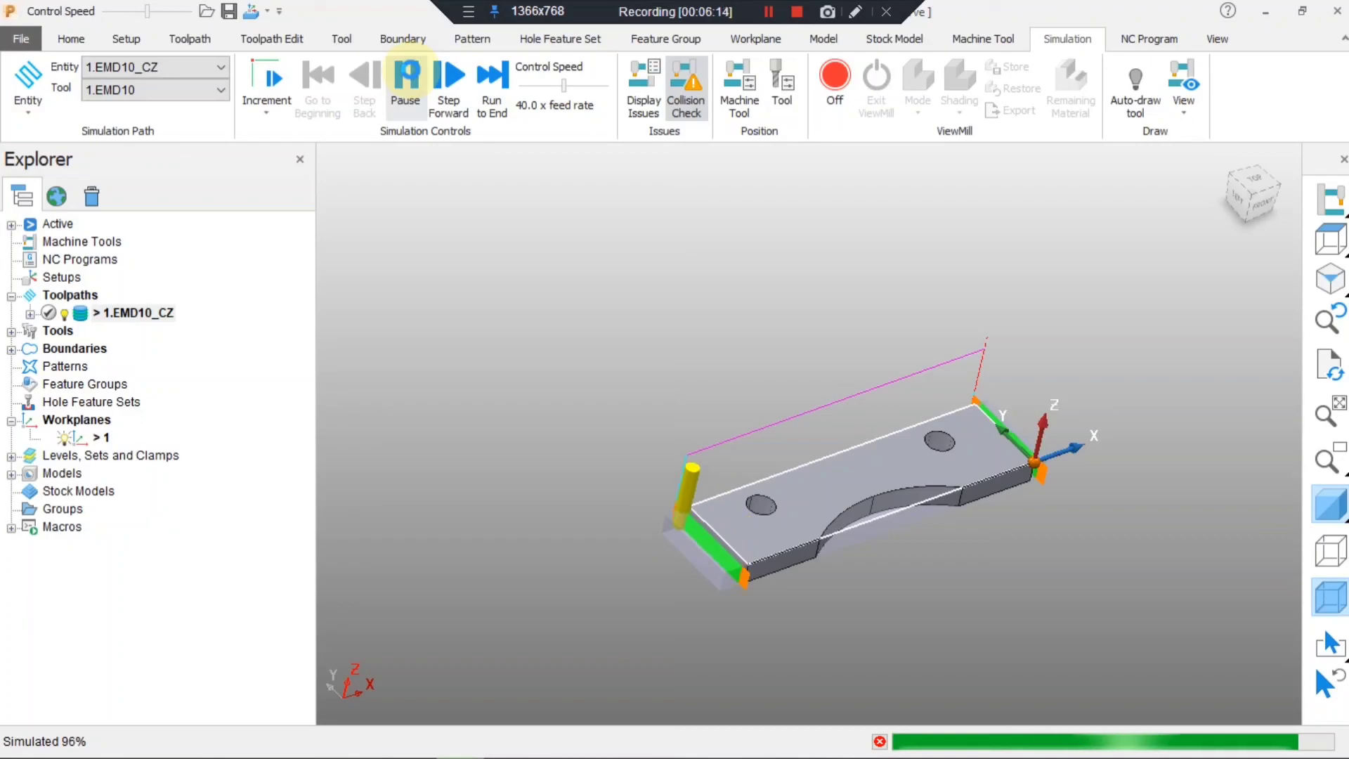
{"action": "left_click", "coordinate": [405, 76]}
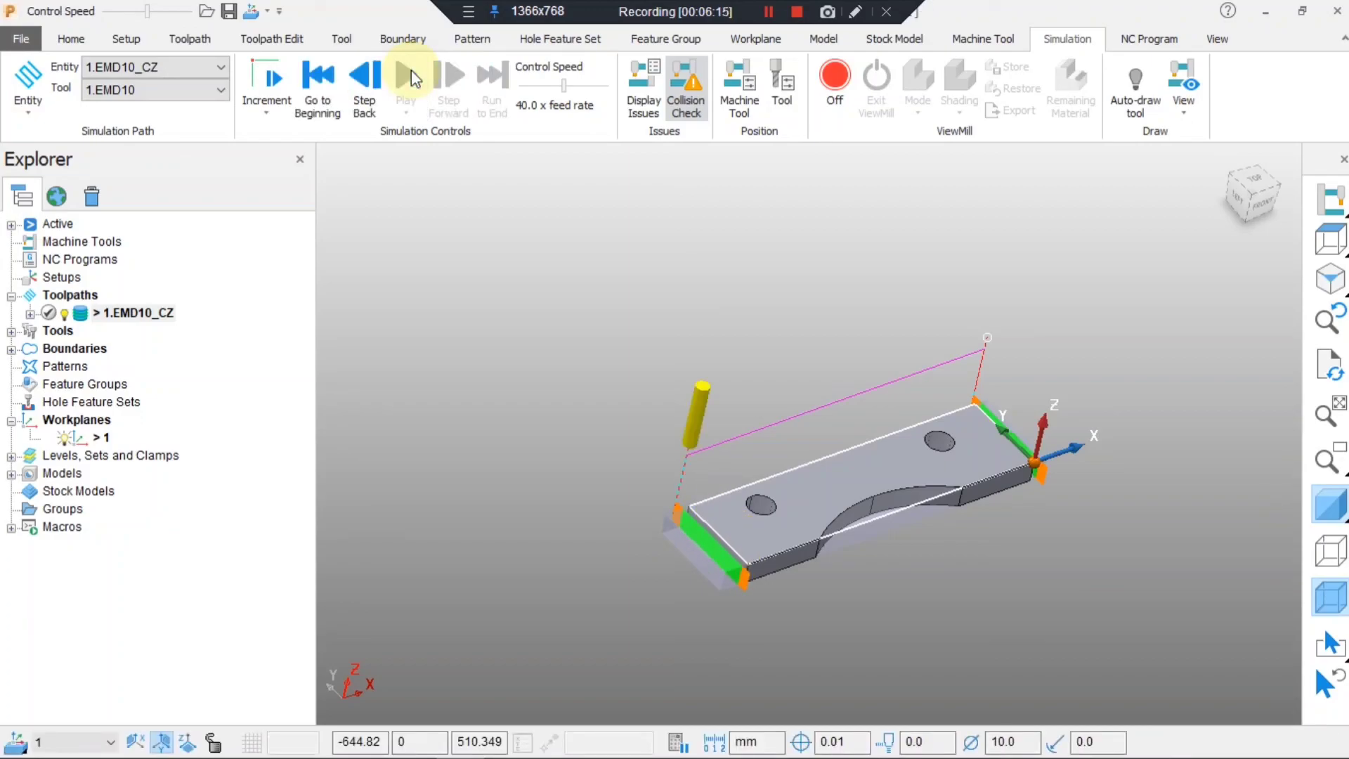